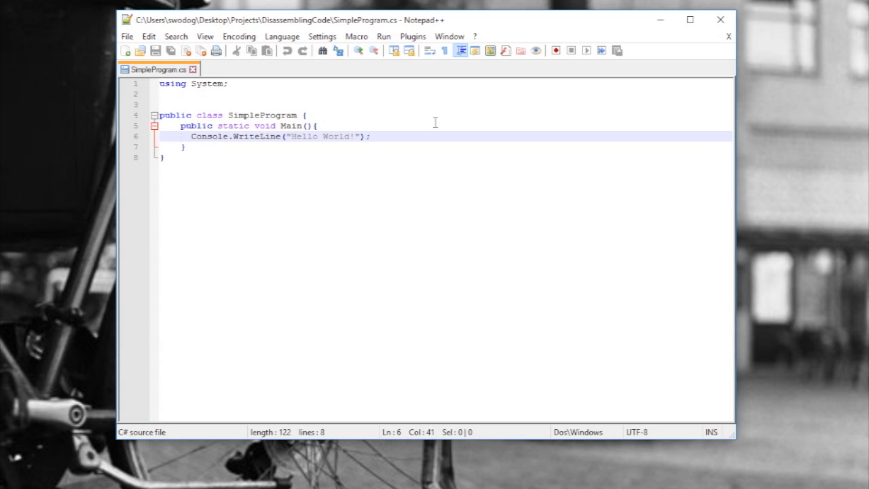
mouse_move(406, 131)
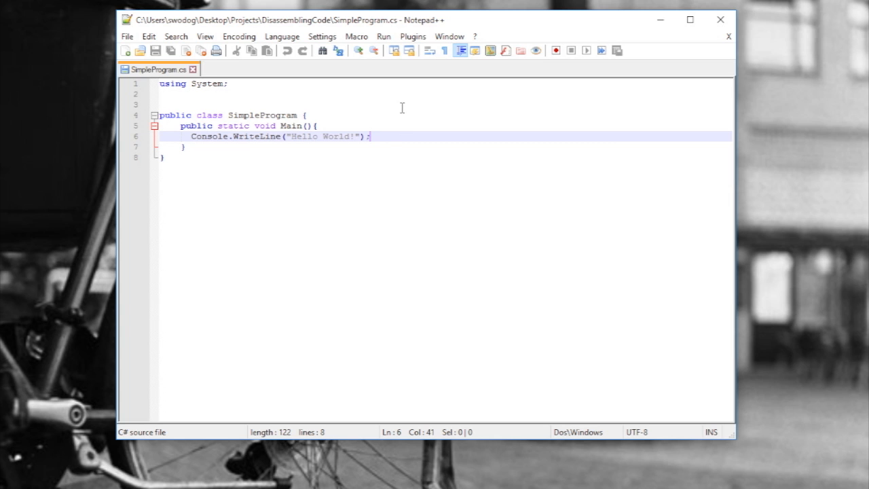
Insert `int i = 0;` on a new line before the Console.WriteLine statement
left_click(318, 125)
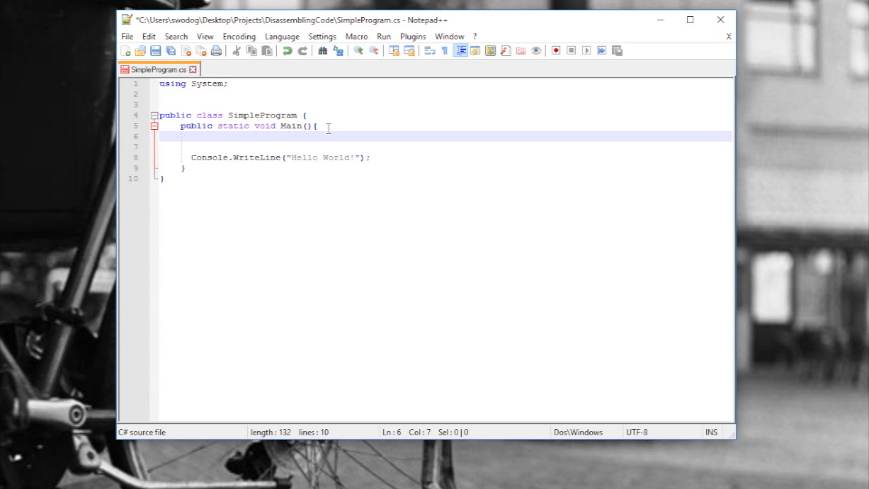
type("int 1")
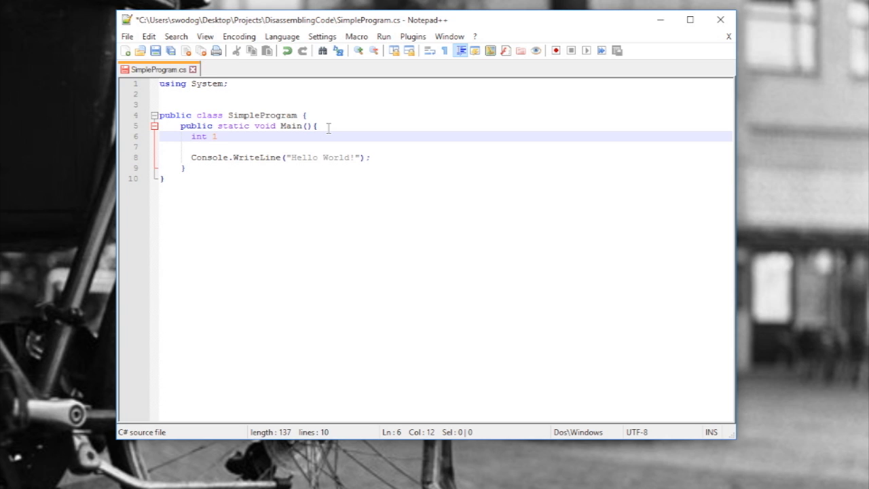
key("Backspace")
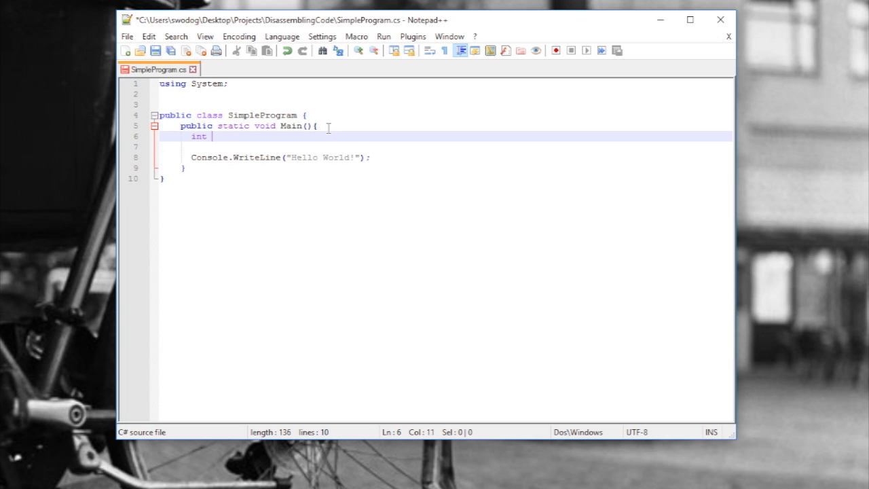
type("i")
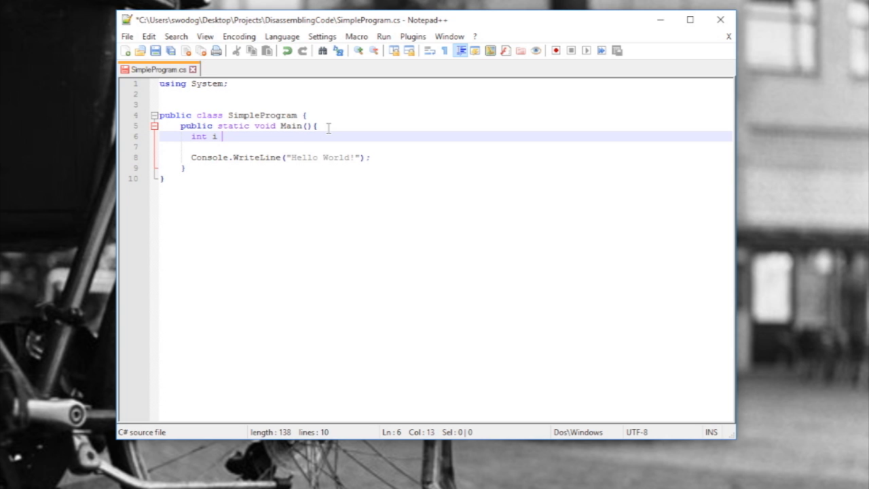
type("= 0;")
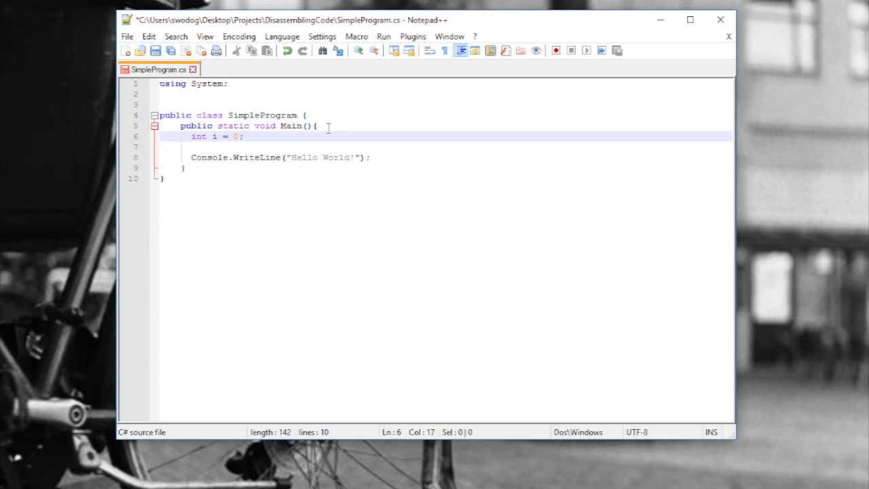
mouse_move(197, 139)
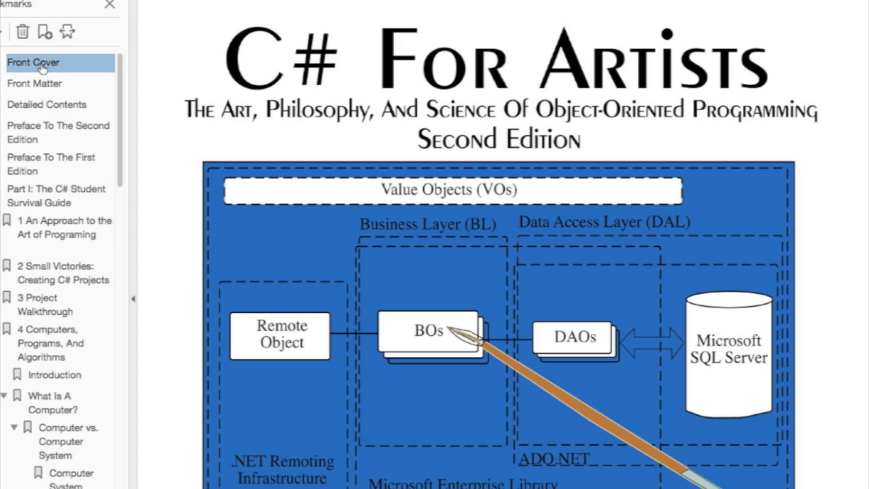
mouse_move(60, 164)
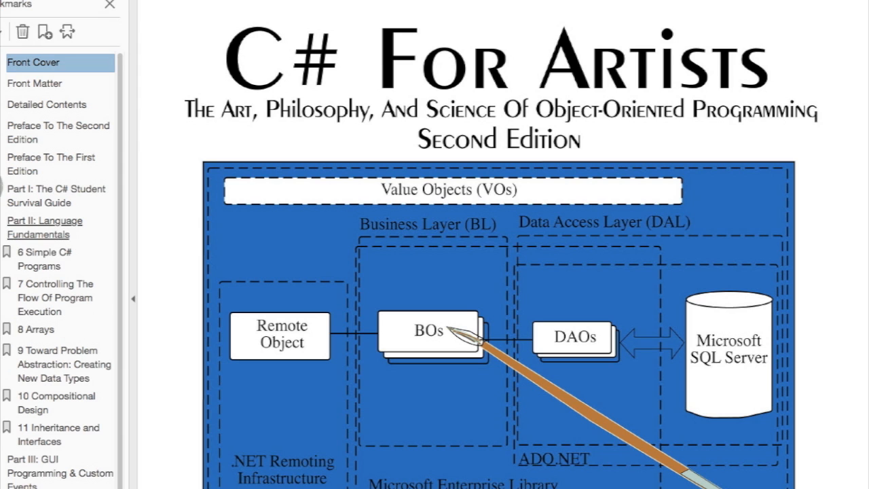
Jump to the '6 Simple C# Programs' bookmark and scroll into the chapter
left_click(66, 404)
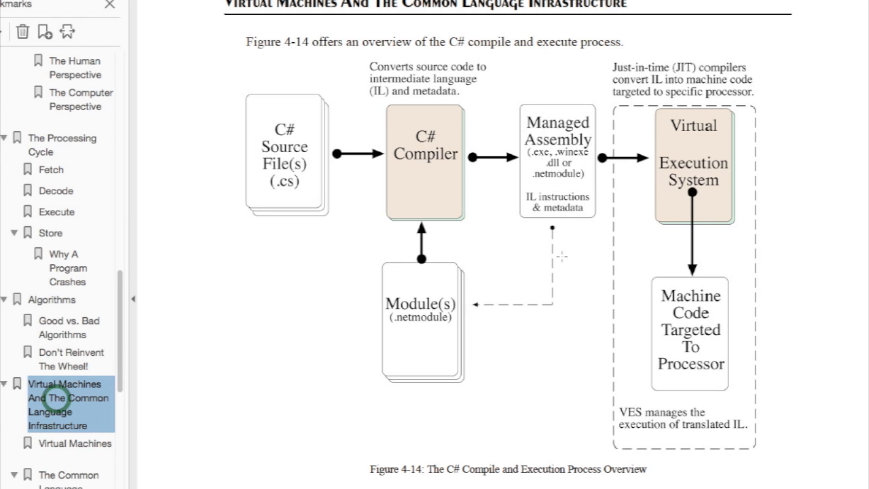
scroll("down", 3)
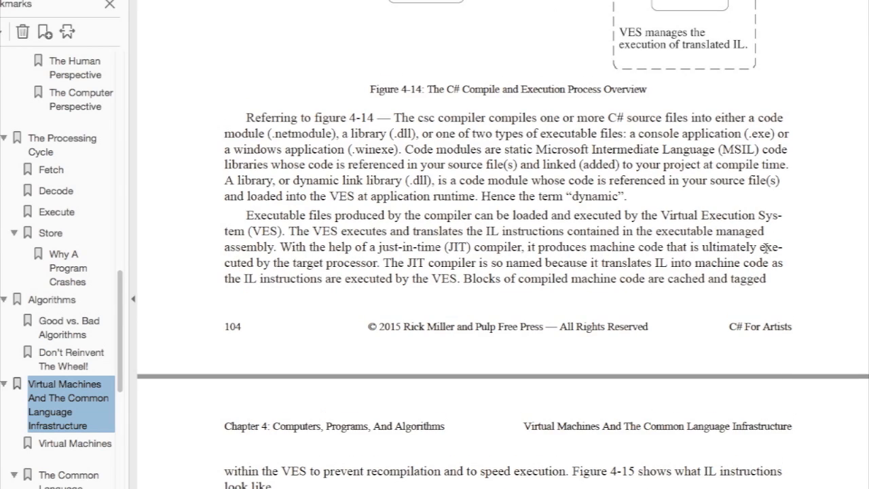
scroll("down", 3)
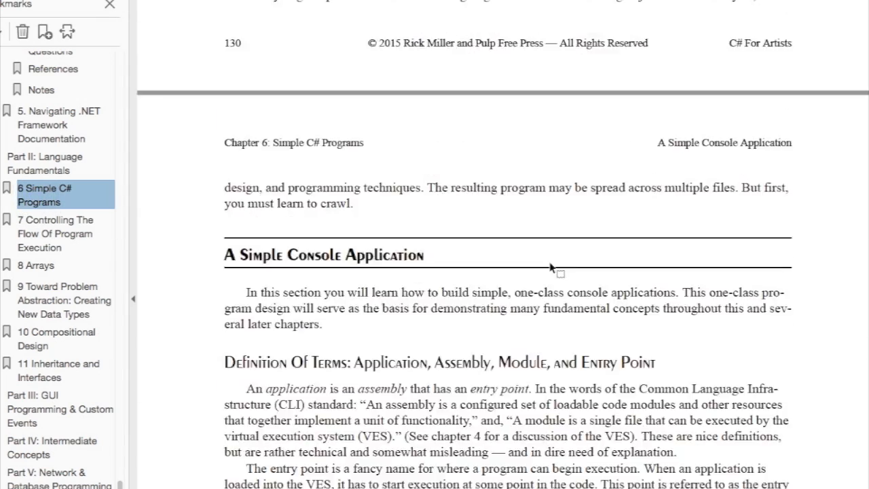
Scroll down to Figure 6-4, the C# Type Hierarchy, in the Types section
scroll("down", 3)
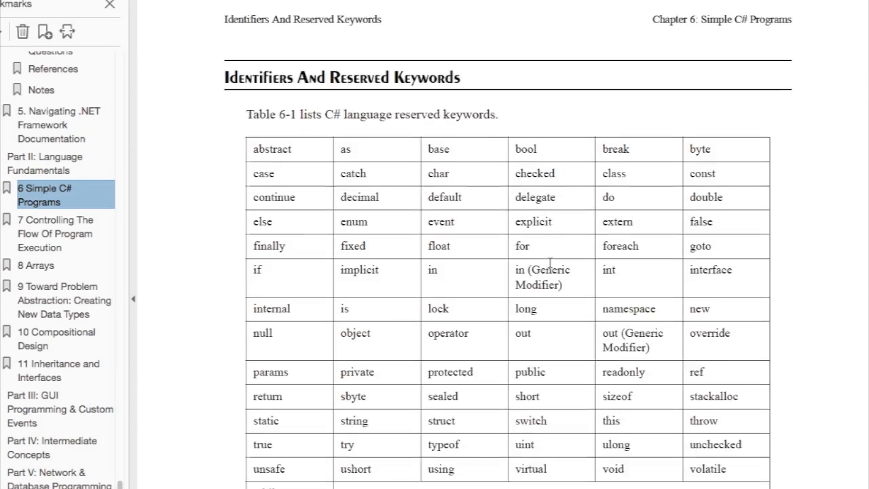
scroll("down", 3)
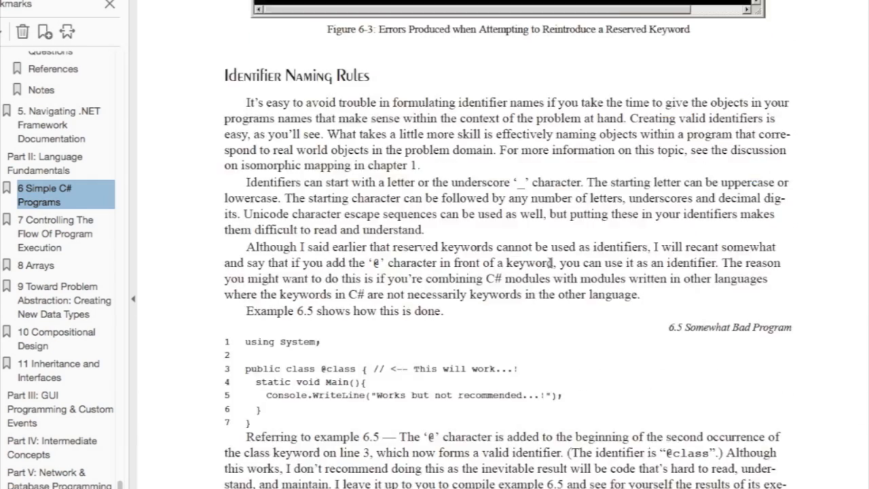
scroll("down", 3)
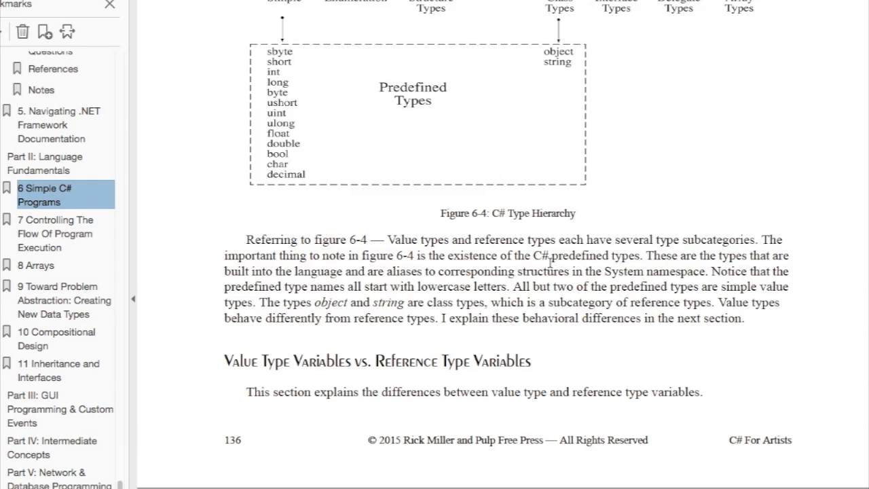
scroll("up", 3)
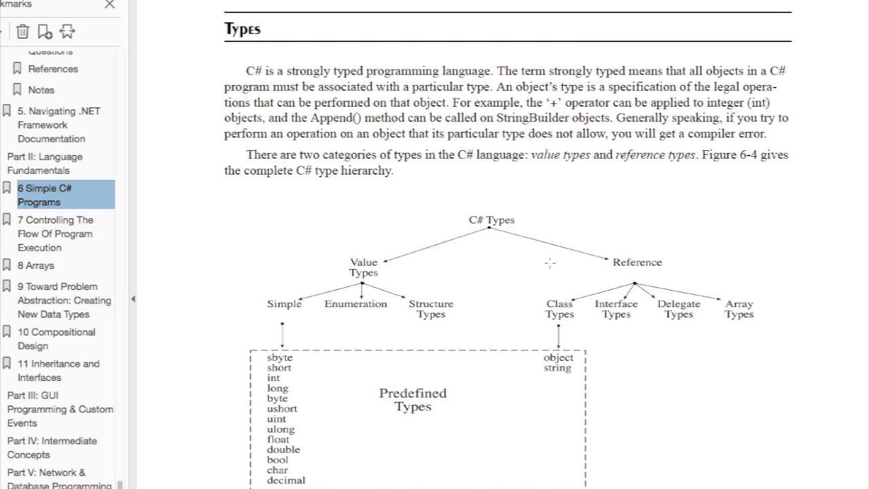
scroll("down", 3)
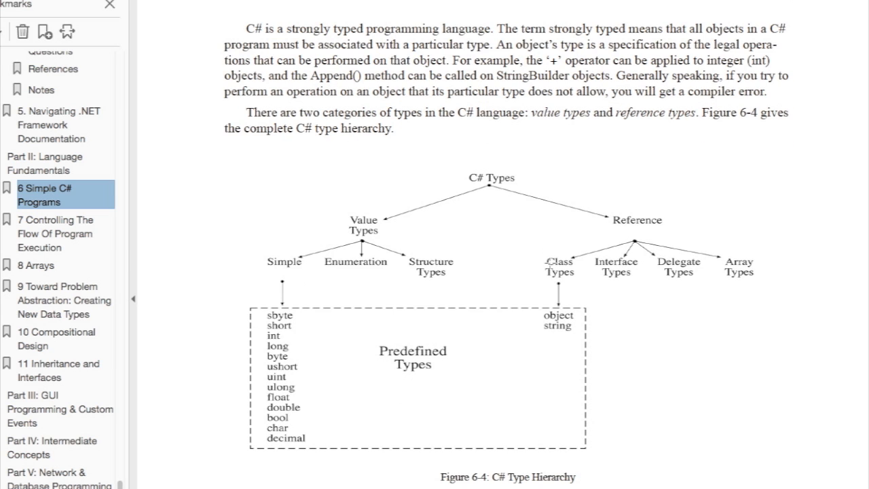
scroll("down", 3)
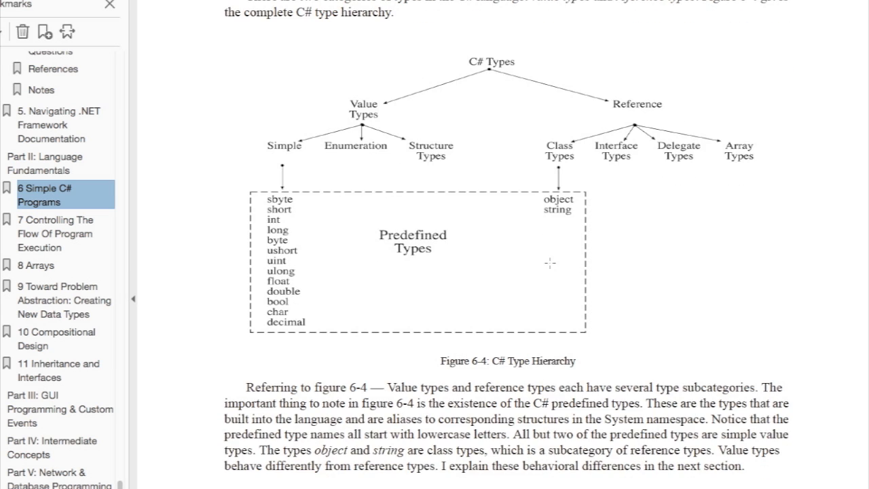
scroll("up", 3)
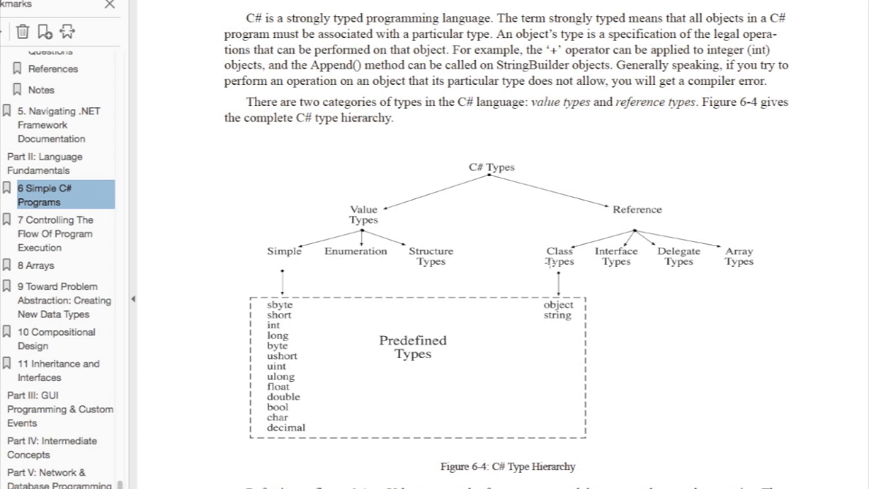
mouse_move(166, 287)
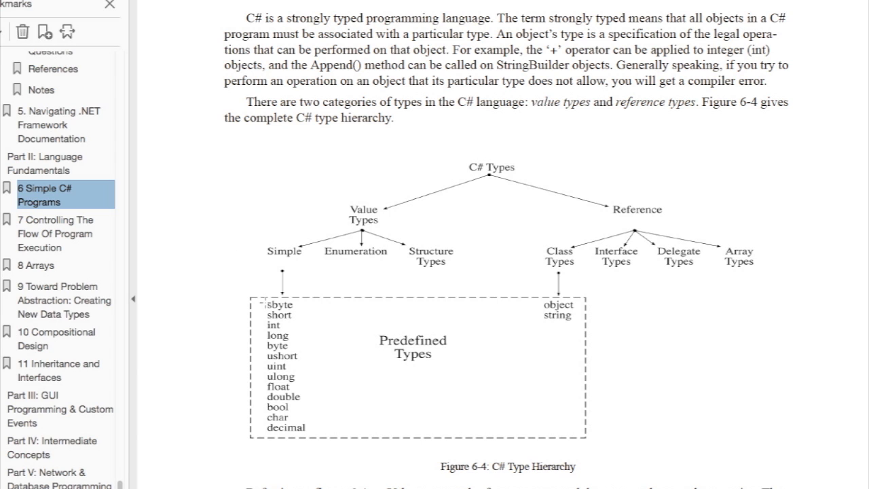
Mark the object and string types, then the sbyte–decimal simple types list
left_click_drag(271, 305, 289, 350)
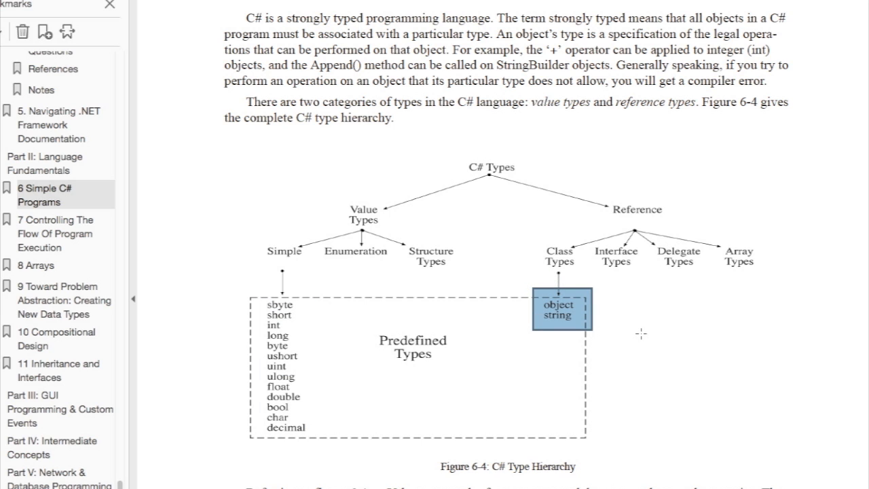
mouse_move(460, 320)
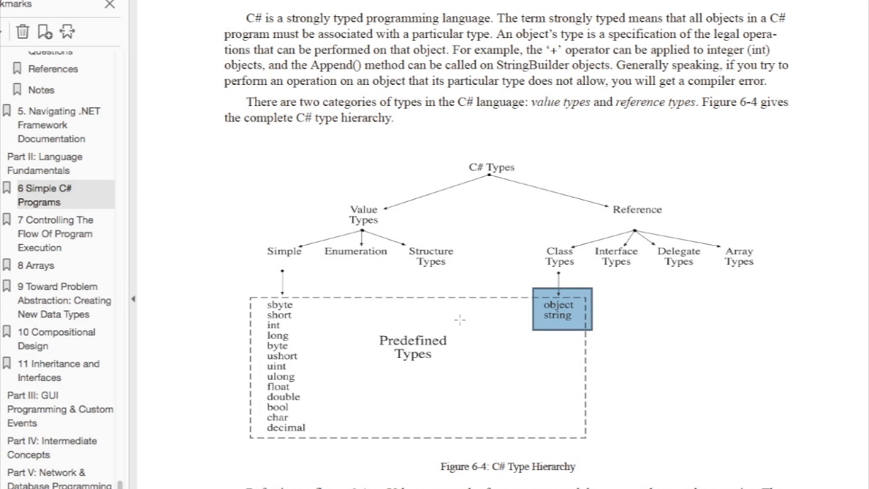
mouse_move(243, 277)
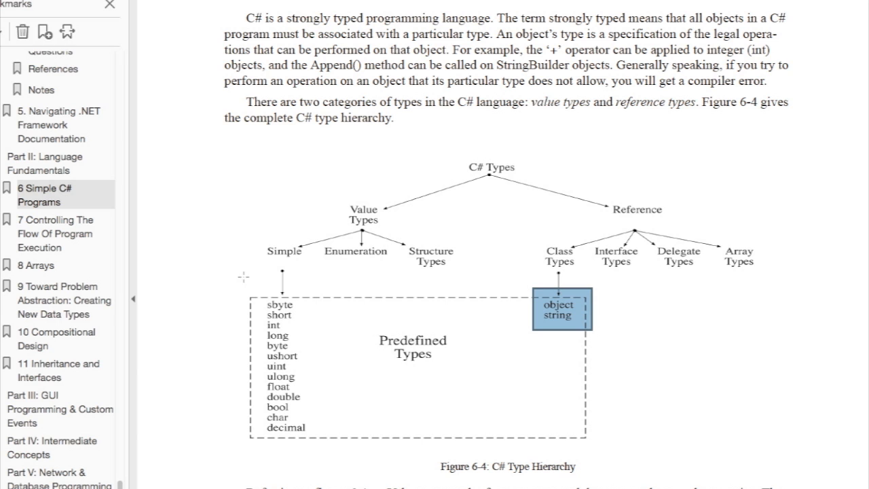
left_click(228, 276)
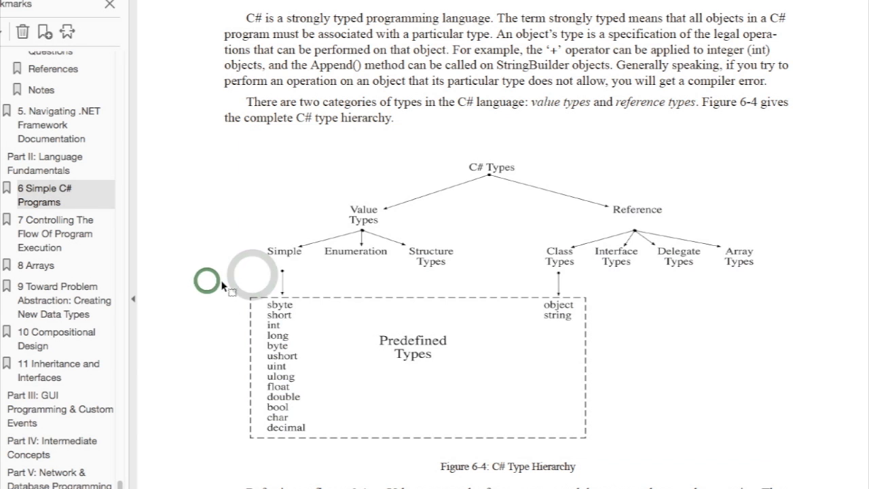
left_click_drag(224, 289, 333, 442)
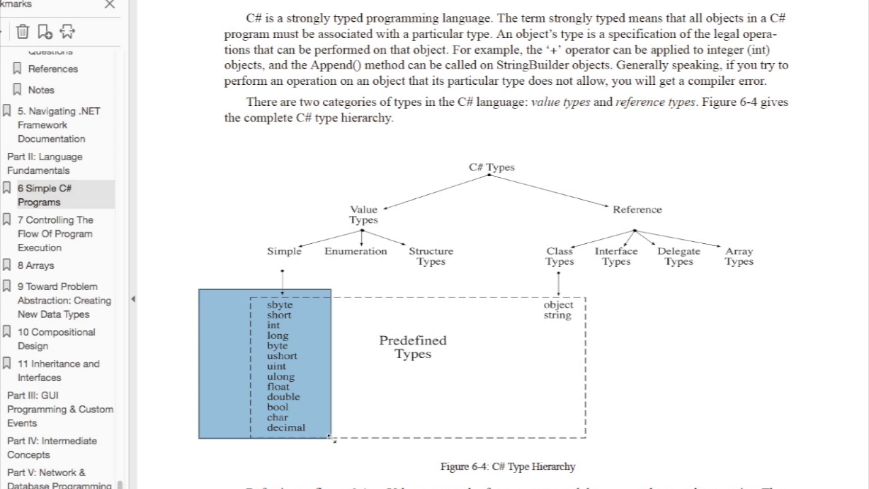
mouse_move(856, 228)
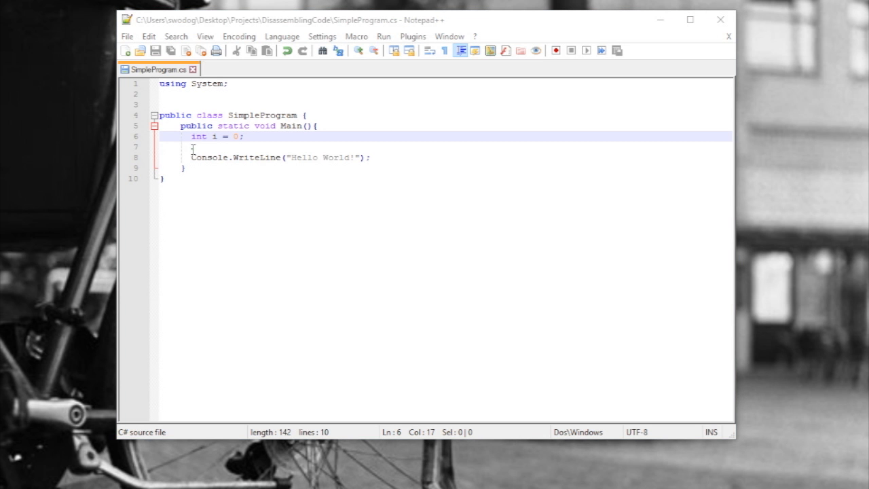
Change `int` to `Int32` in the declaration of i, then select System in the using line
left_click(193, 147)
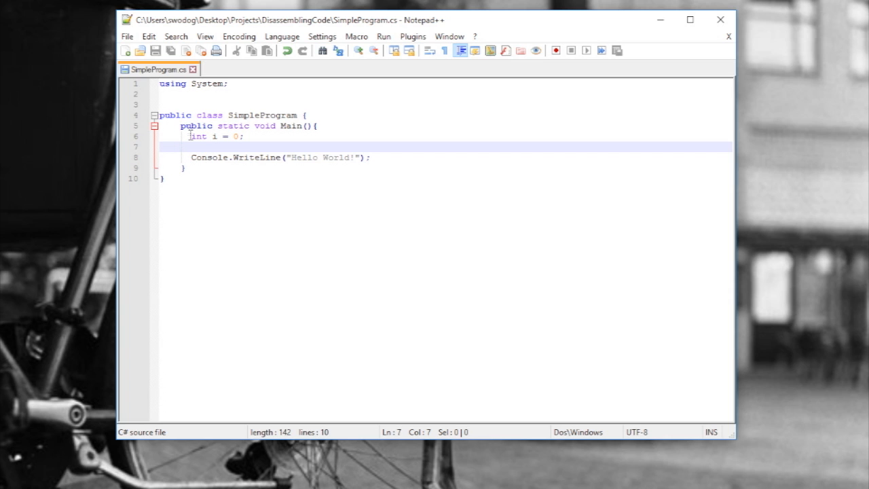
double_click(197, 137)
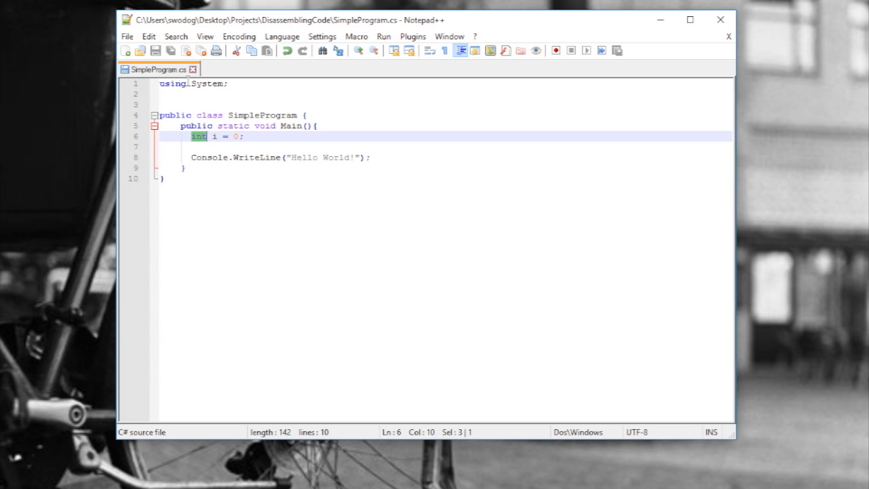
double_click(208, 83)
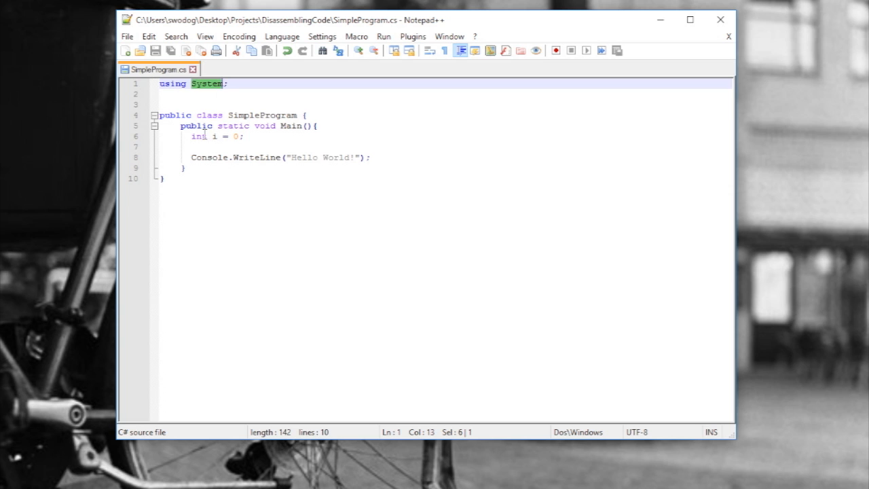
left_click(203, 136)
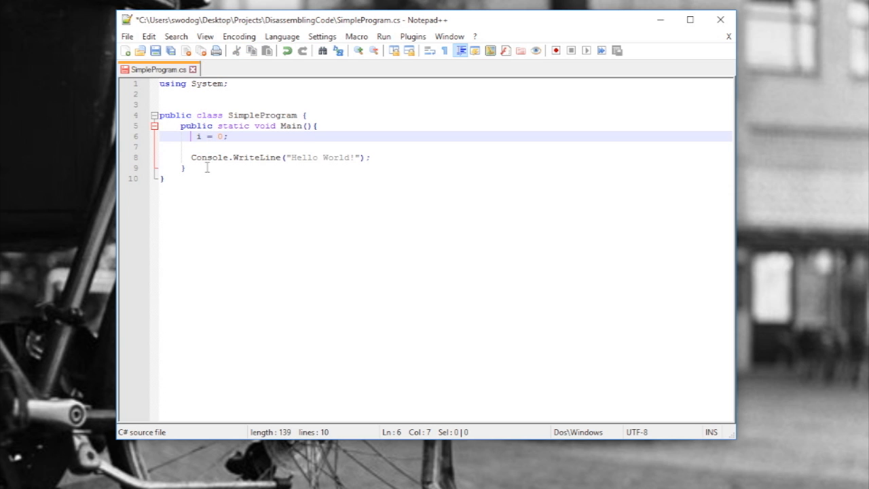
type("Int3")
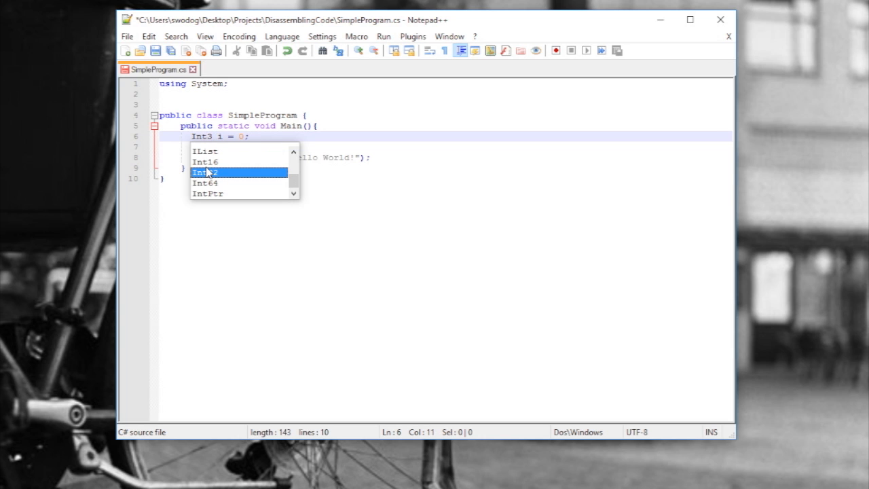
type("2")
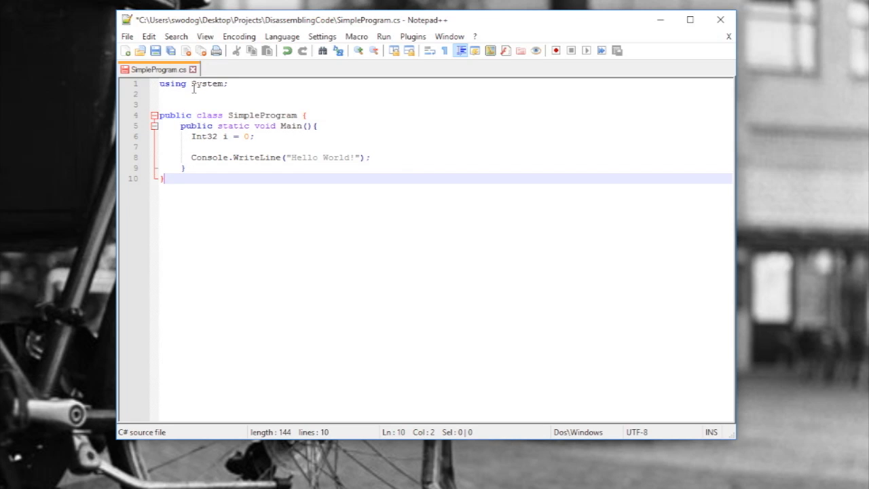
double_click(207, 83)
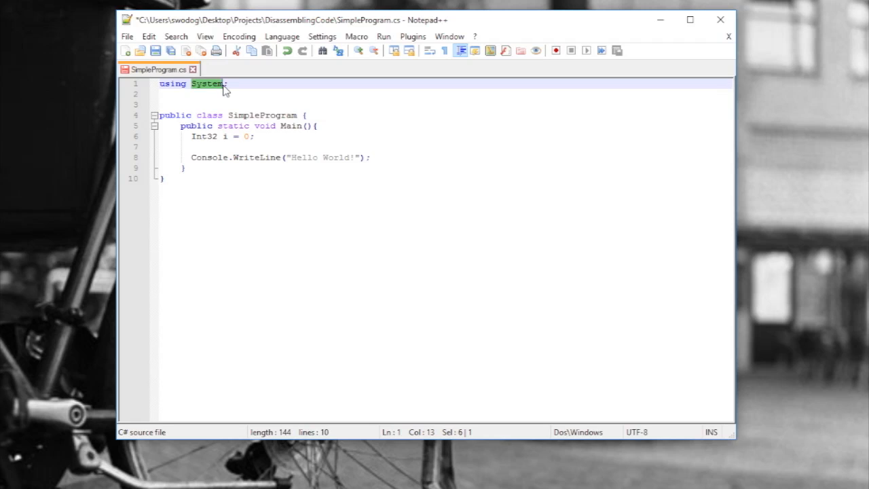
mouse_move(204, 341)
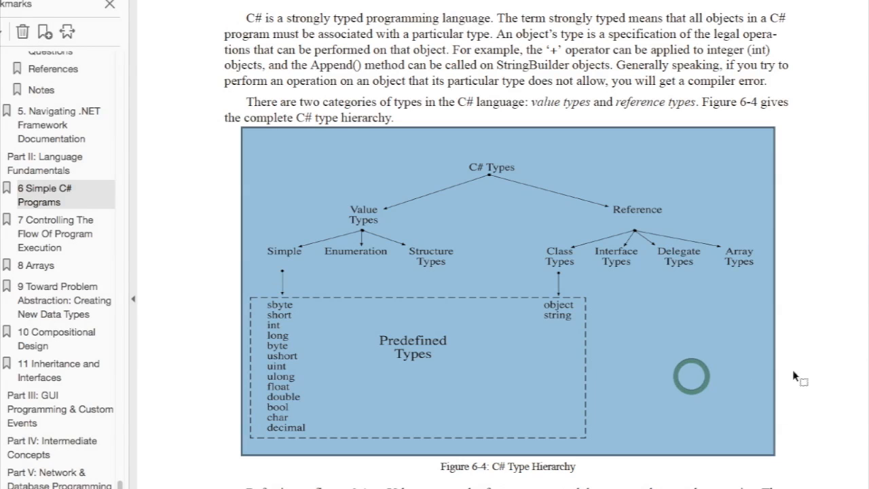
Scroll to Table 6-2 and highlight the object/Object Class and string/String Class entries
scroll("down", 3)
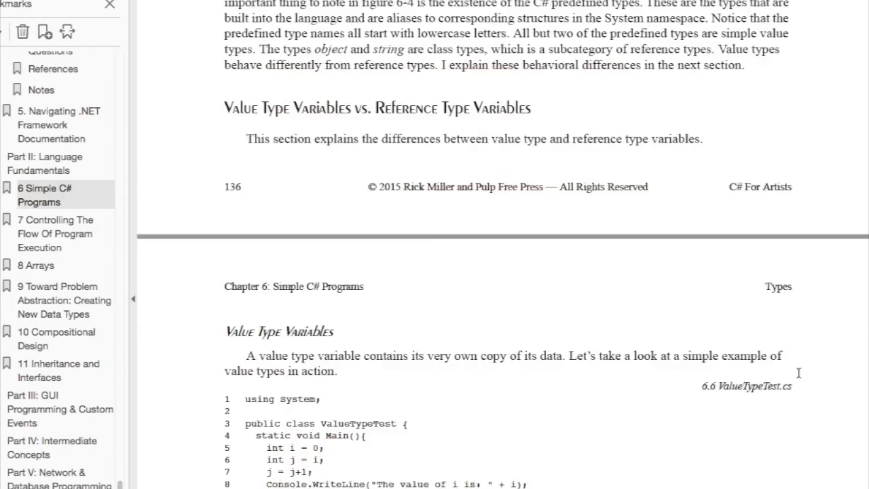
scroll("down", 3)
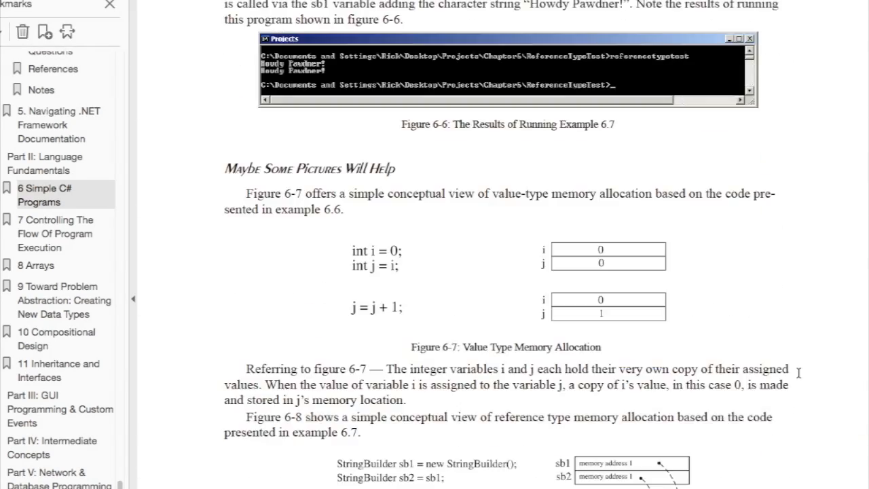
scroll("down", 3)
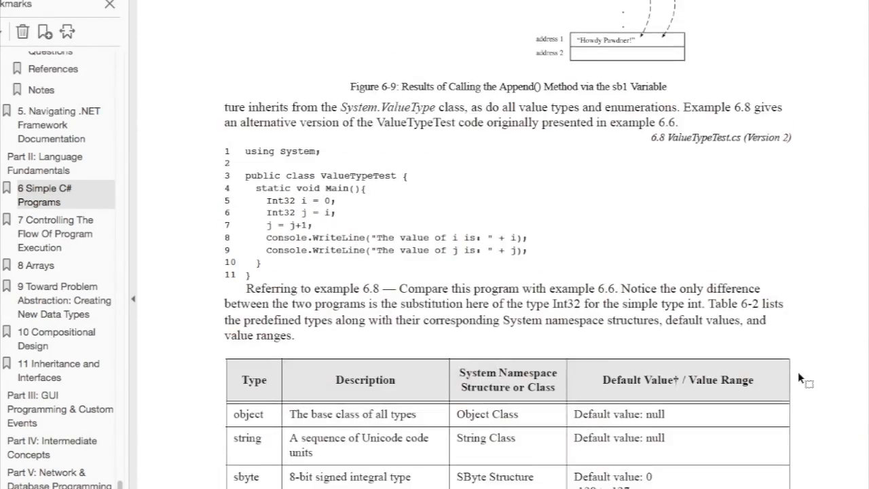
scroll("down", 3)
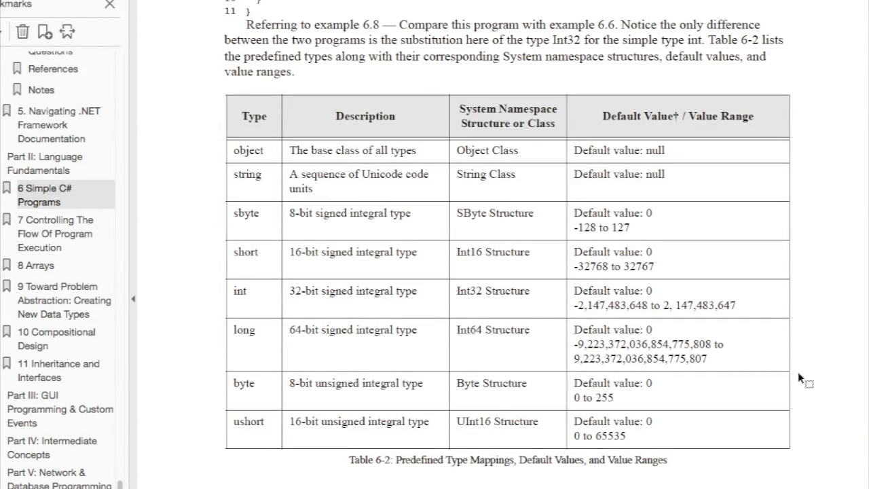
mouse_move(772, 253)
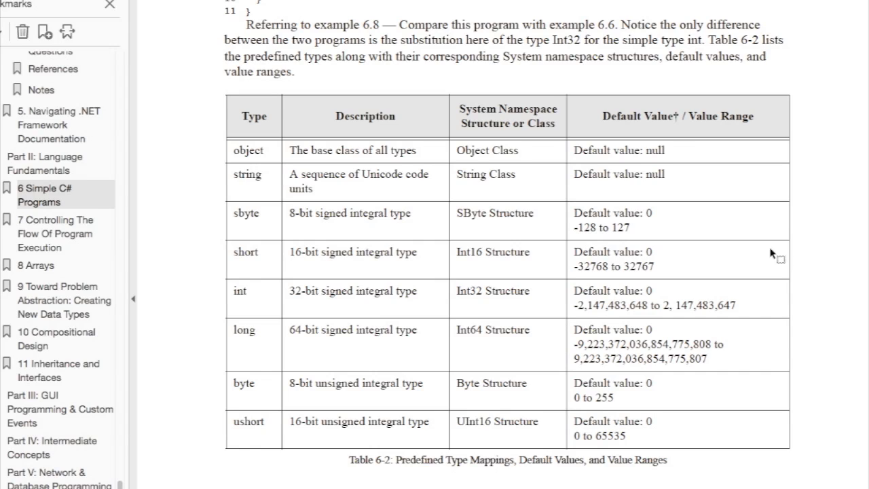
double_click(247, 150)
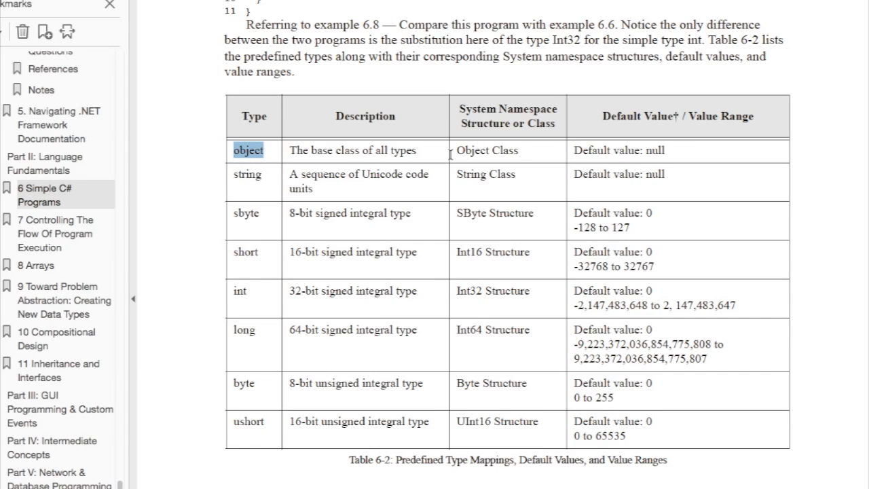
double_click(487, 150)
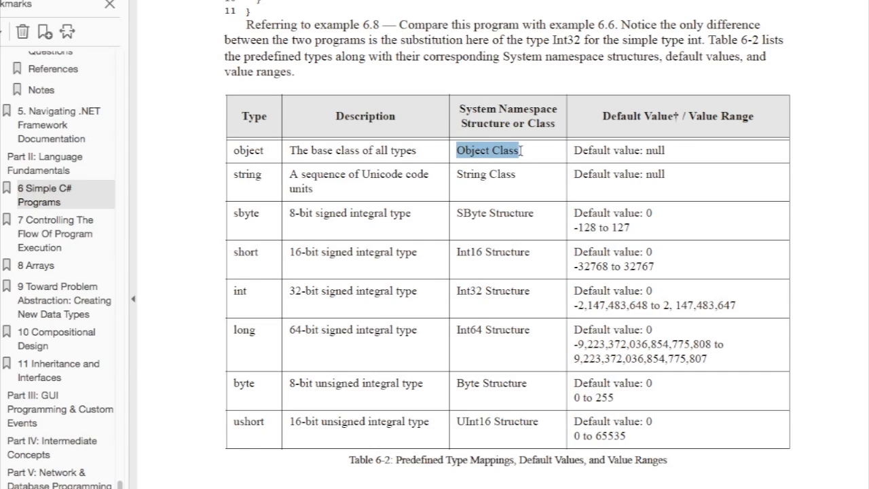
double_click(246, 174)
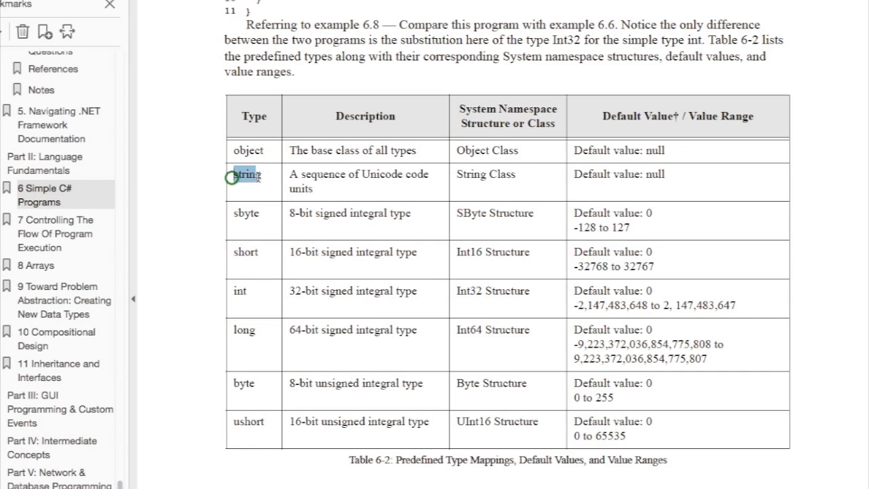
double_click(484, 174)
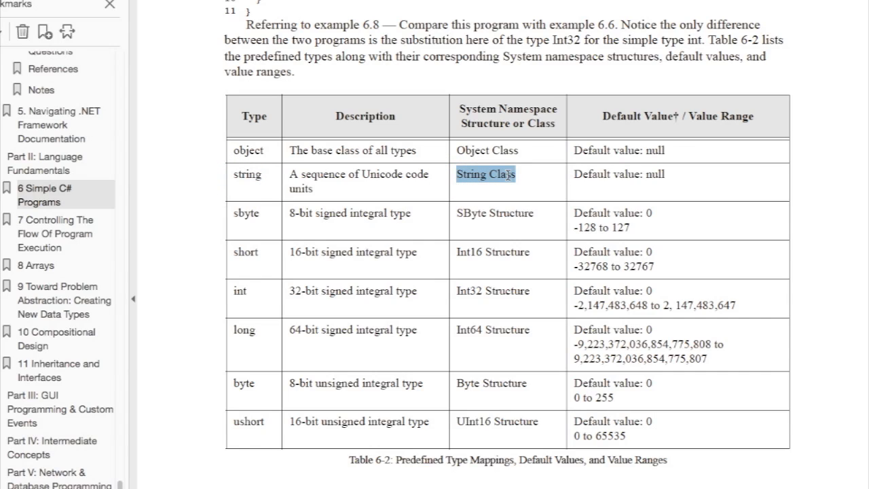
mouse_move(710, 175)
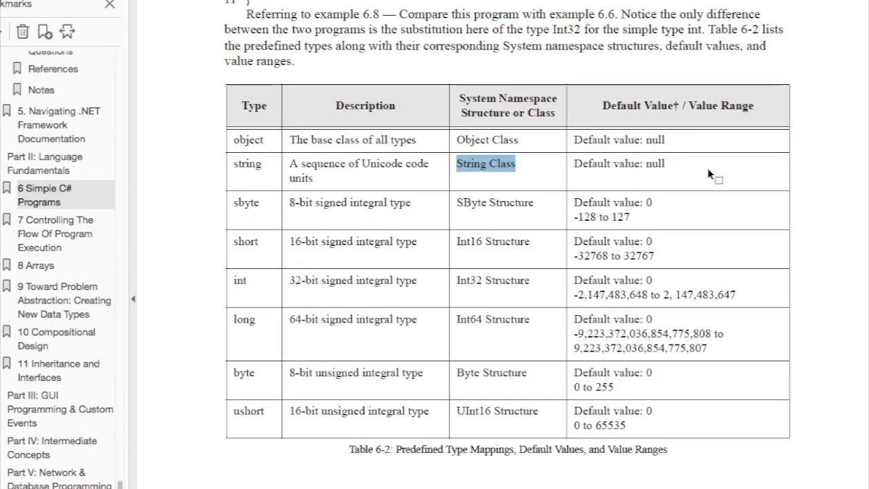
Scroll around Table 6-2 and clear the String Class highlight
scroll("down", 3)
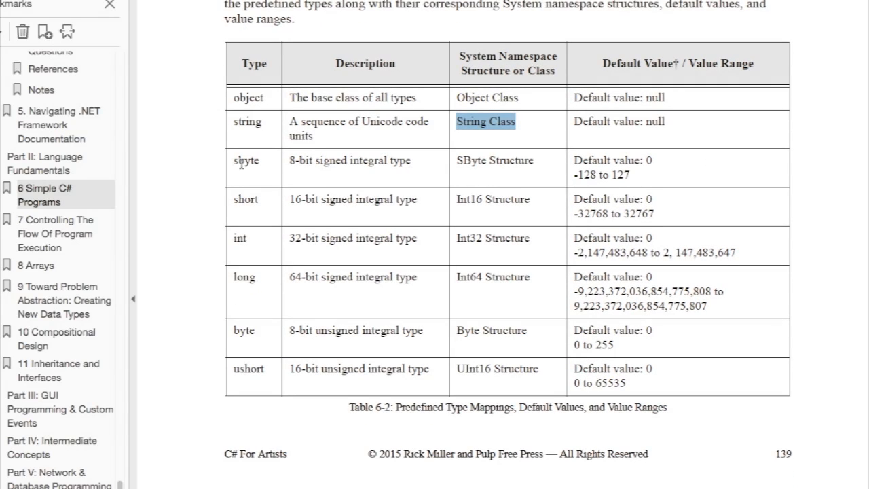
mouse_move(244, 167)
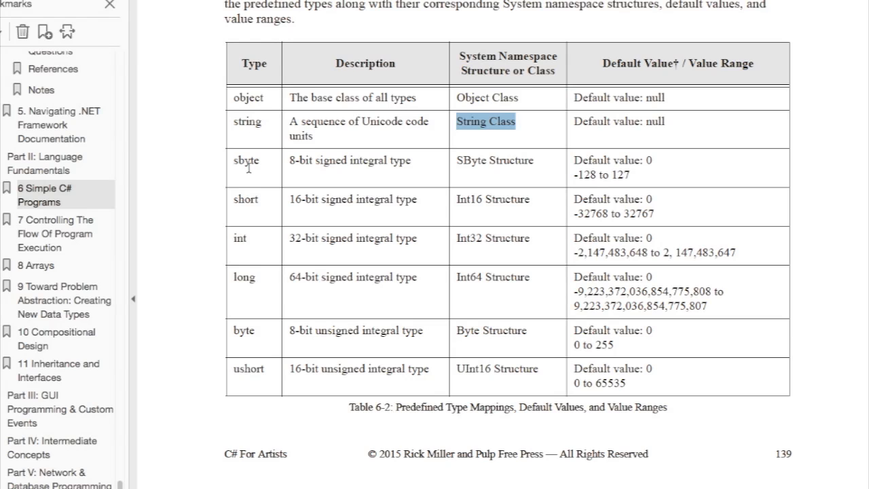
scroll("up", 3)
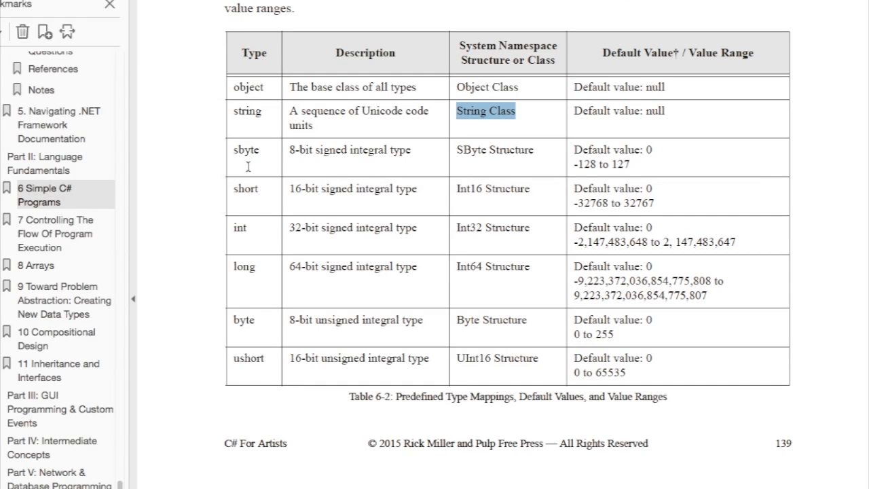
mouse_move(248, 167)
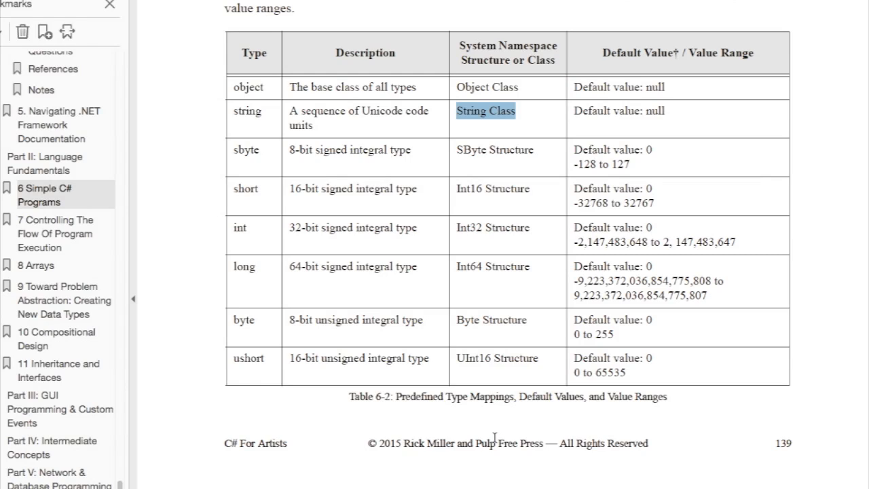
mouse_move(333, 207)
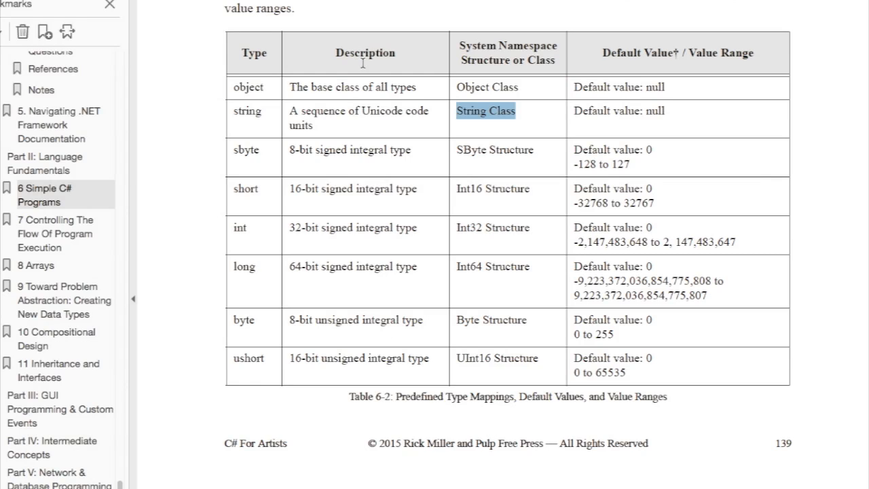
mouse_move(530, 106)
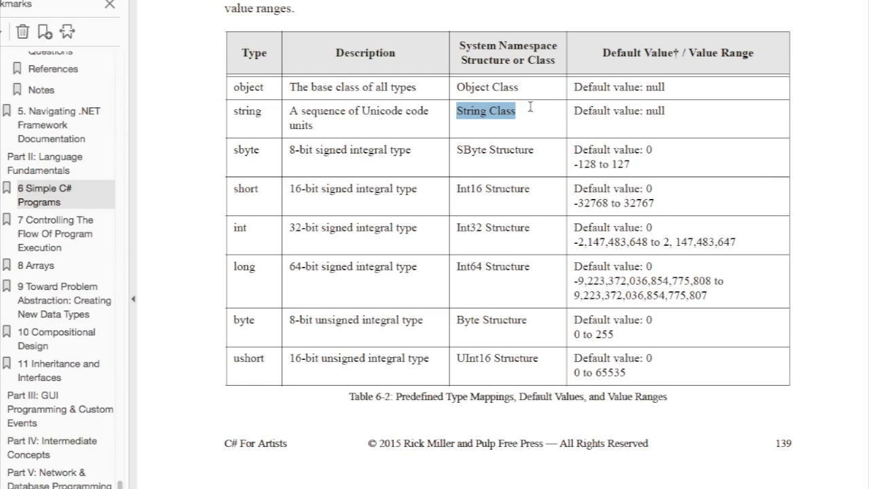
left_click(535, 60)
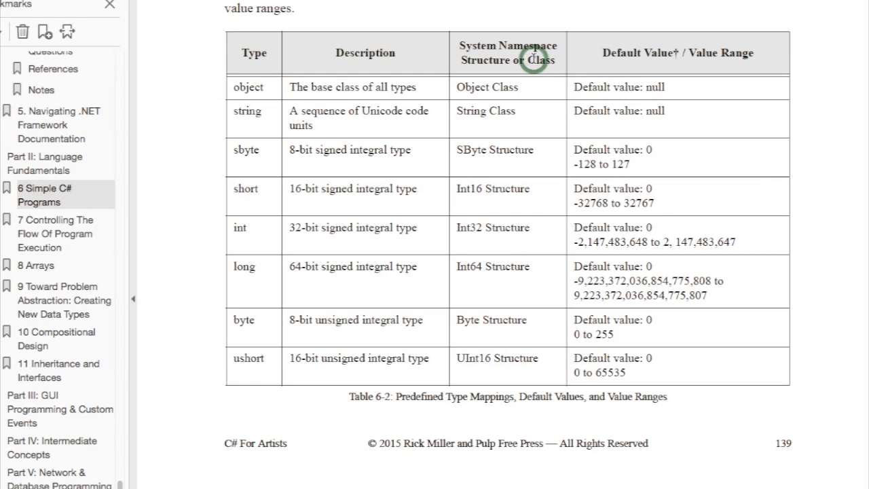
mouse_move(662, 246)
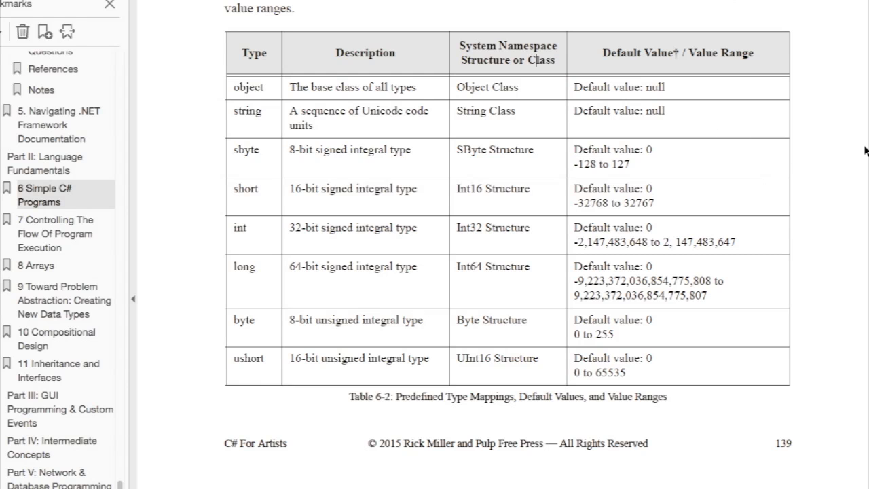
scroll("up", 3)
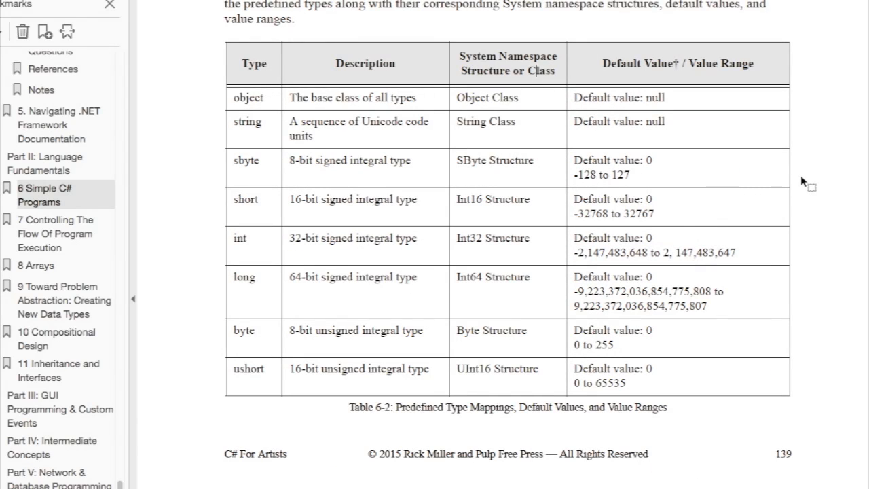
mouse_move(784, 401)
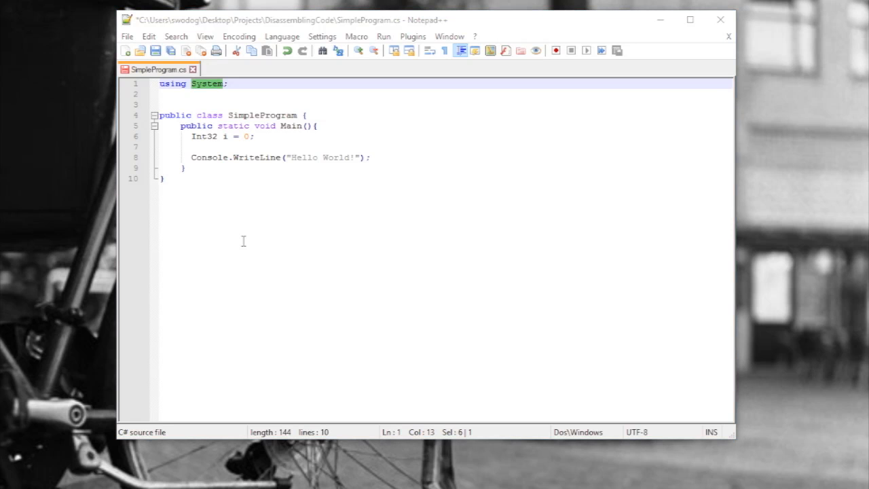
mouse_move(218, 143)
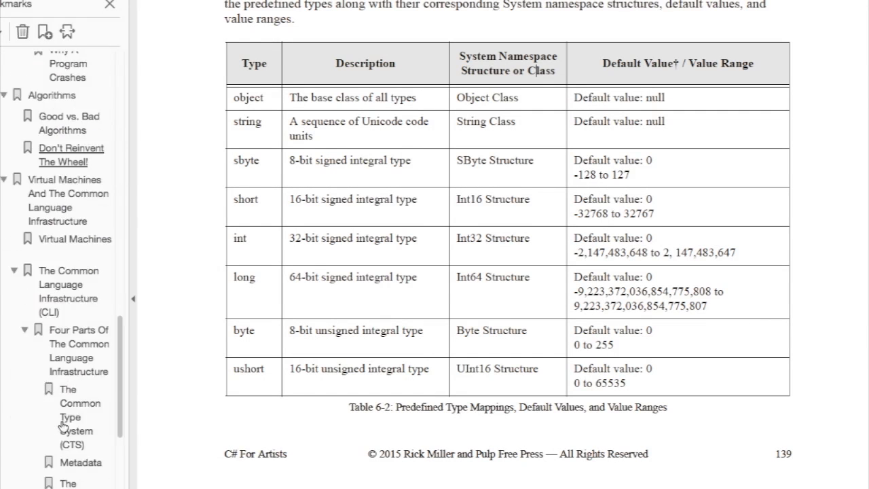
Jump to The Common Language Infrastructure (CLI) section and scroll to its diagram
scroll("down", 3)
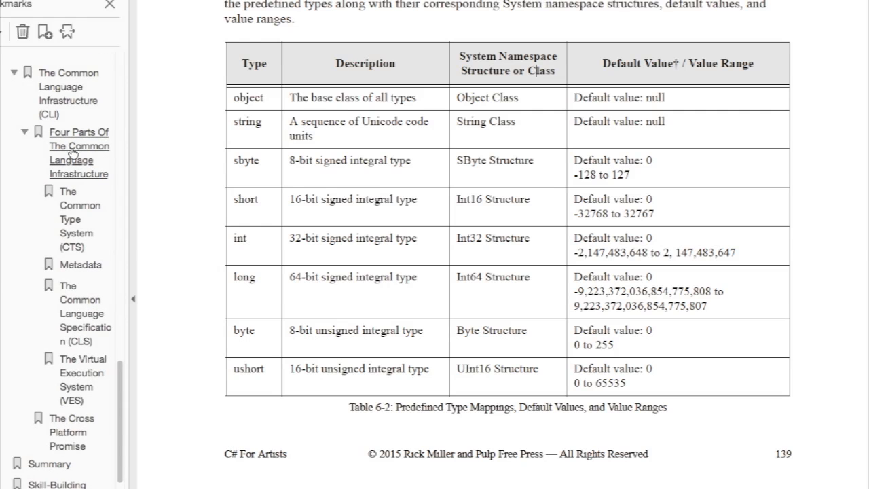
left_click(68, 86)
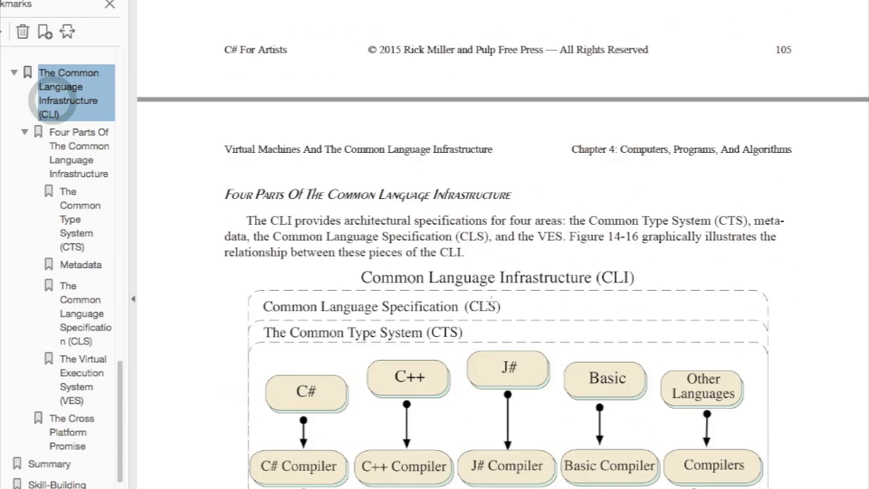
scroll("down", 3)
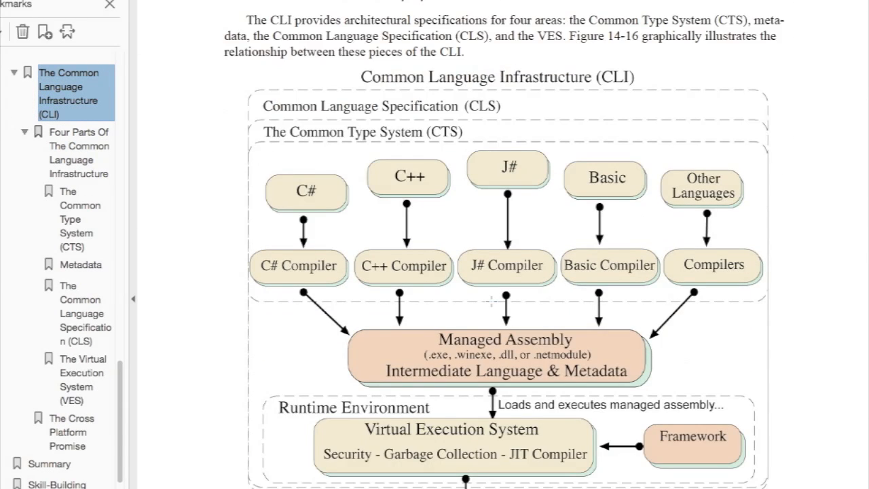
scroll("down", 3)
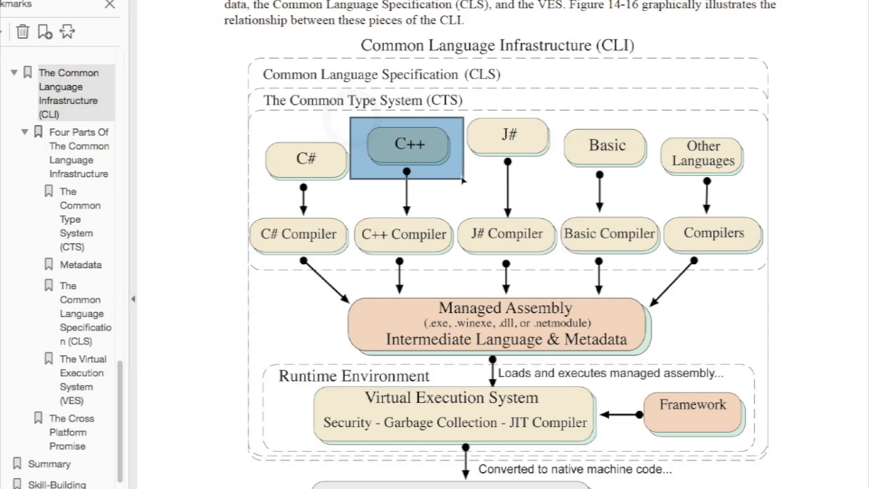
left_click(305, 160)
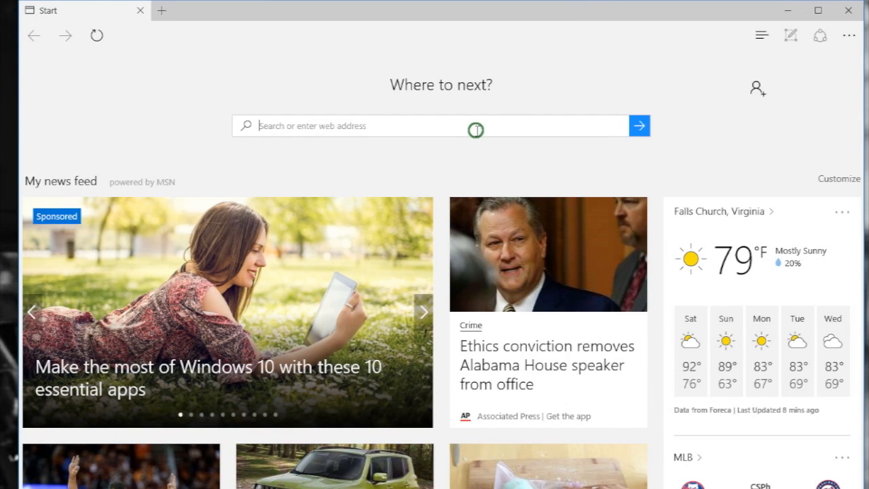
Search 'system namespace' from Edge and open the 'System Namespace - MSDN - Microsoft' result
left_click(424, 312)
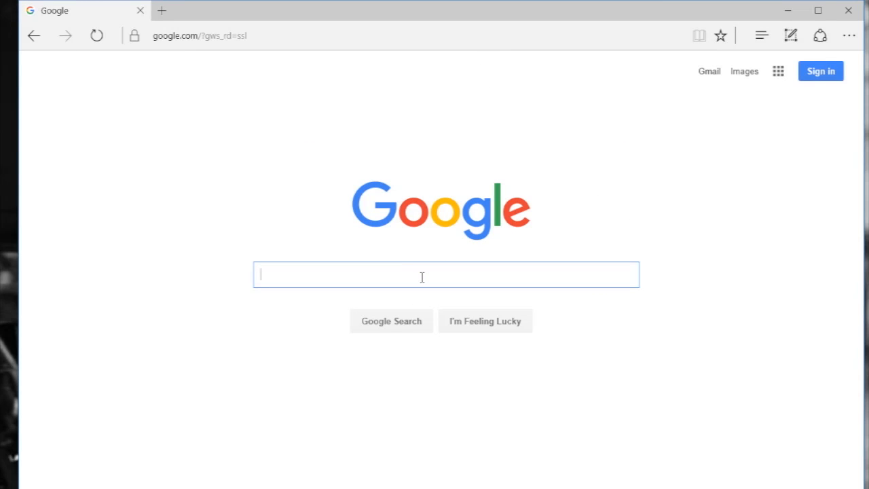
type("system names")
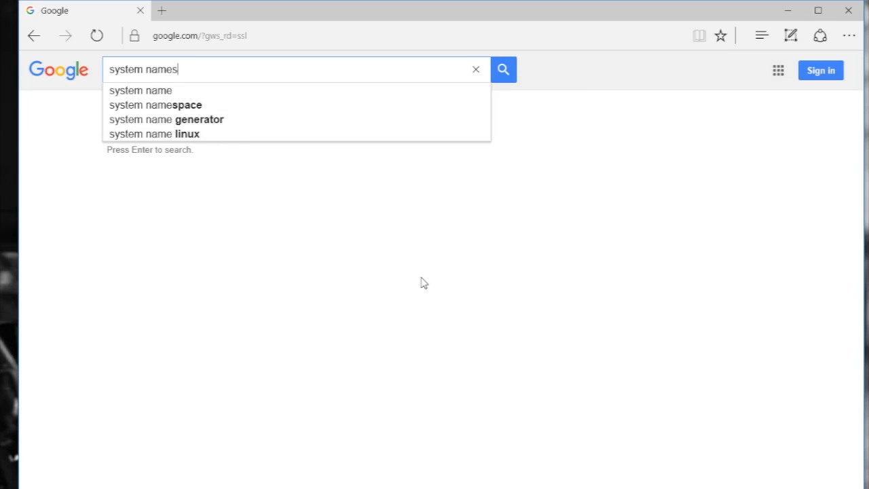
left_click(155, 104)
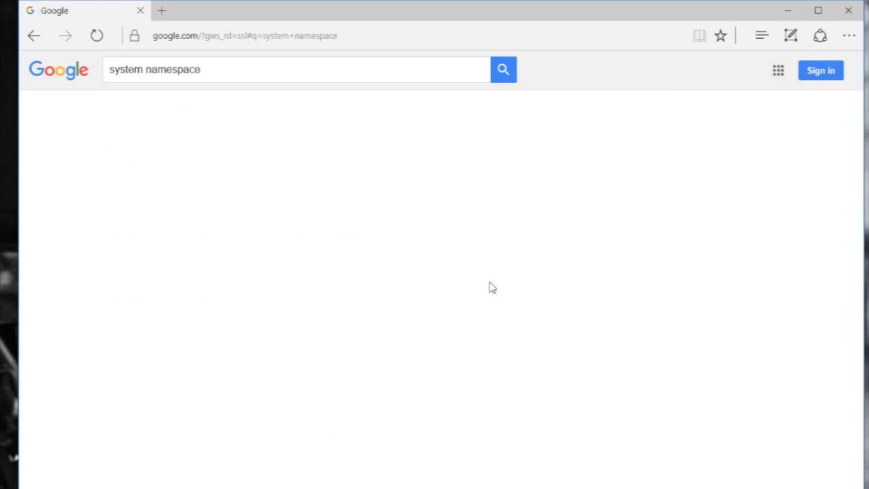
left_click(503, 69)
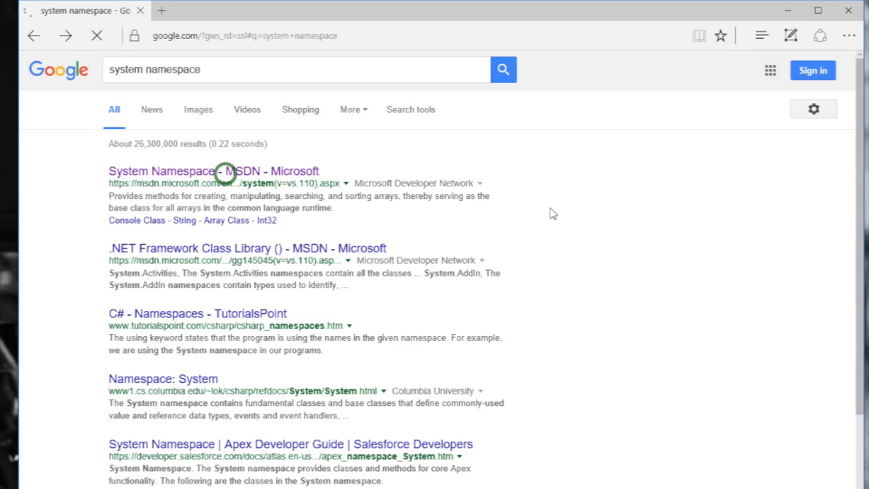
mouse_move(618, 211)
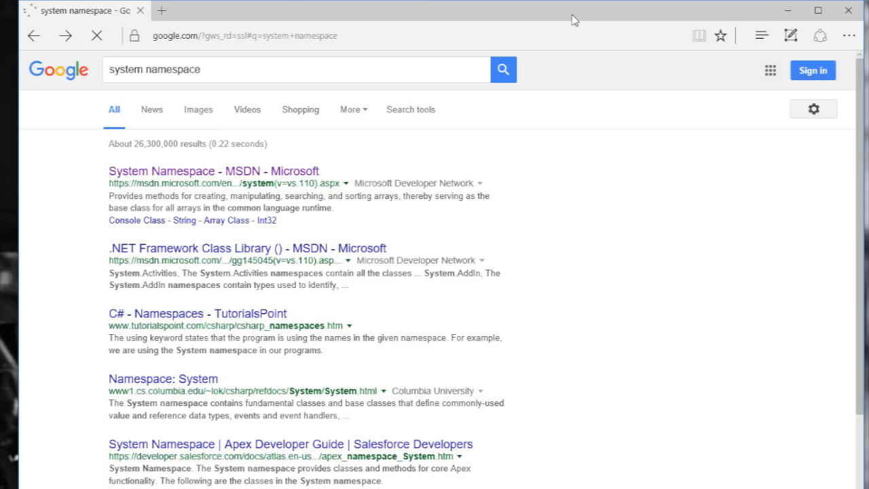
left_click(212, 171)
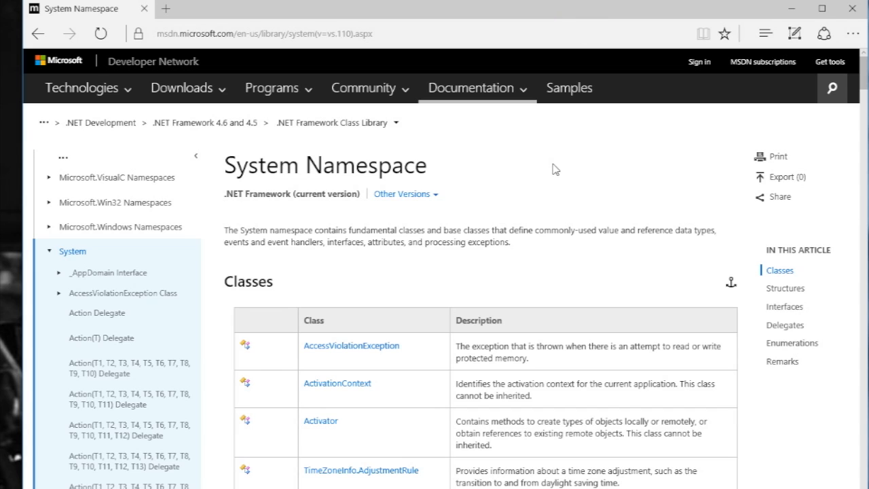
mouse_move(167, 190)
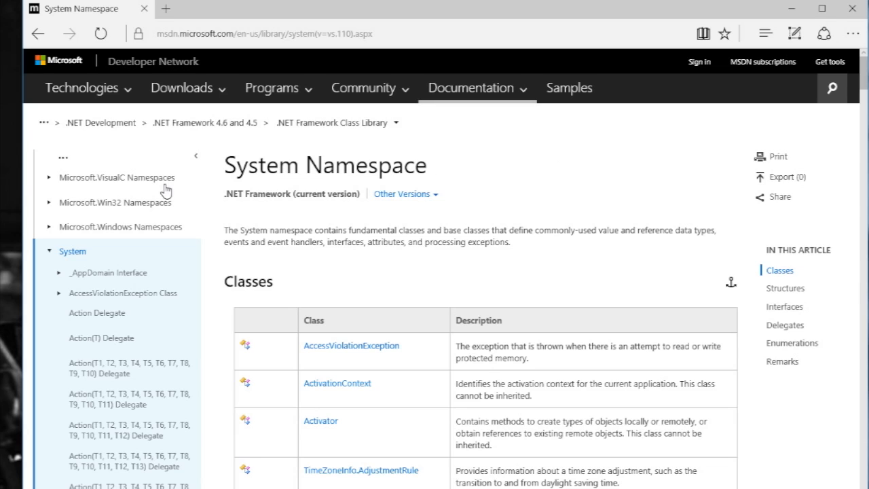
mouse_move(459, 204)
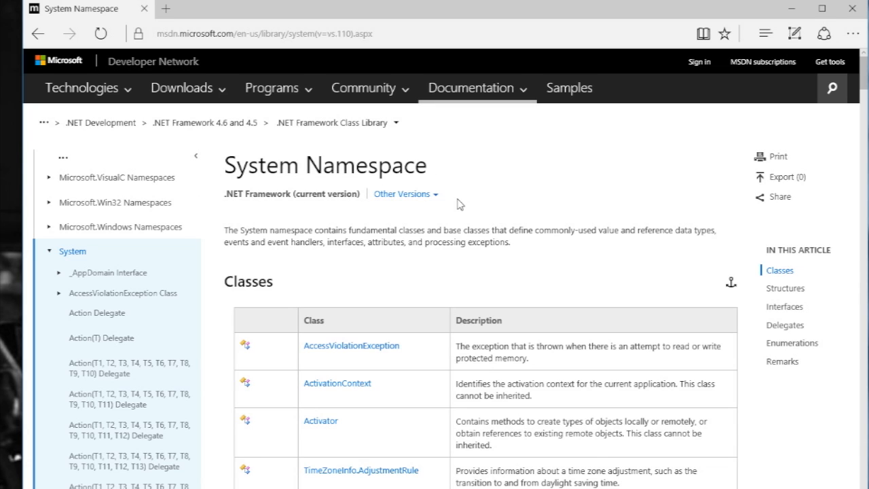
mouse_move(473, 195)
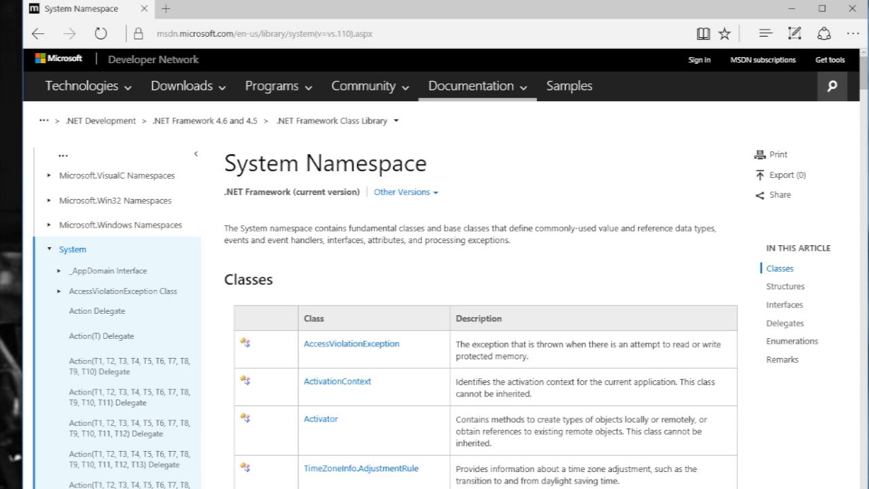
mouse_move(573, 259)
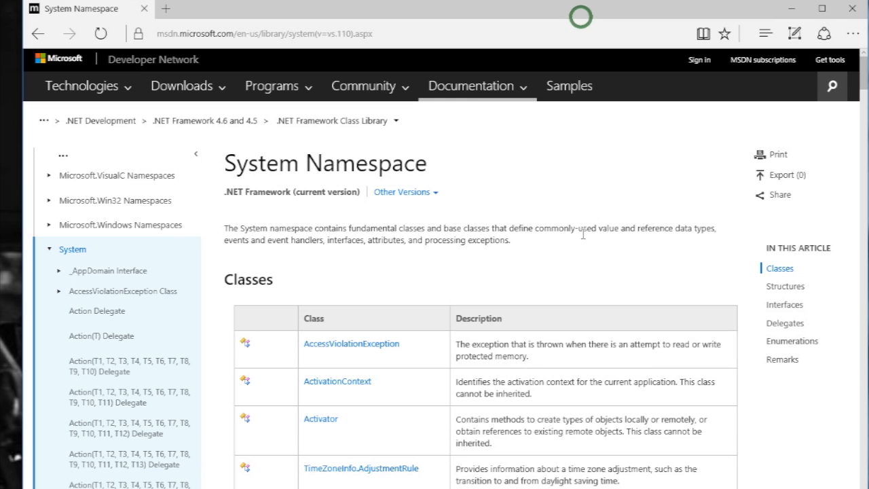
Scroll the System Namespace Classes table down to Nullable and Object
scroll("down", 3)
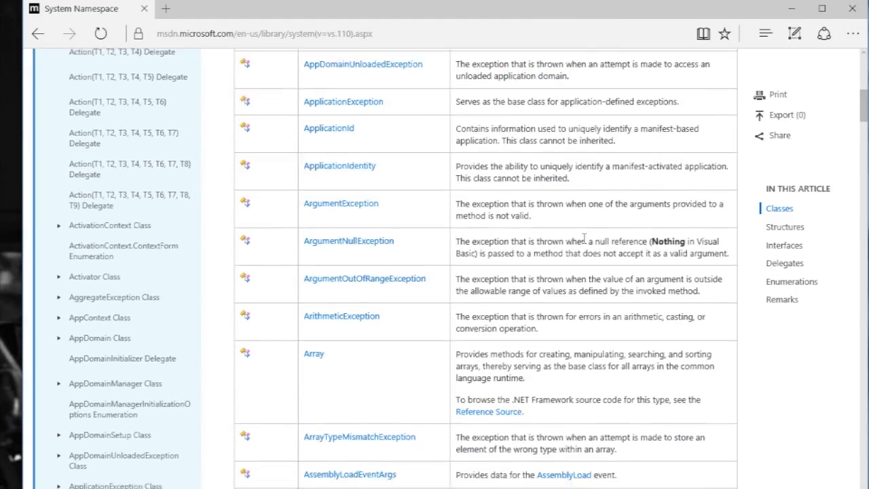
scroll("down", 3)
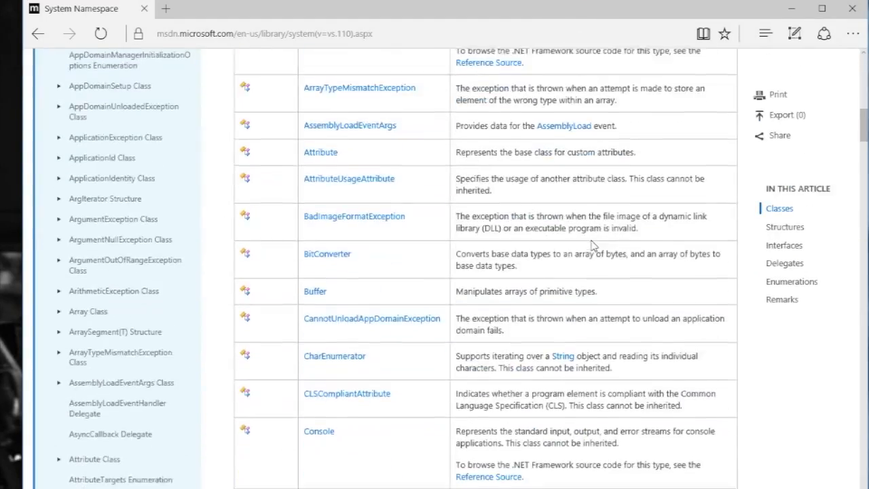
scroll("down", 3)
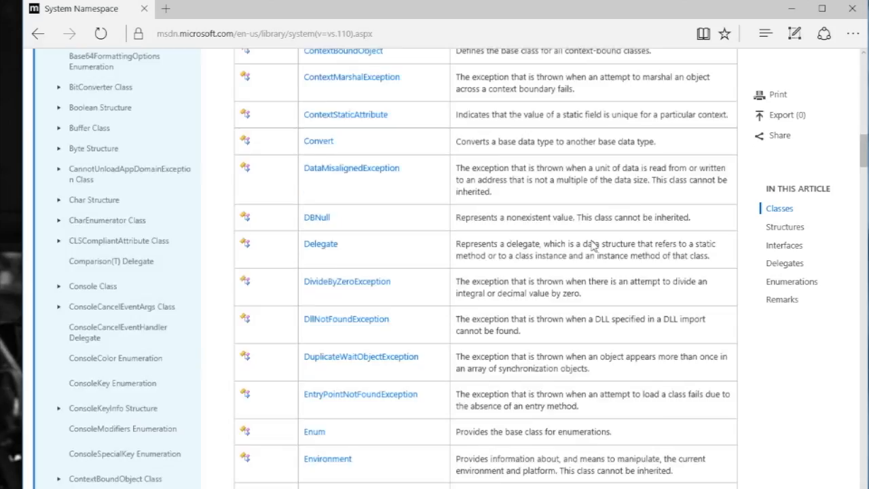
scroll("down", 3)
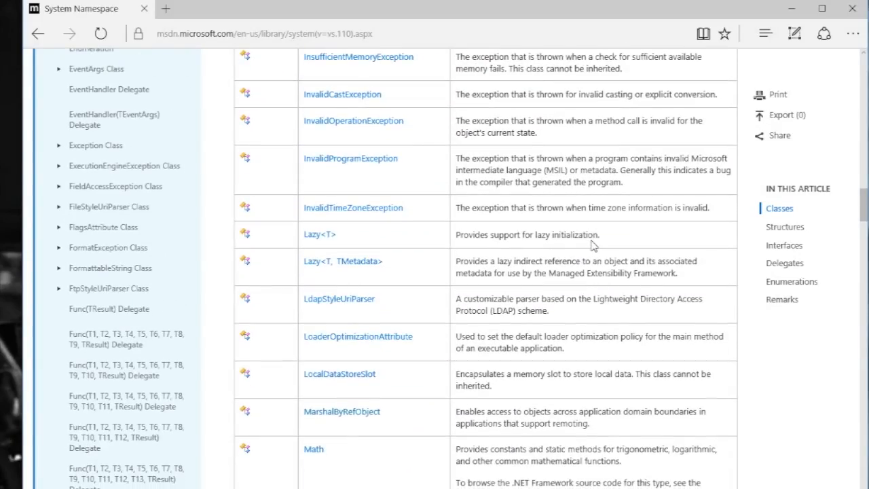
scroll("down", 3)
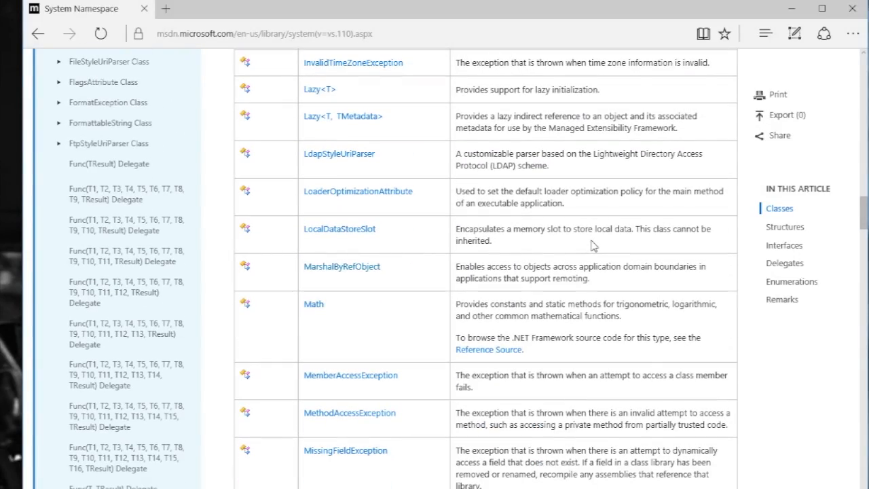
scroll("down", 3)
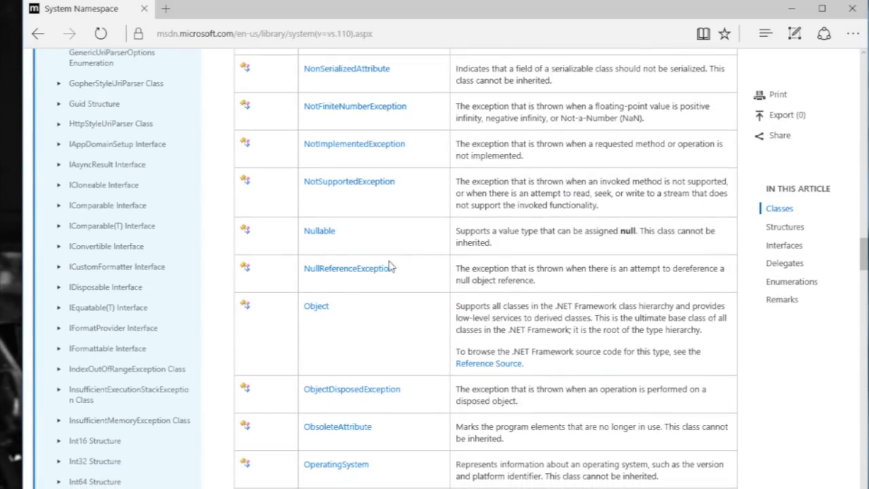
mouse_move(316, 311)
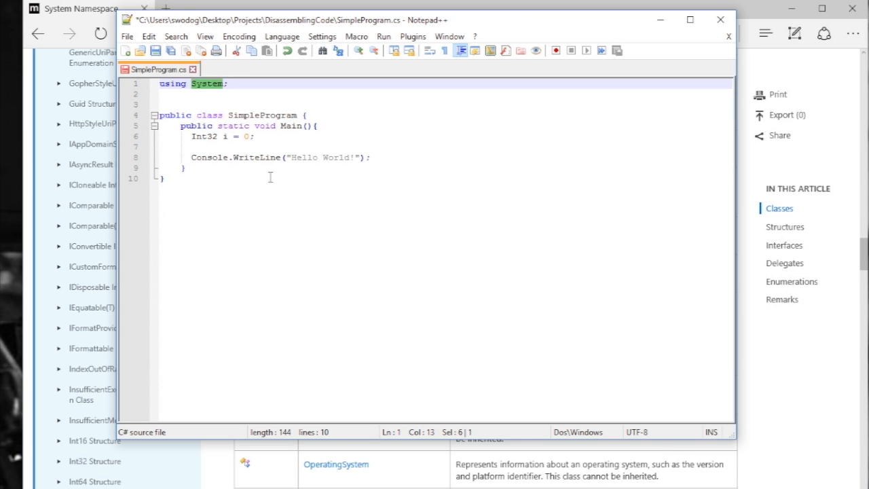
Declare `object o1 = new Object();` with a System.Object line below it
type("object")
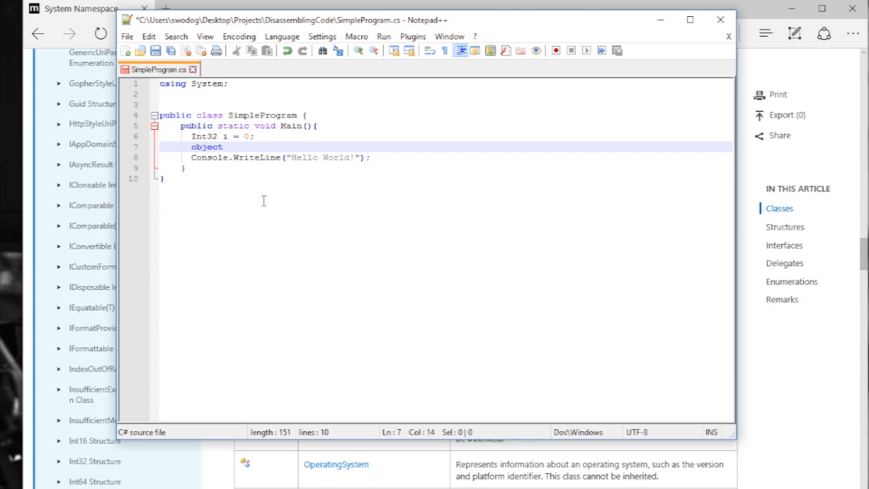
key("Return")
type("Objec")
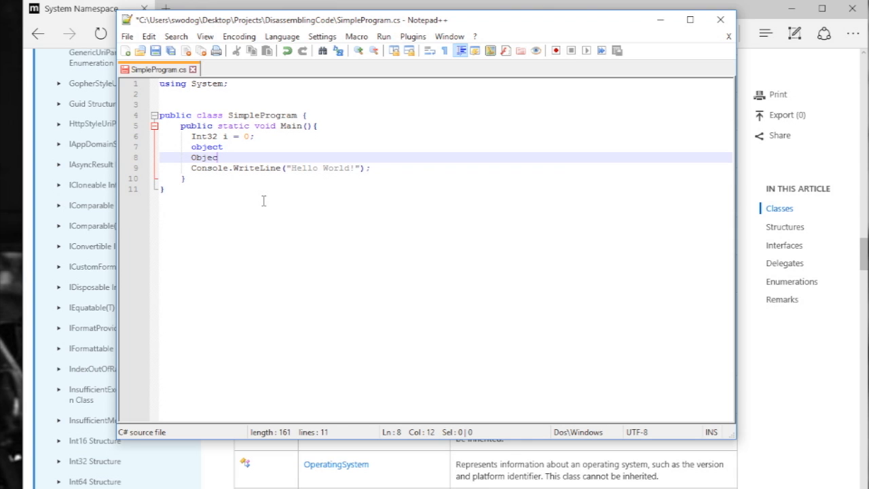
type("tem.")
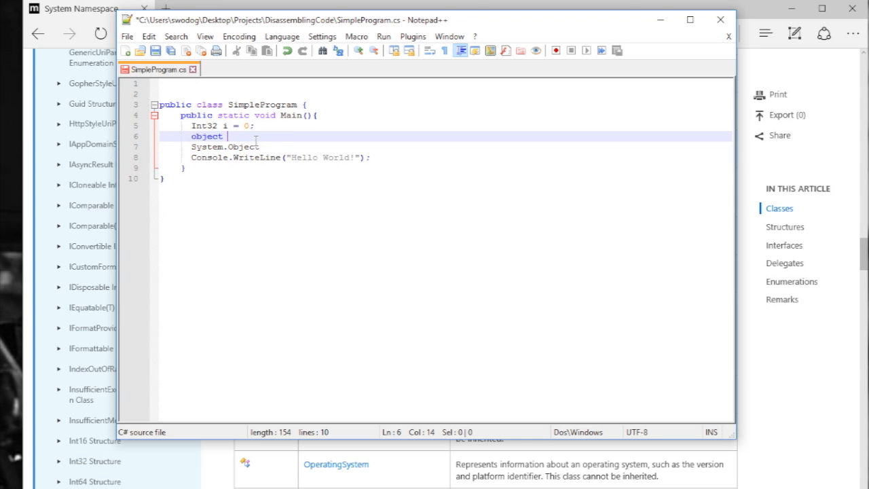
left_click(262, 147)
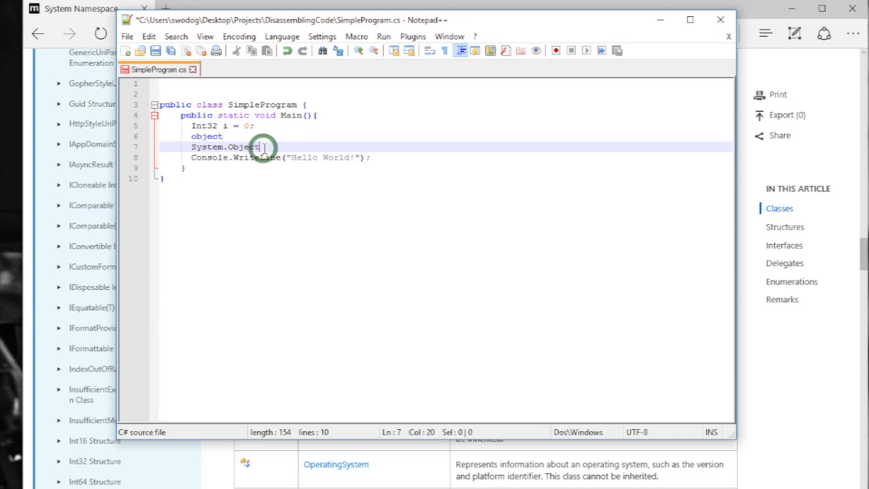
left_click(231, 136)
type(" 0;")
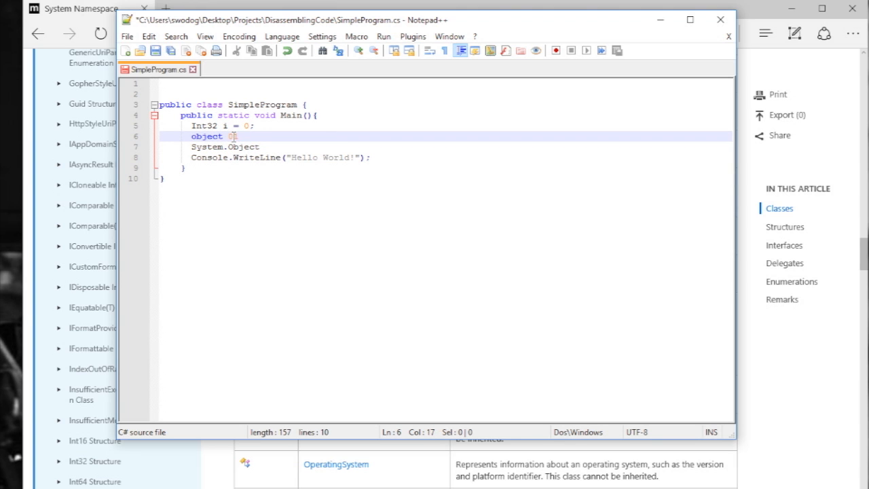
type("= new")
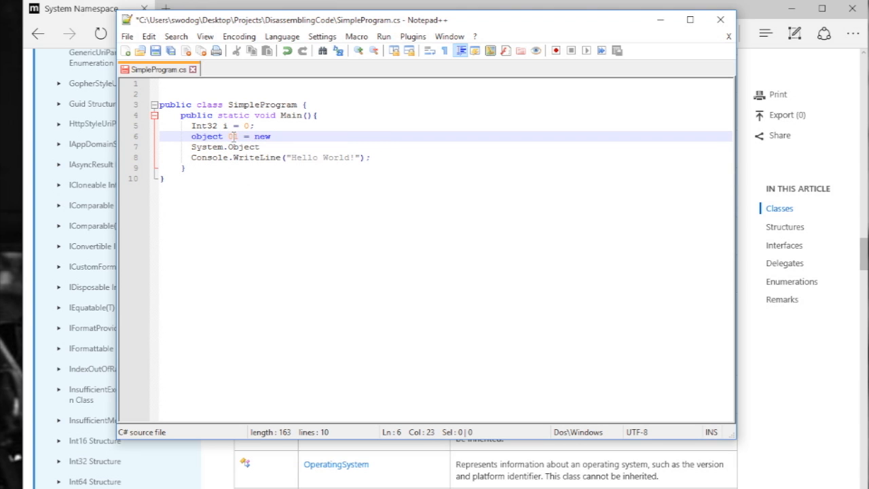
type("Object();")
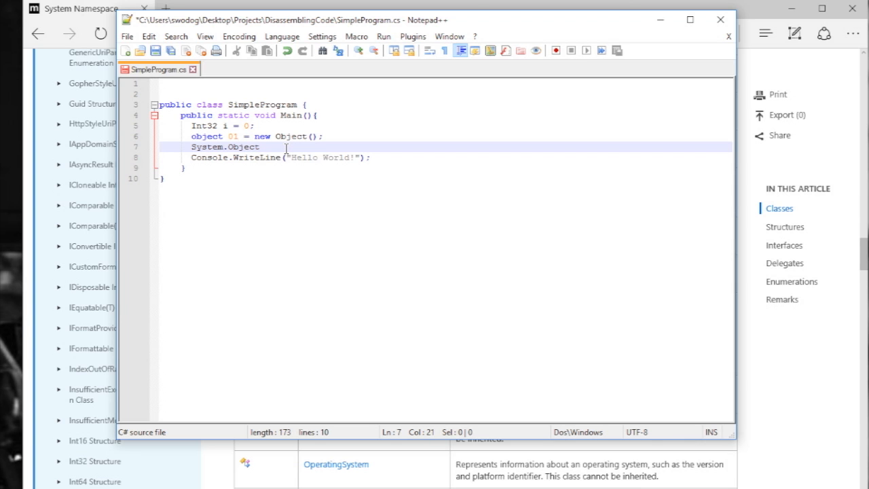
Complete the second declaration as `System.Object o2 = "hello world!";`
left_click(233, 136)
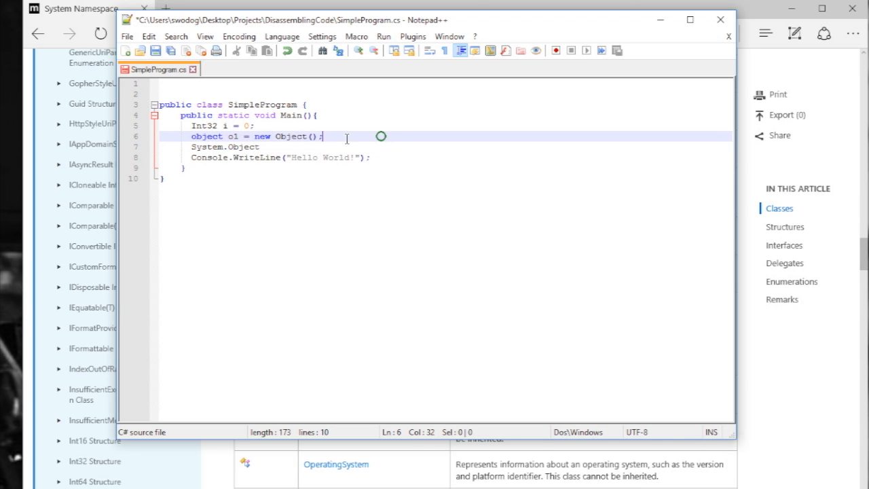
left_click(261, 147)
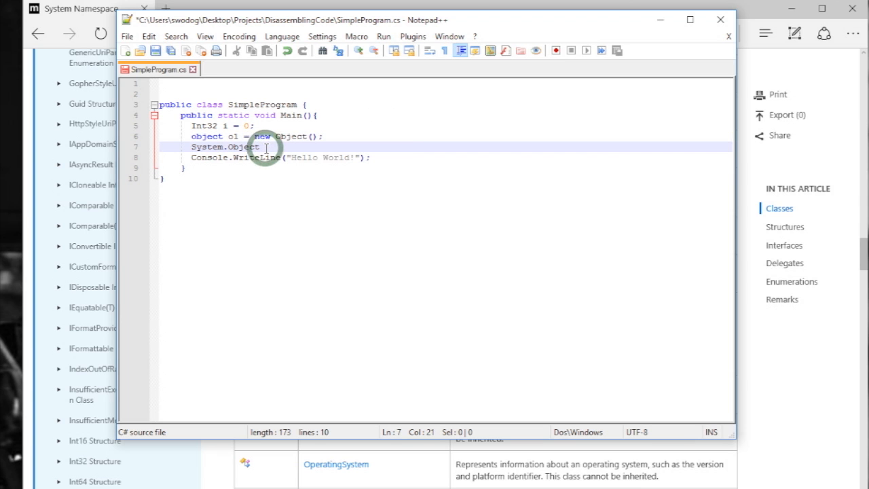
type("o2 =")
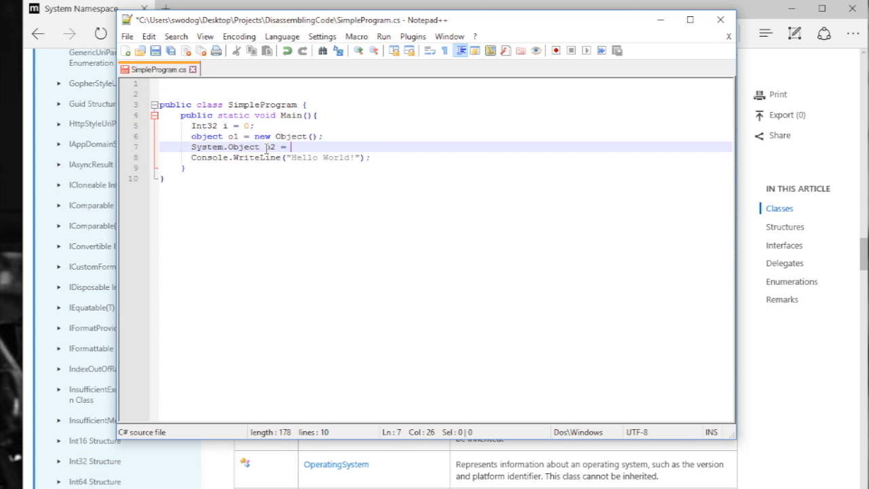
type("new Object")
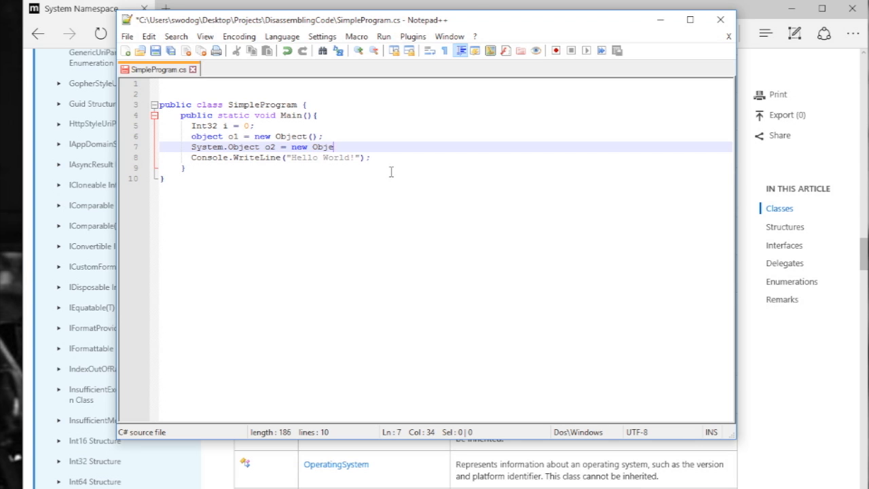
key("BackSpace")
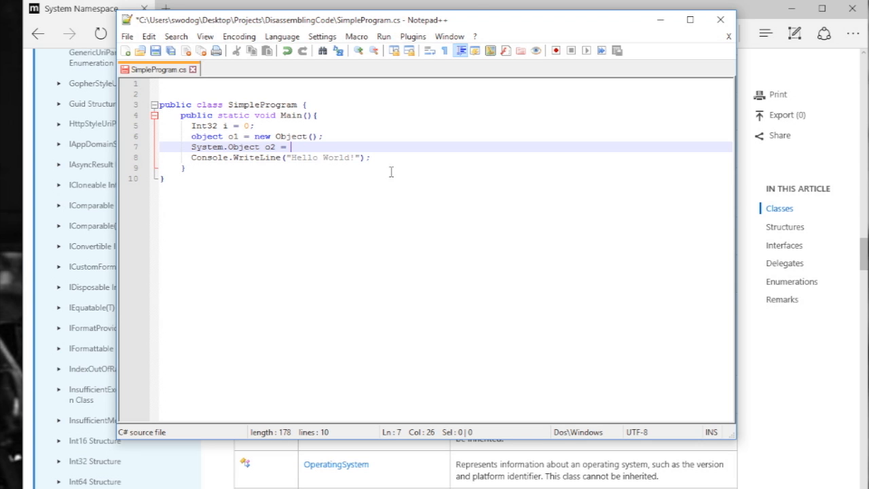
type("\"\"")
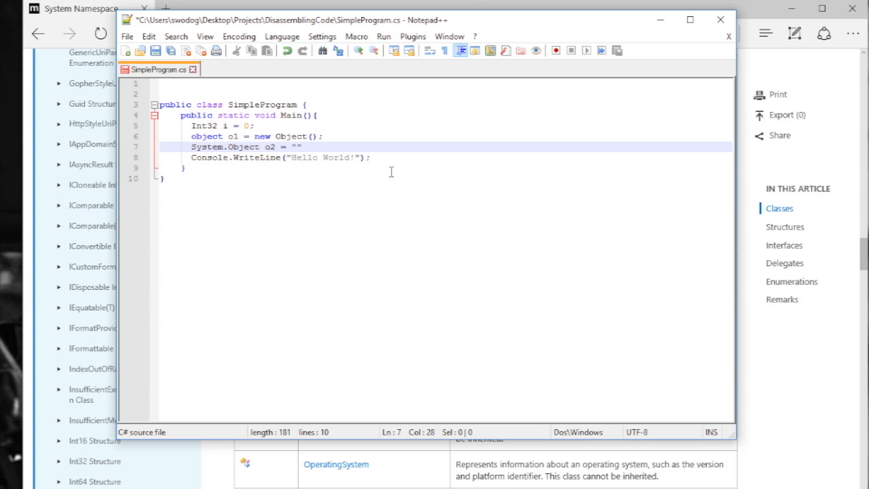
type("hello world")
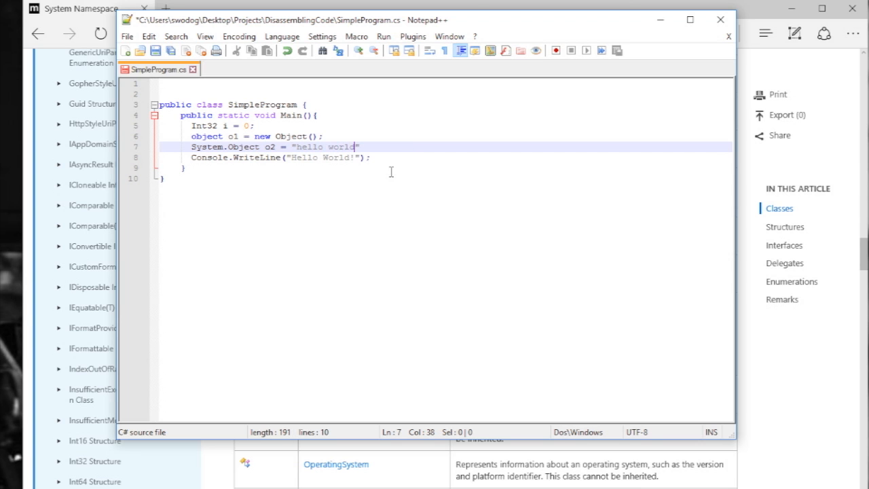
type("!")
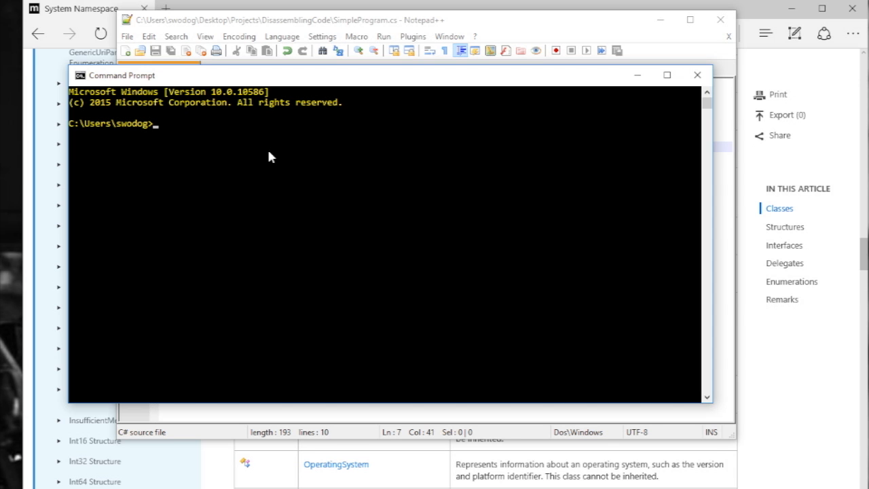
mouse_move(693, 32)
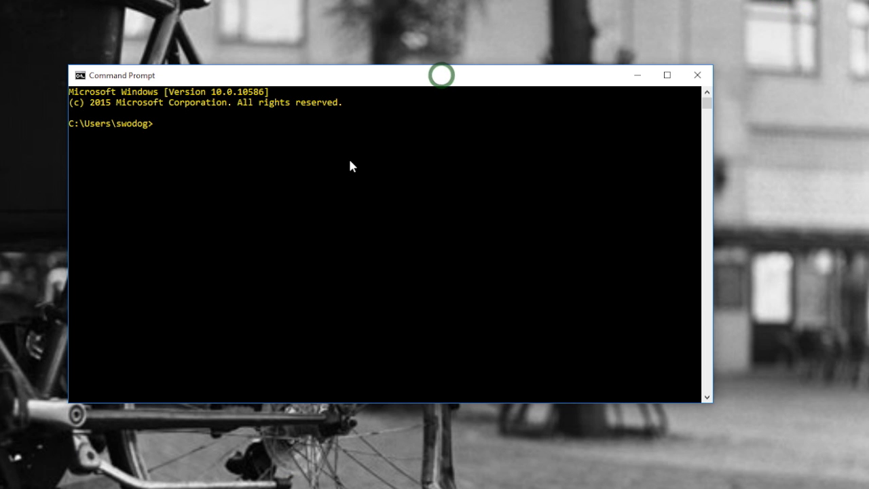
cd into the DisassemblingCode folder, list it with dir, and compile with csc *.cs
type("cd")
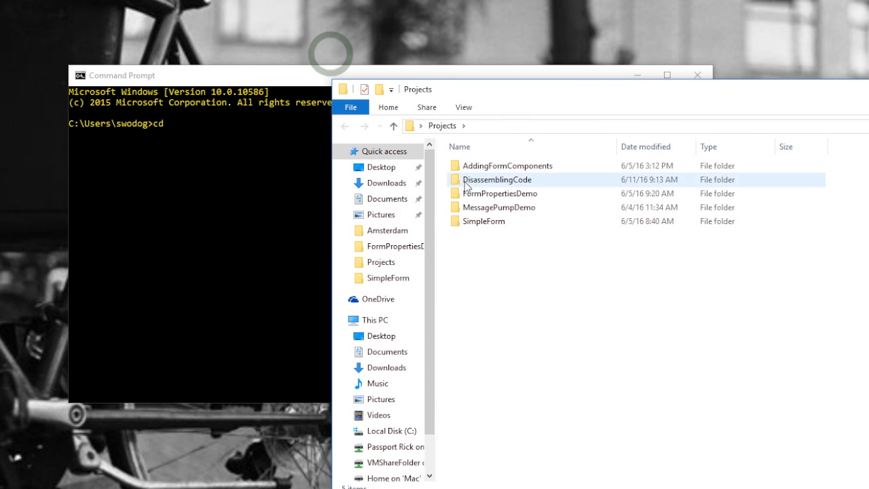
double_click(497, 180)
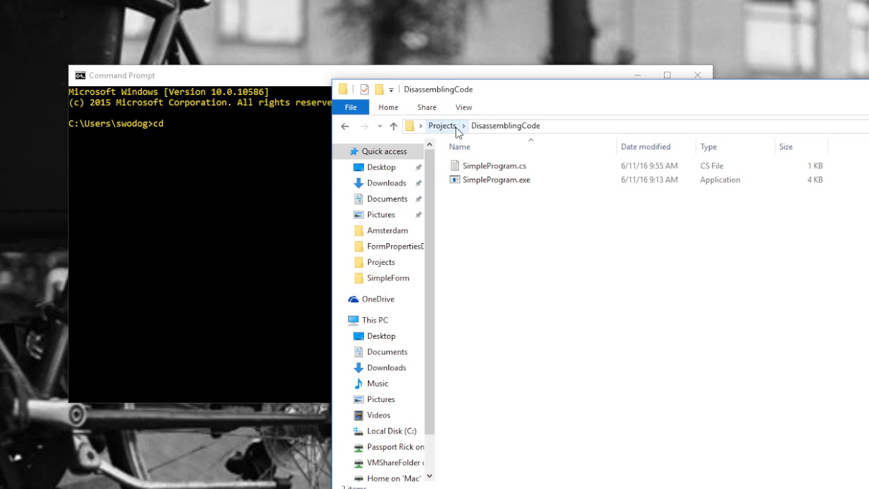
left_click(443, 125)
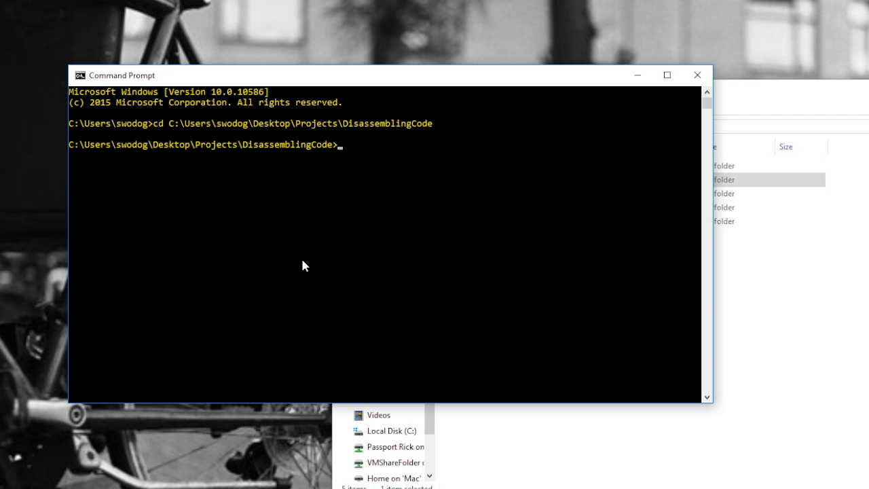
type("dir")
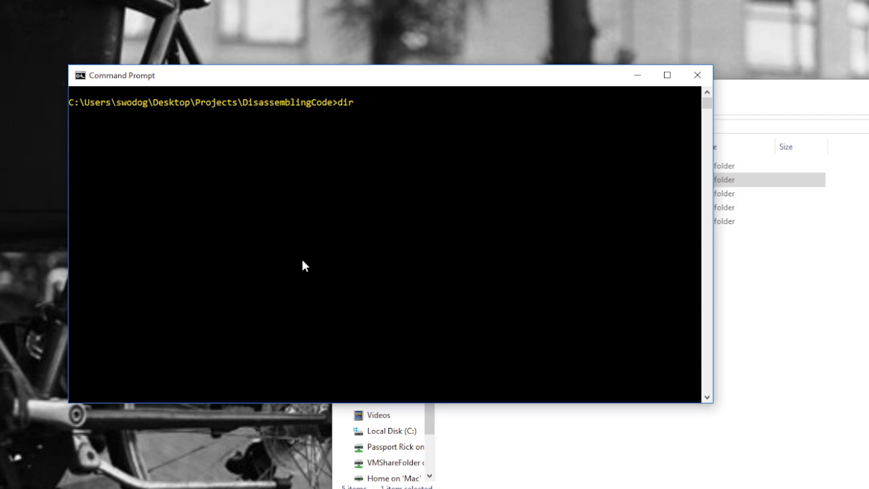
type("csc")
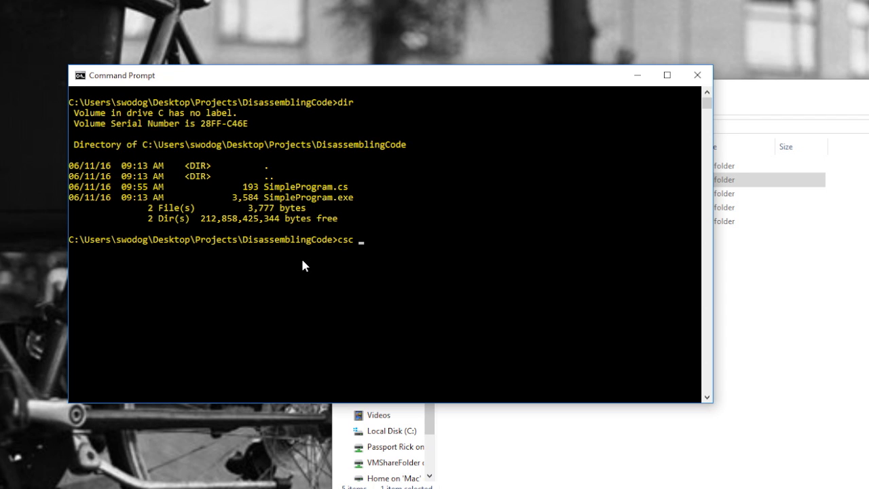
type("*.cs")
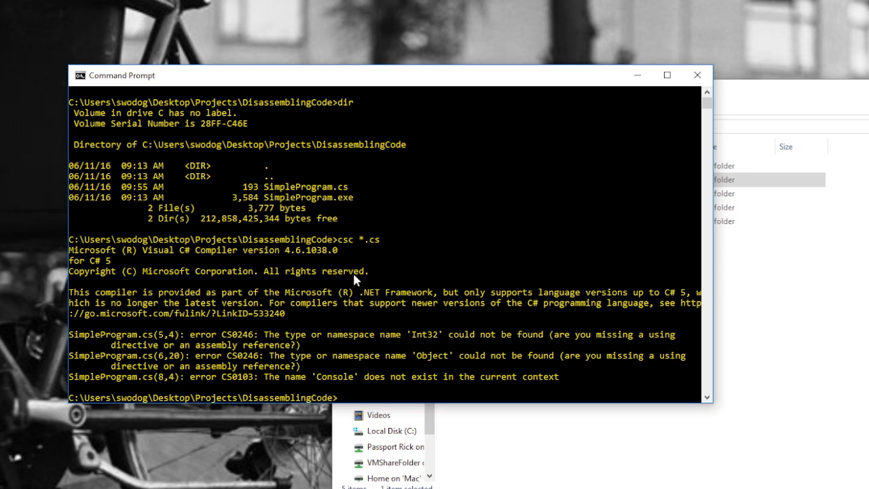
mouse_move(402, 279)
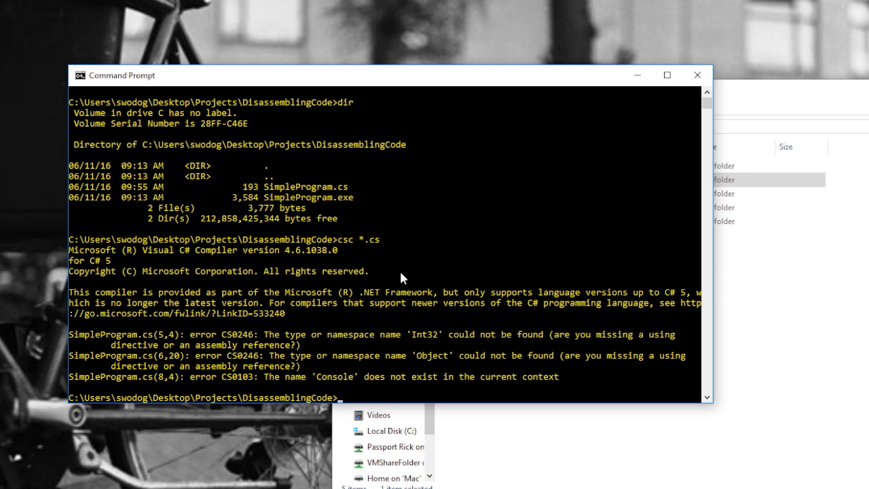
mouse_move(452, 350)
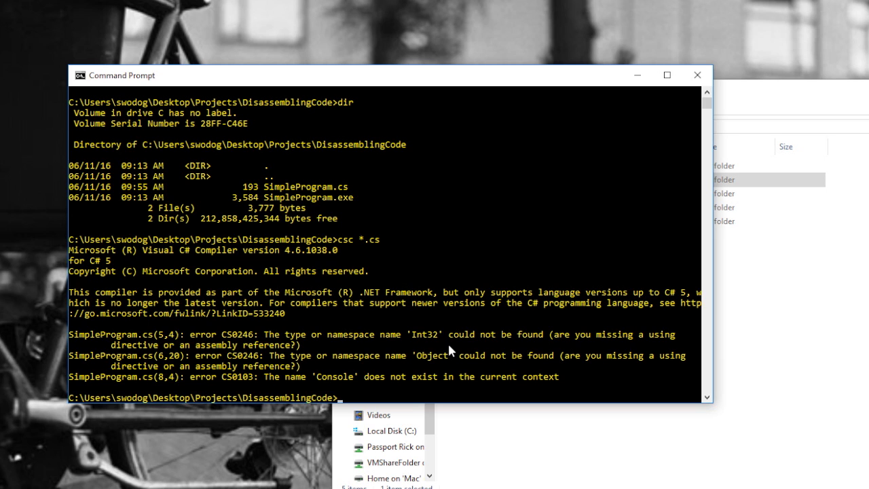
mouse_move(800, 94)
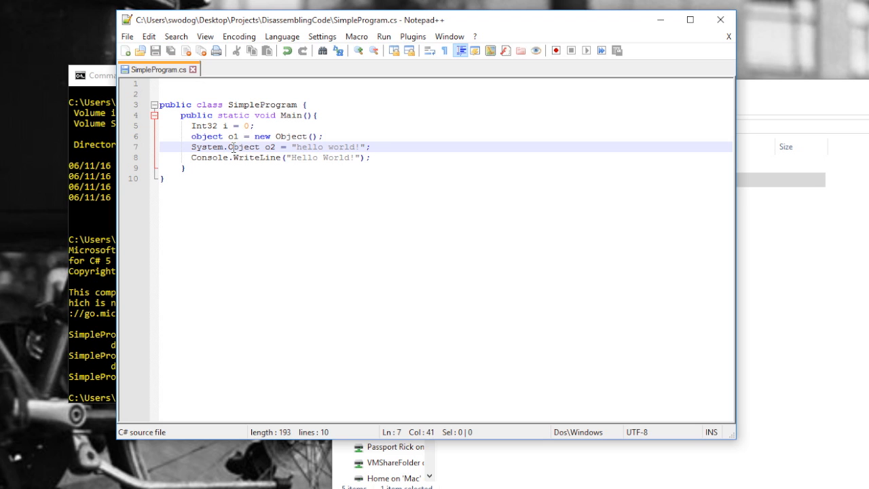
Prefix Int32 on line 5 and Console on line 8 with 'System.' and save SimpleProgram.cs
left_click(192, 126)
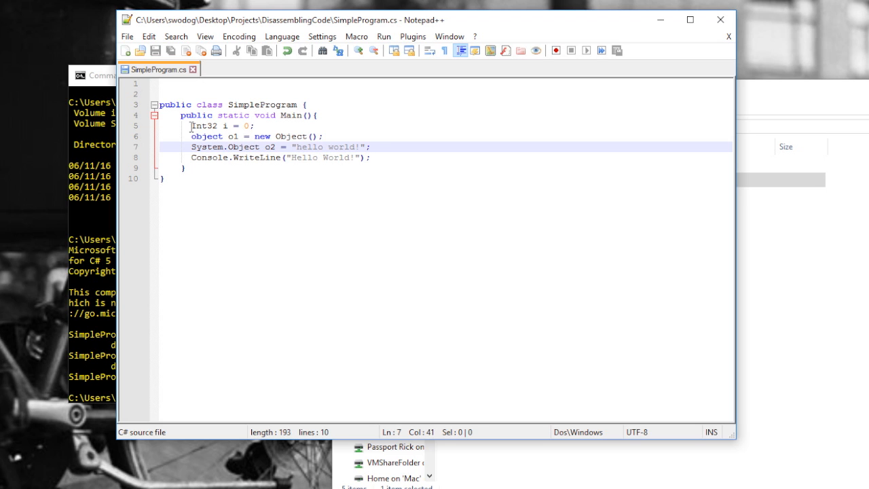
type("System.")
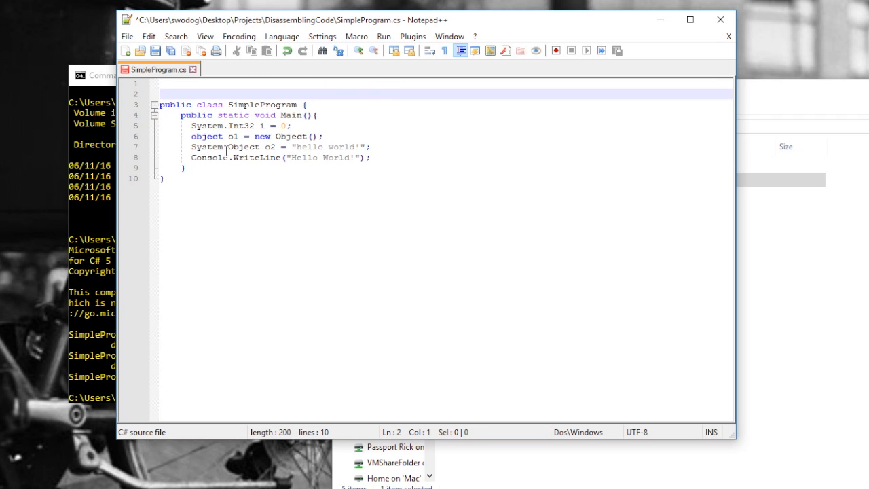
left_click(192, 157)
type("System.")
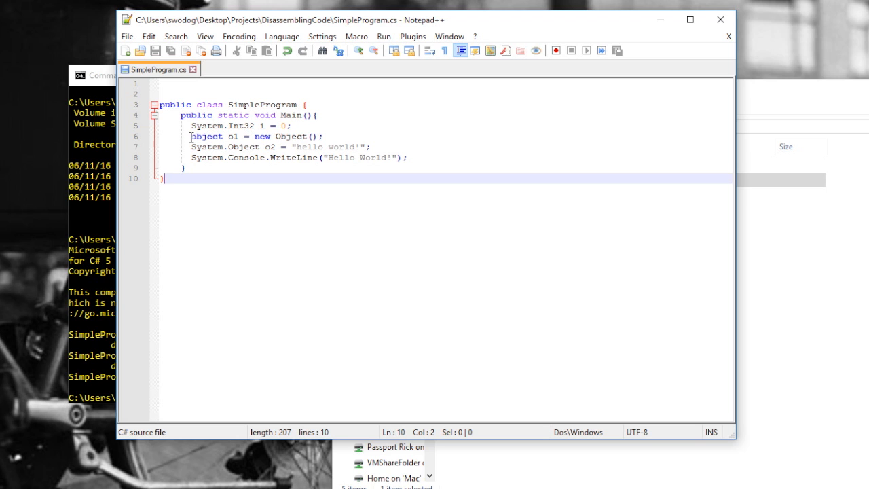
mouse_move(240, 147)
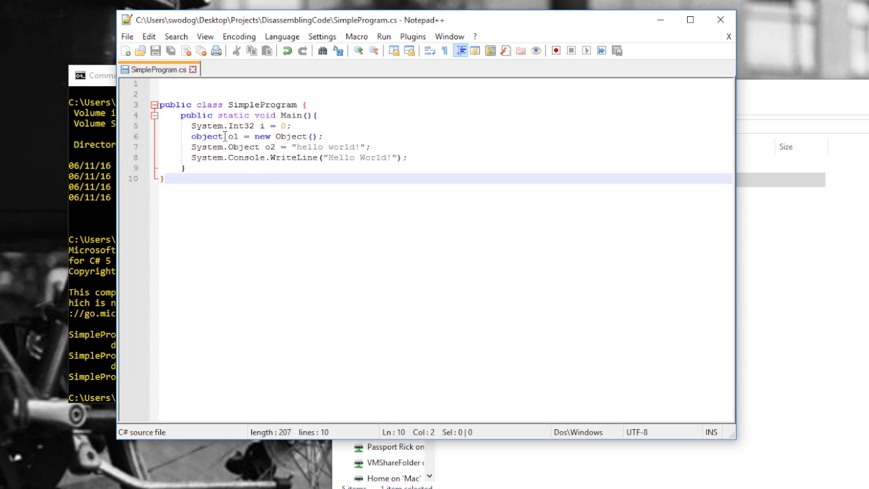
left_click(95, 75)
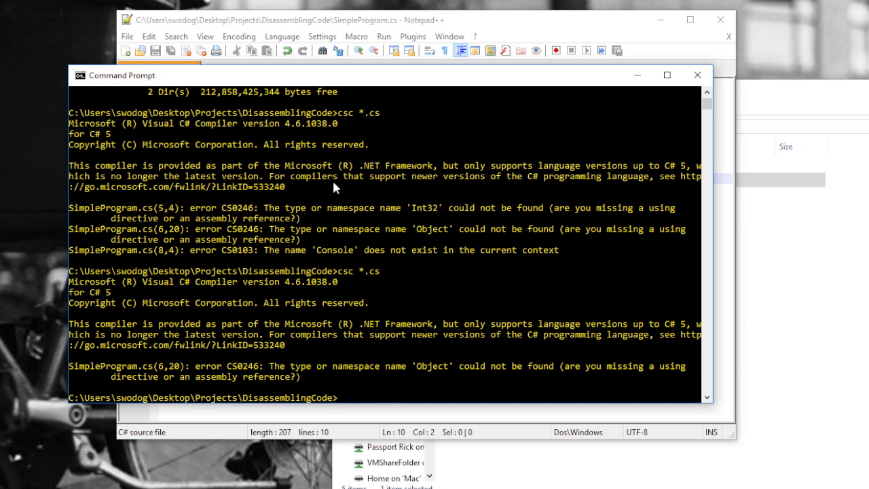
mouse_move(467, 366)
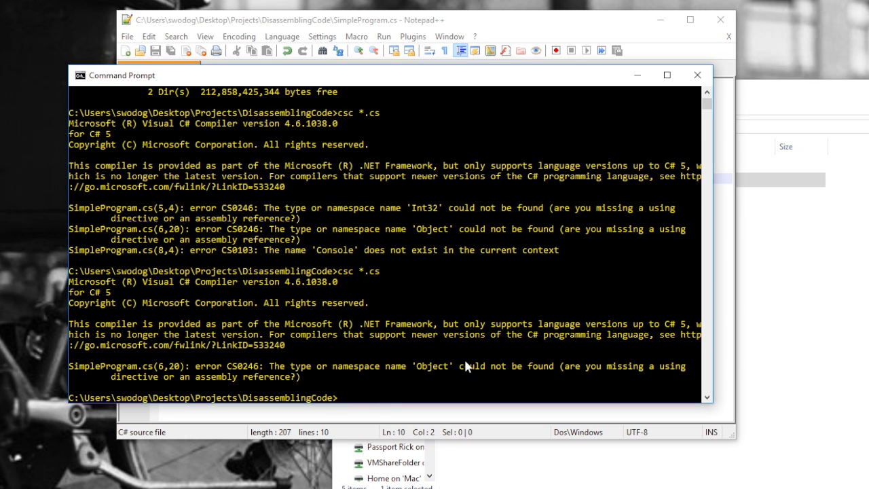
mouse_move(351, 372)
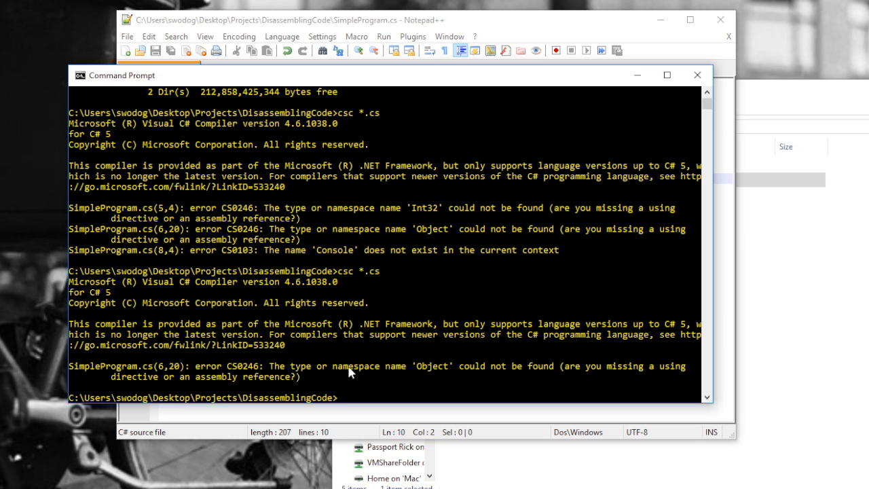
mouse_move(667, 35)
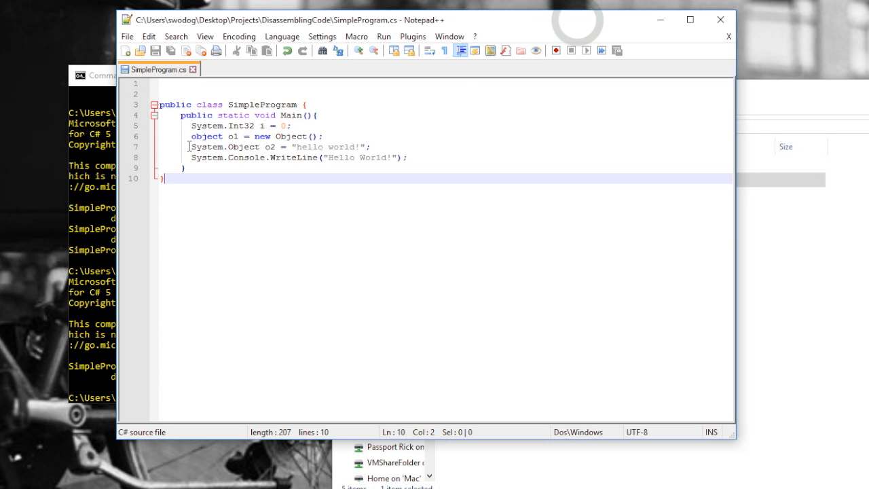
Retype the o2 declaration on line 7 as System.Object
left_click(232, 146)
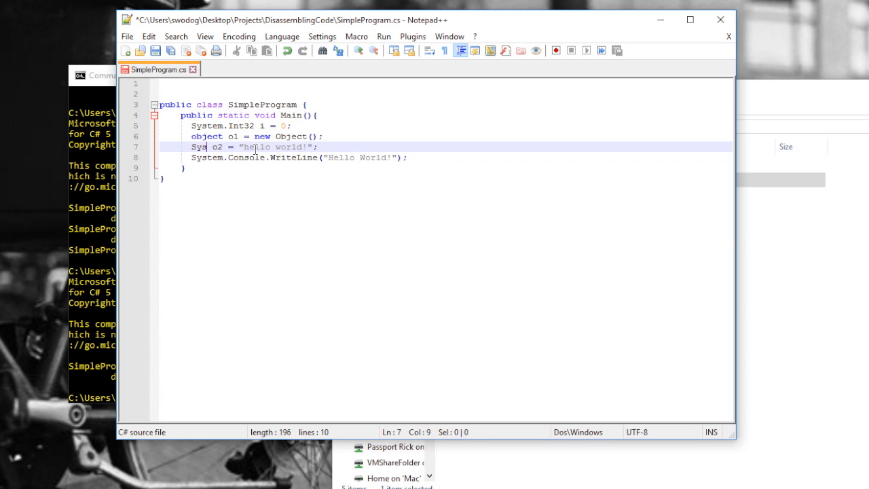
type("y")
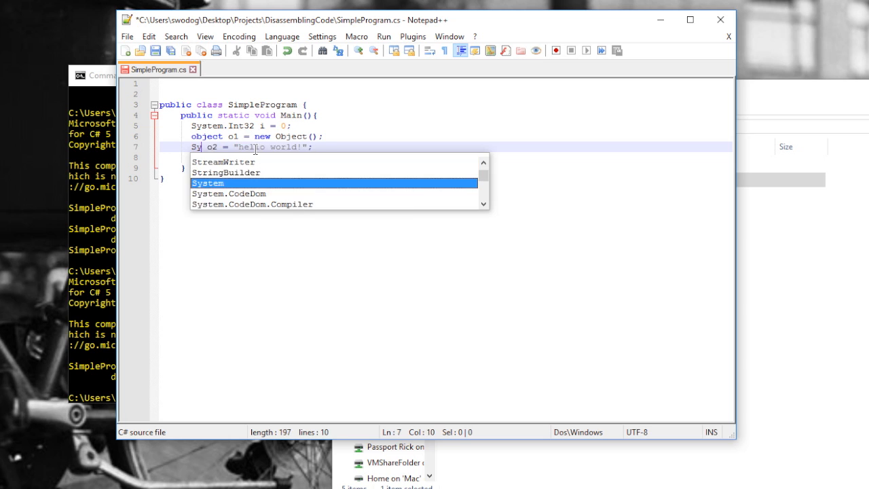
type("stem.O")
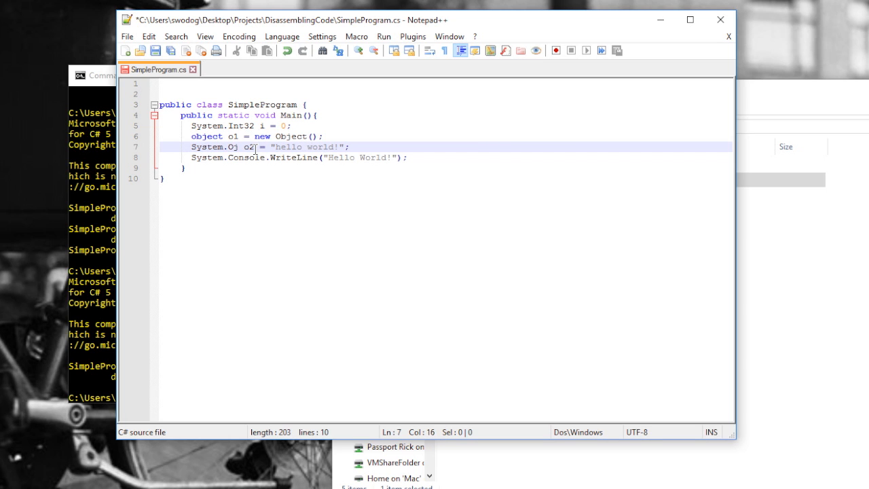
type("ject")
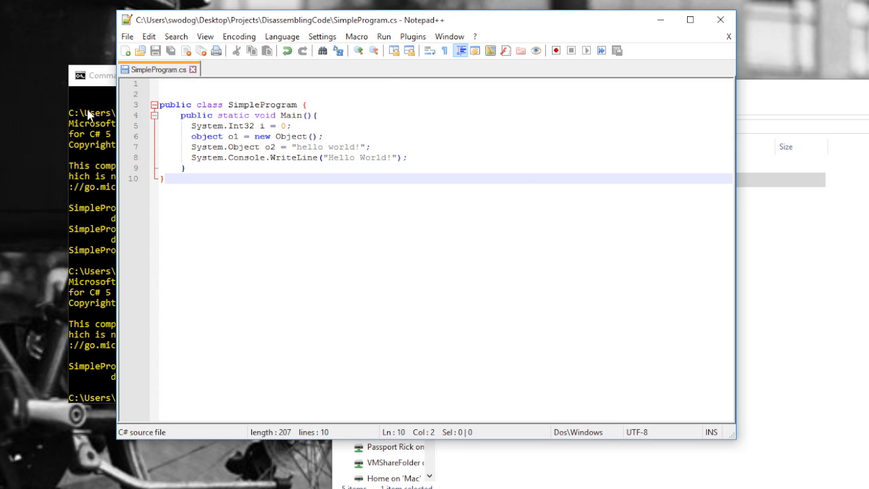
Rerun csc *.cs in Command Prompt, which still reports the Object error on line 6
left_click(122, 76)
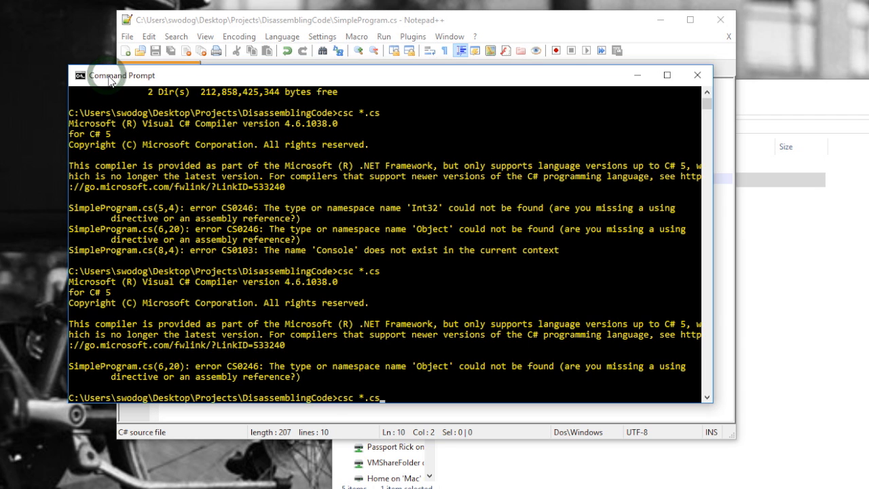
key("Return")
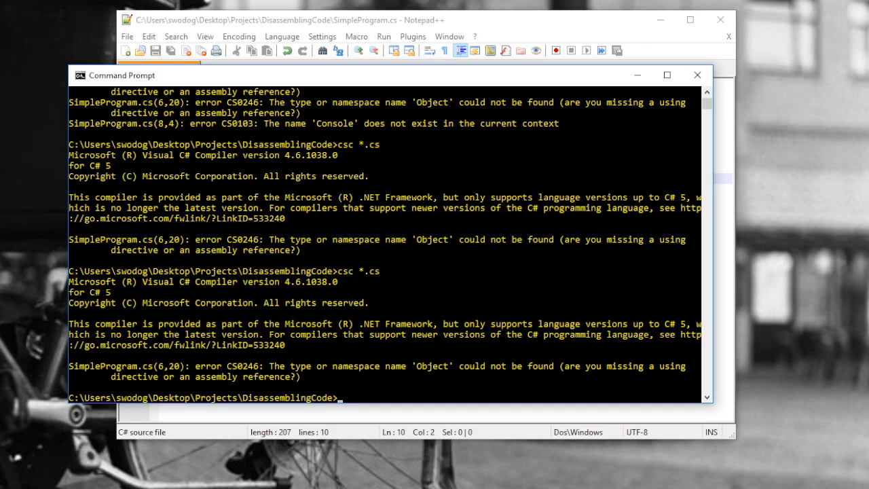
mouse_move(608, 34)
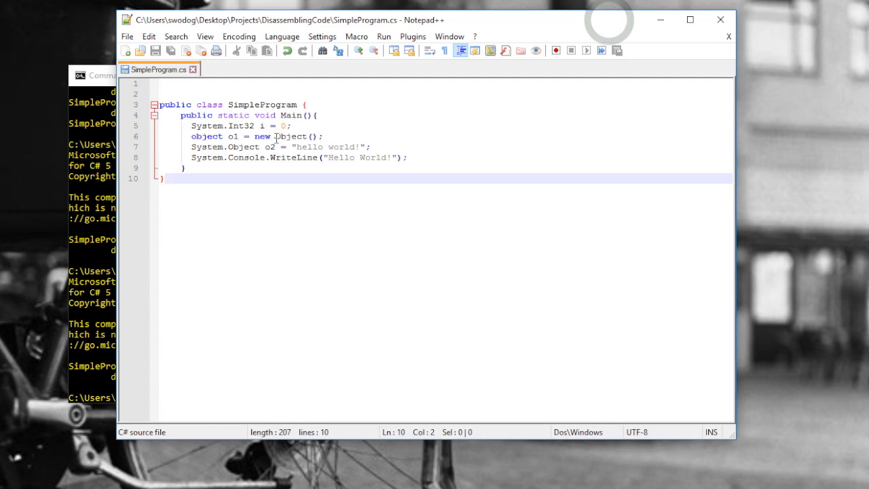
type("Sy")
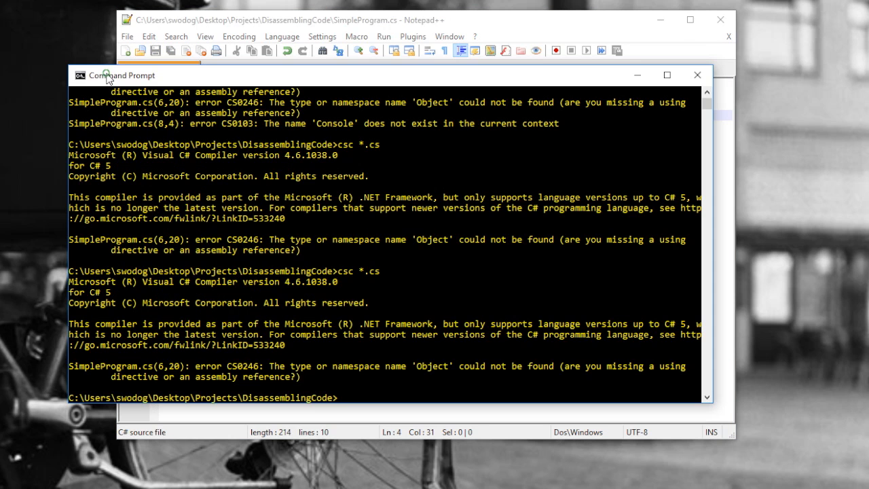
Compile with csc *.cs, now succeeding with only an unused-variable warning for i
type("csc *.")
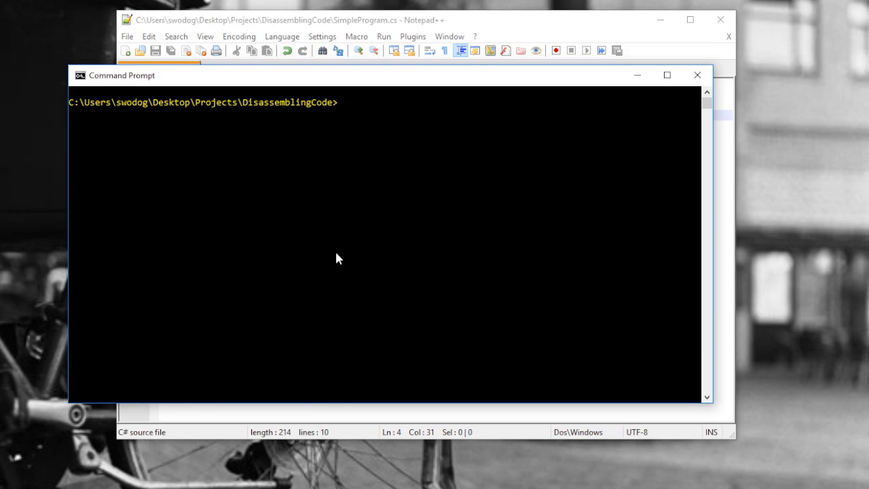
type("csc *.cs")
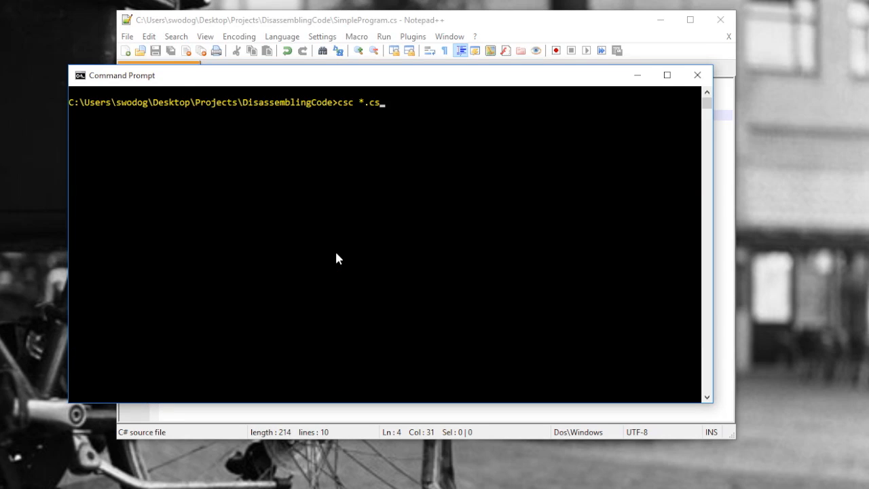
key("Return")
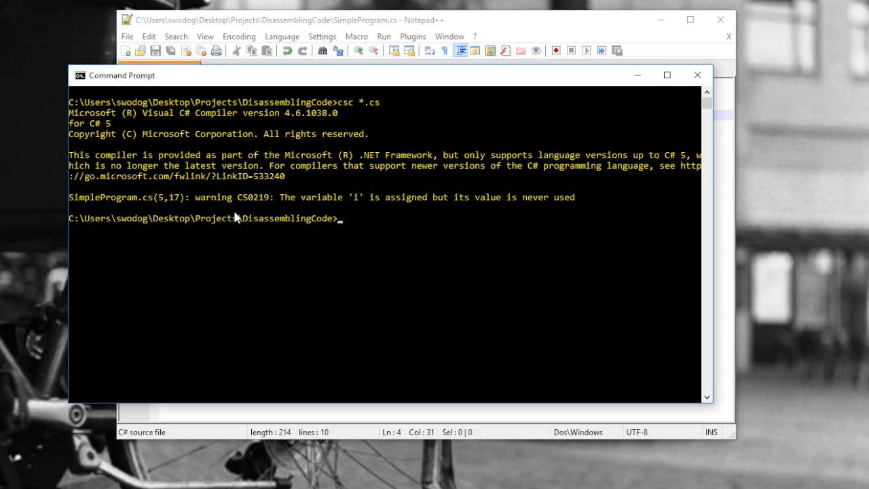
mouse_move(611, 30)
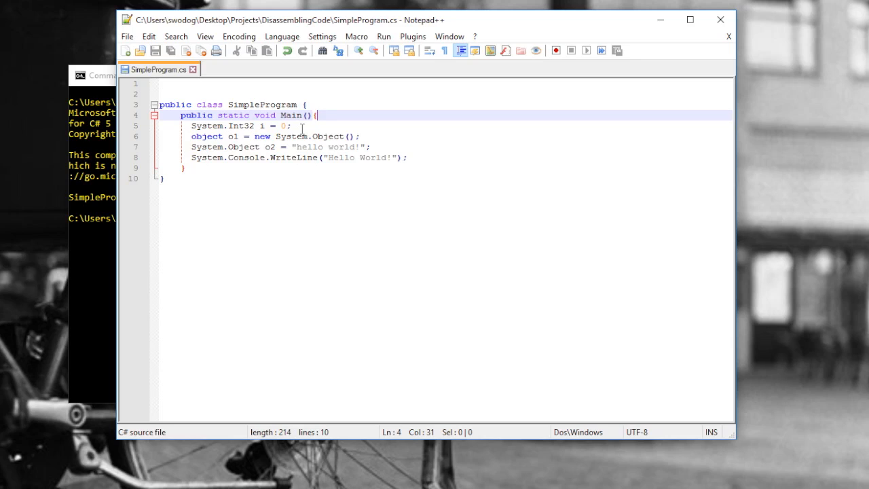
Inspect line 6 by selecting object, System and Object in the declaration
double_click(206, 137)
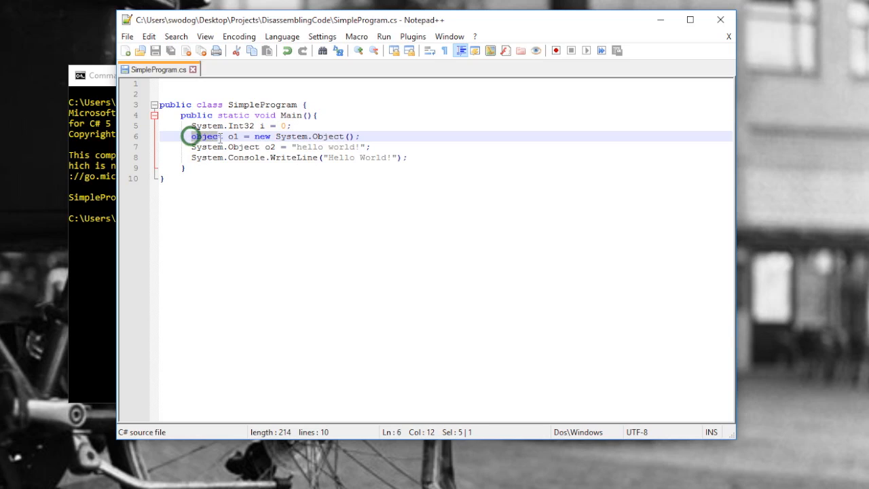
double_click(205, 136)
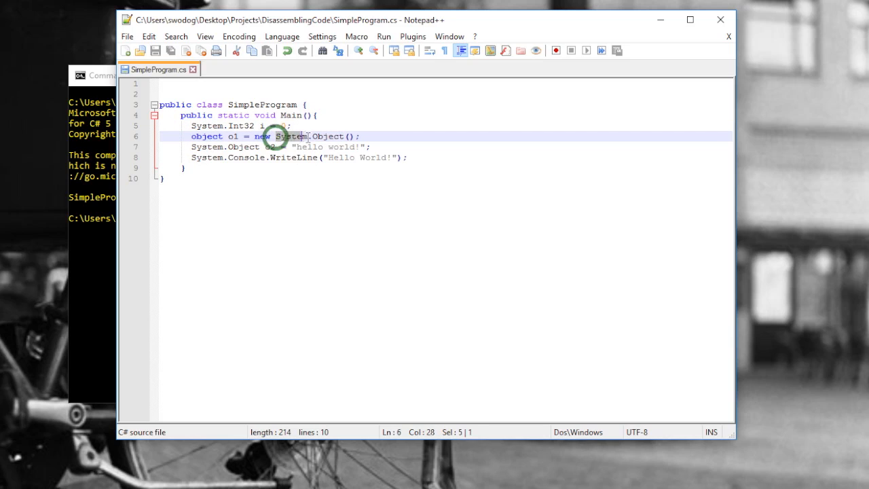
double_click(293, 137)
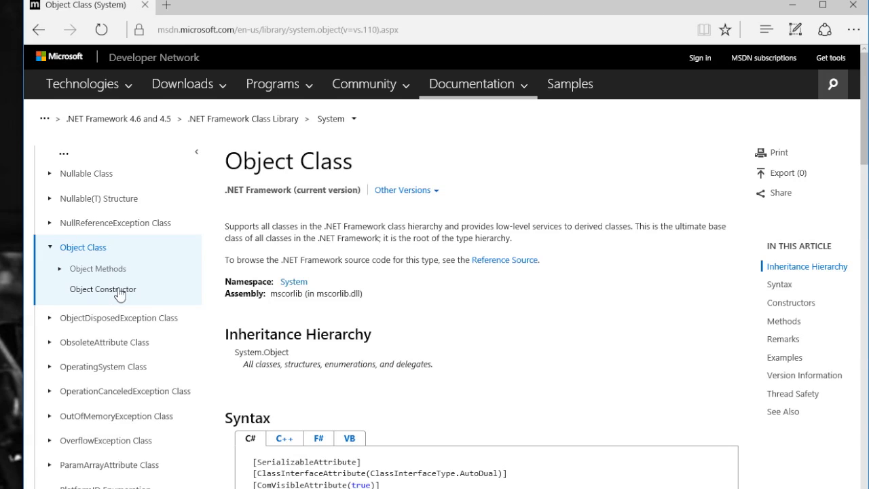
mouse_move(326, 122)
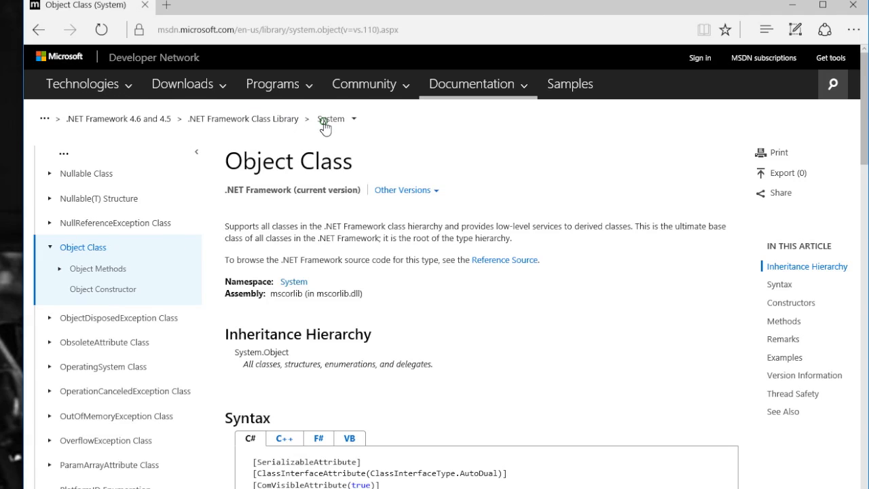
Open the System namespace page from the namespaces list and follow its Int32 structure link
left_click(332, 118)
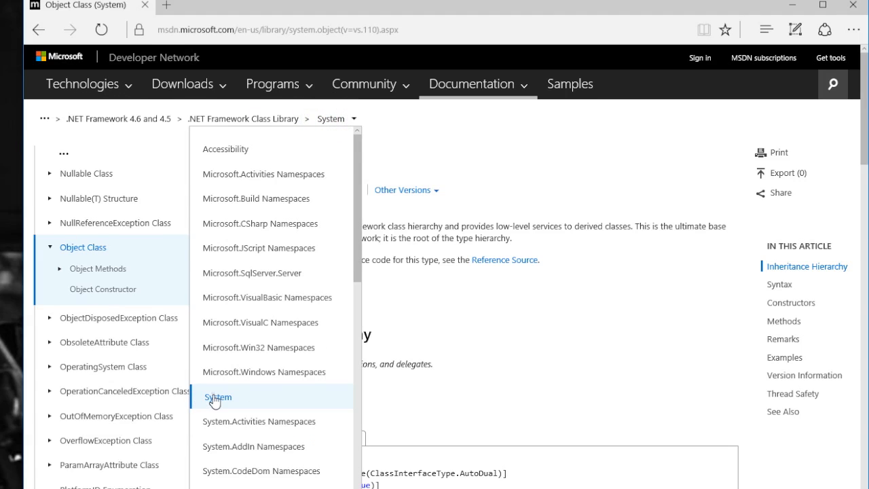
left_click(217, 396)
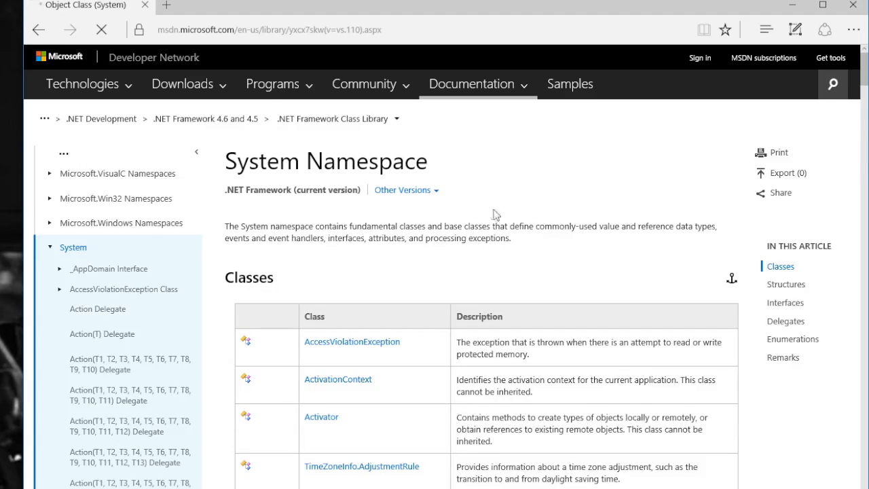
scroll("down", 3)
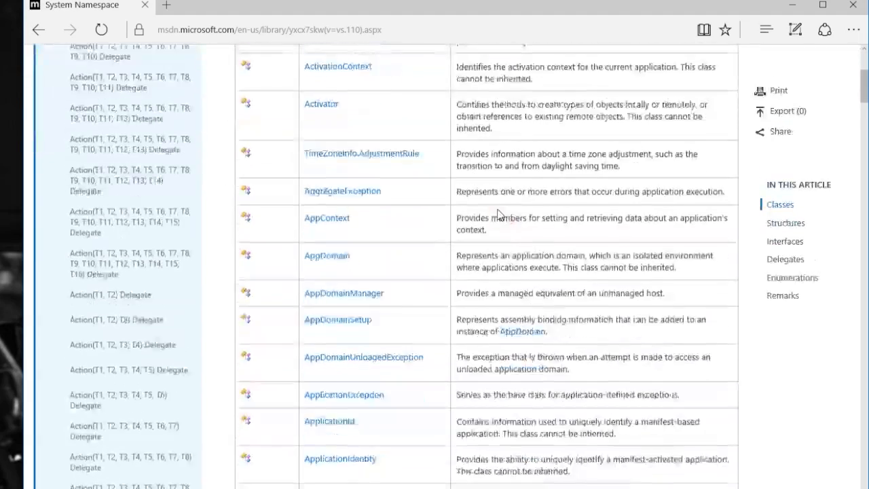
scroll("down", 3)
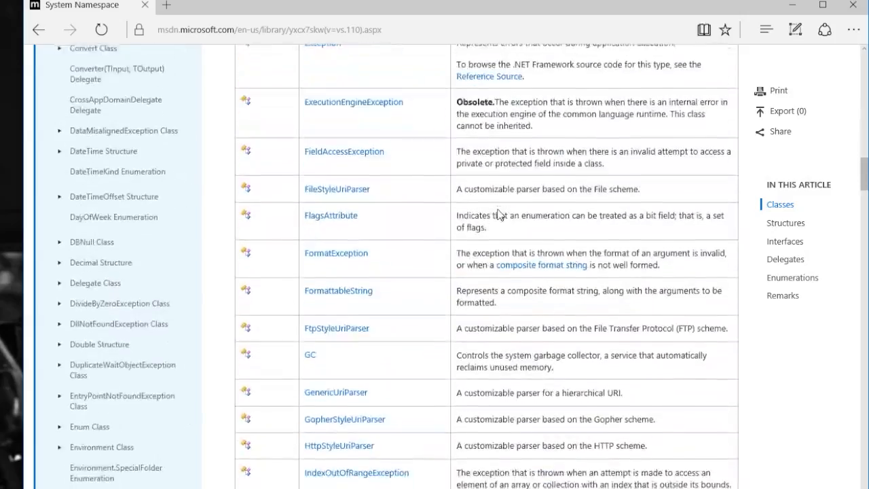
scroll("down", 3)
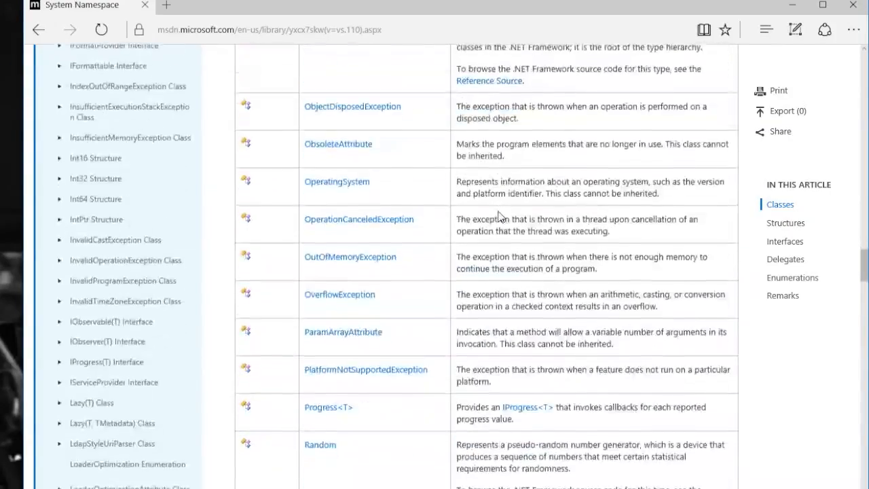
scroll("down", 3)
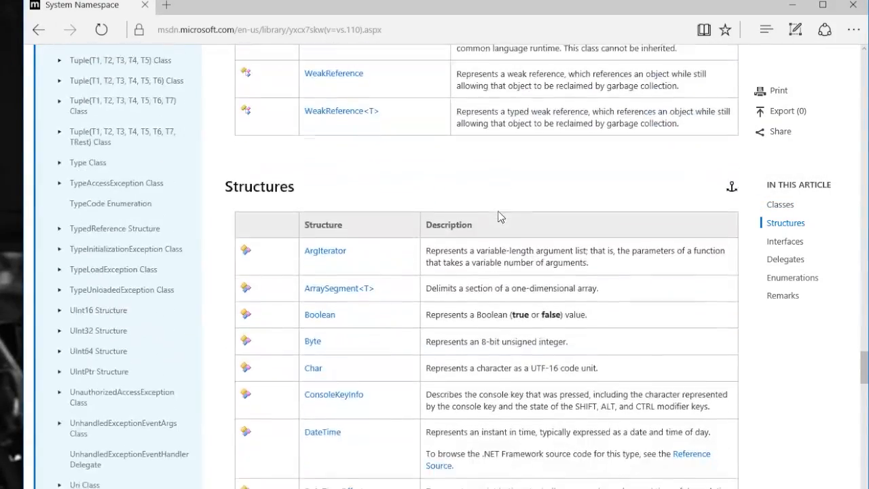
scroll("down", 3)
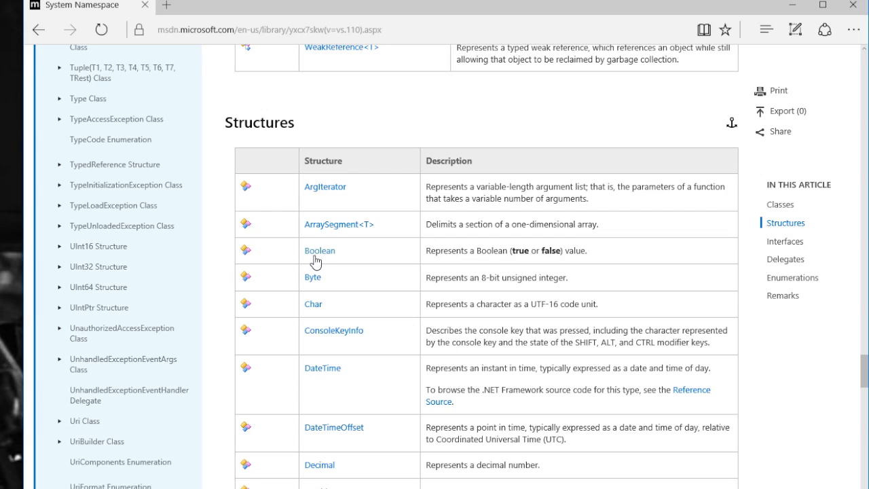
mouse_move(314, 312)
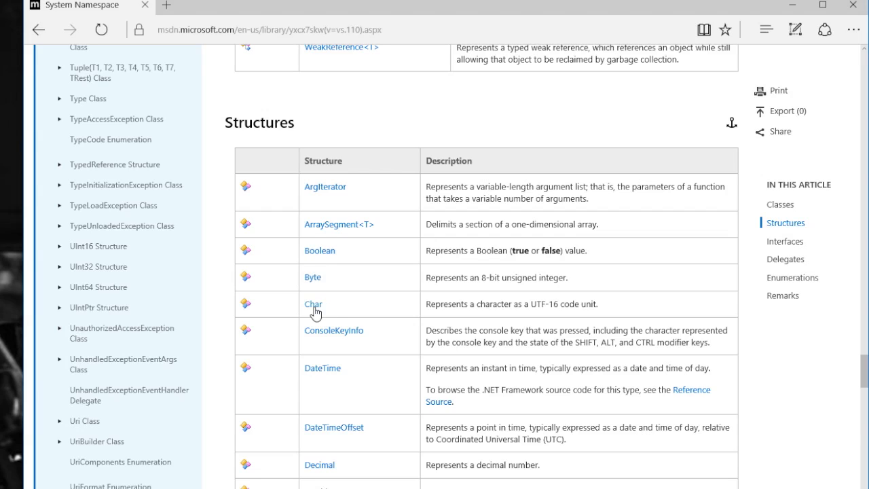
mouse_move(339, 304)
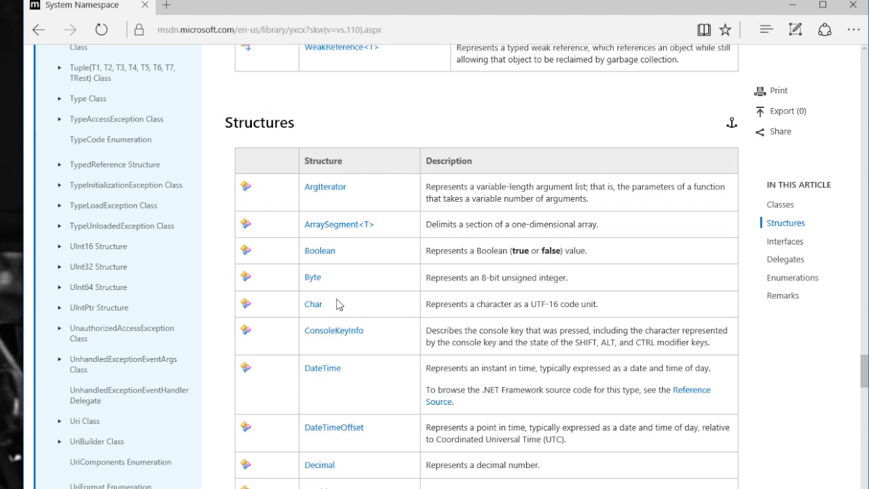
scroll("down", 3)
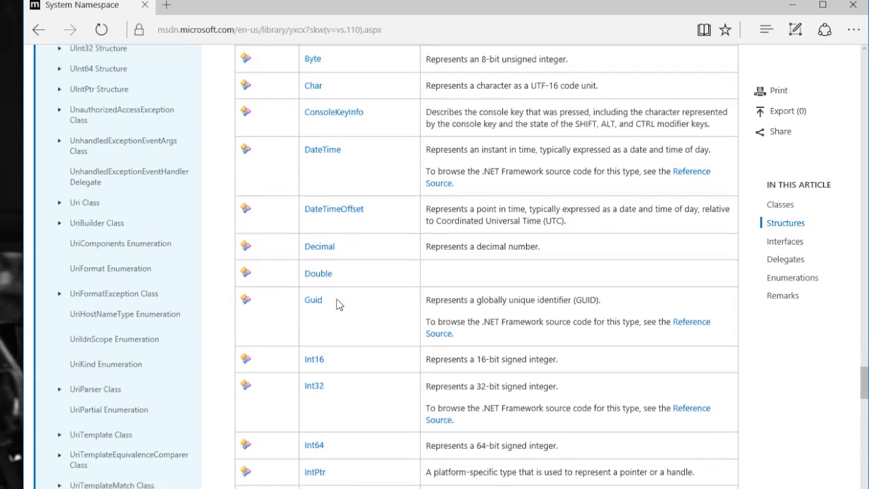
scroll("down", 3)
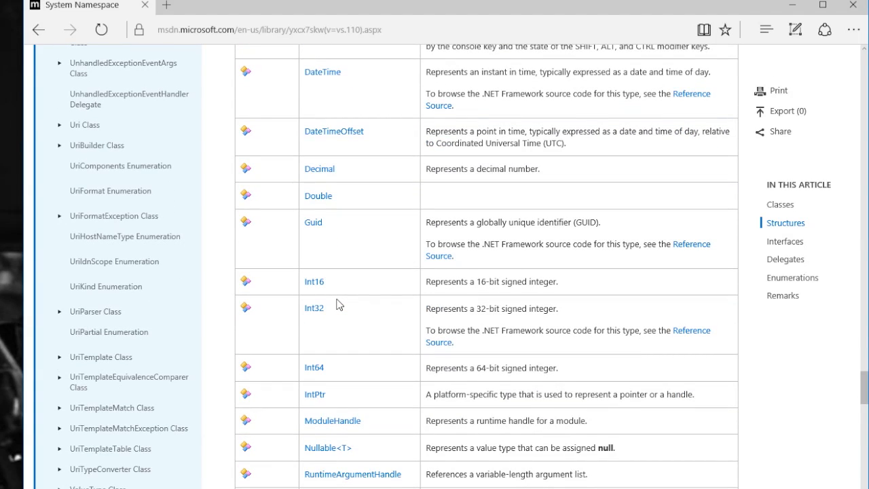
mouse_move(316, 313)
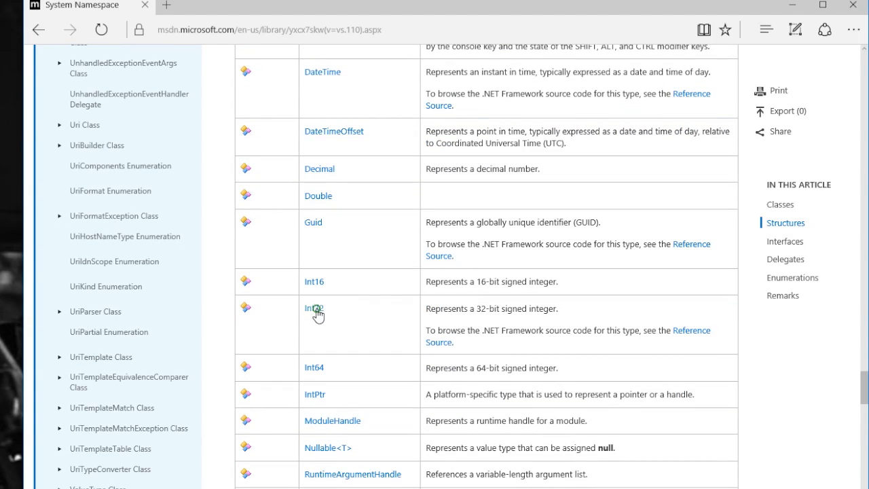
left_click(312, 308)
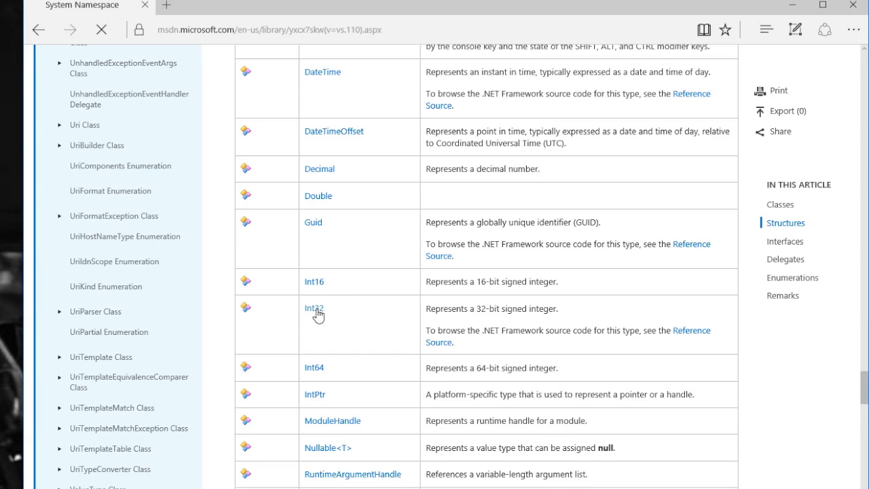
Browse the Int32 Methods table through Parse, ToString and TryParse, then return to the top
left_click(314, 309)
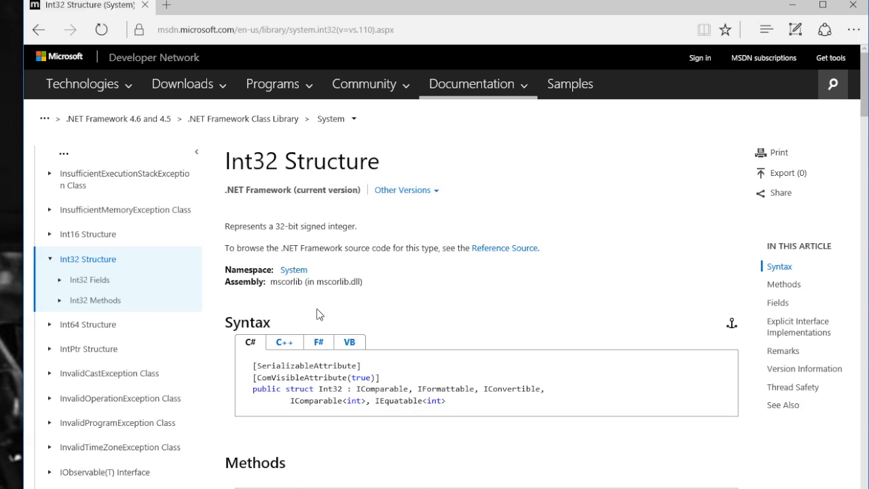
mouse_move(528, 331)
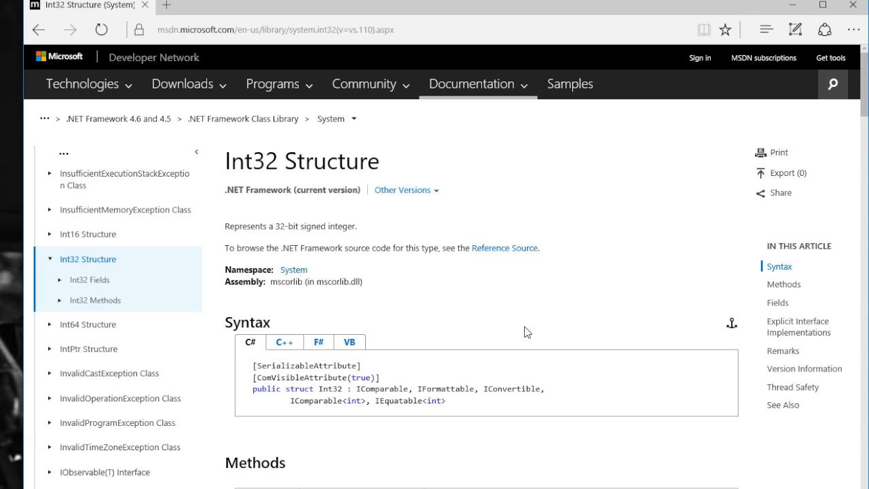
scroll("down", 3)
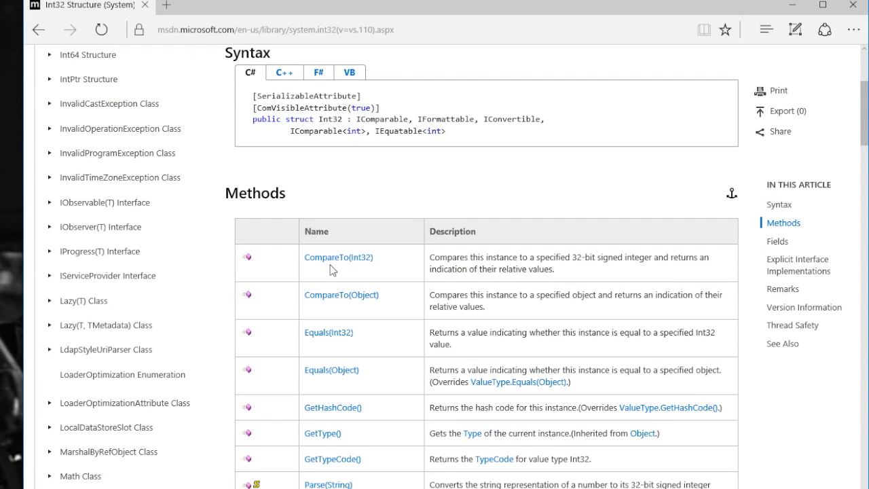
mouse_move(339, 263)
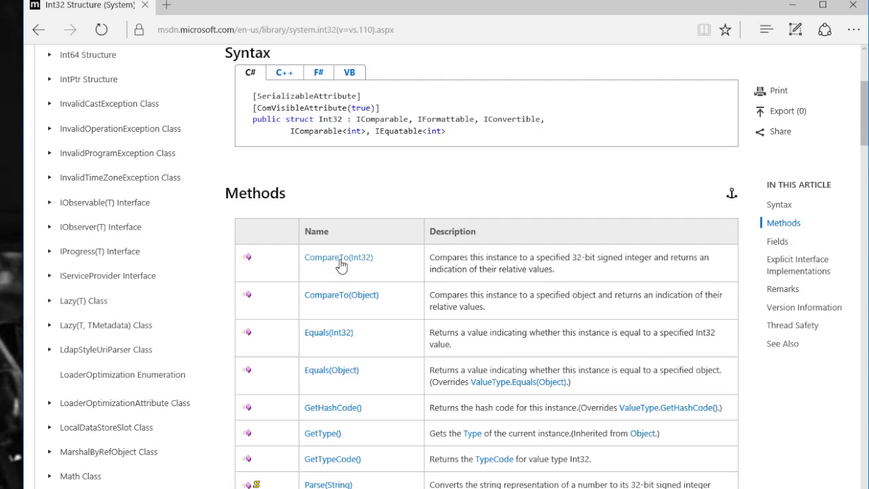
scroll("down", 3)
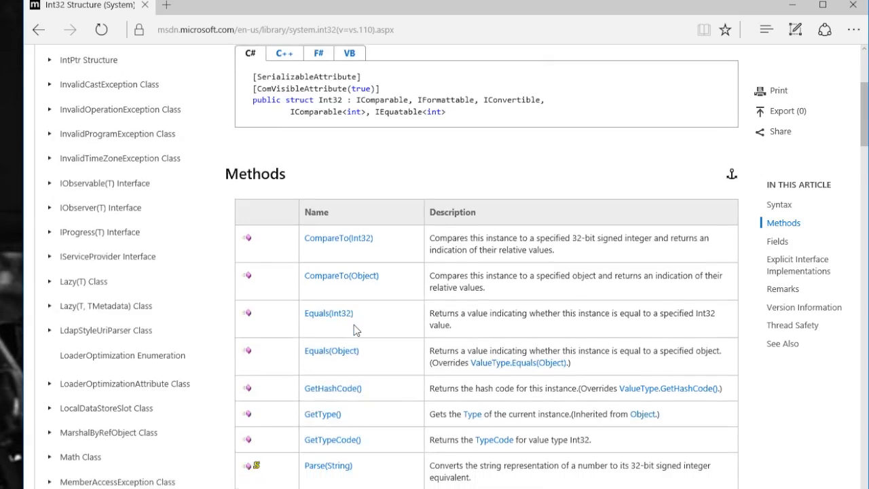
scroll("down", 3)
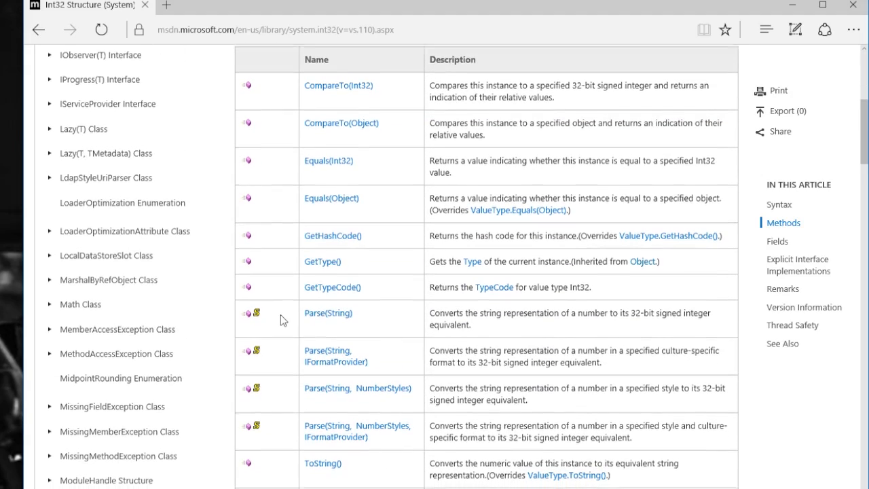
scroll("down", 3)
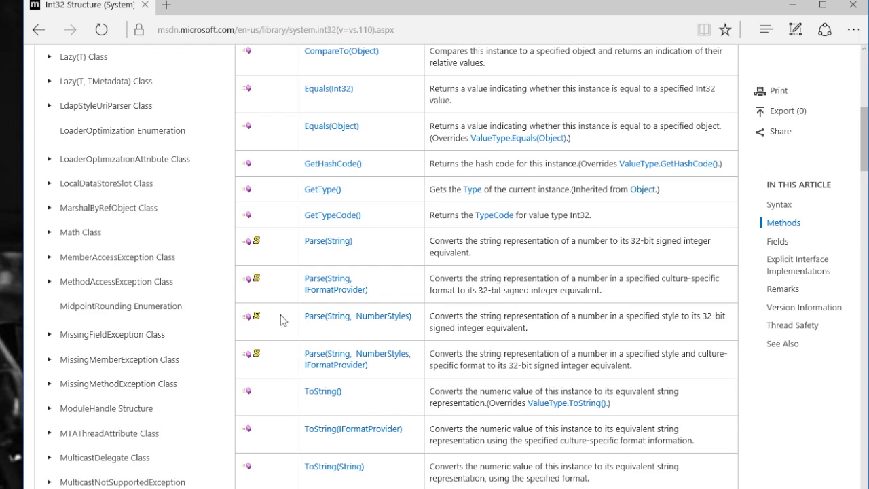
mouse_move(344, 270)
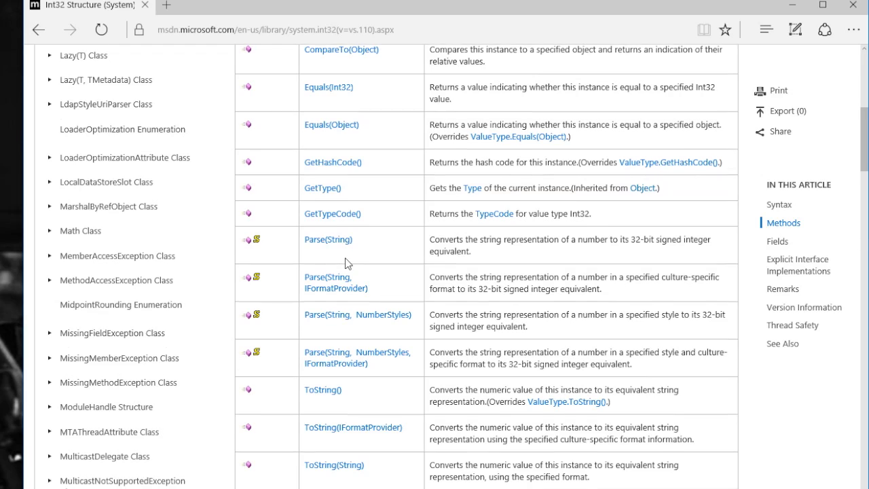
scroll("down", 3)
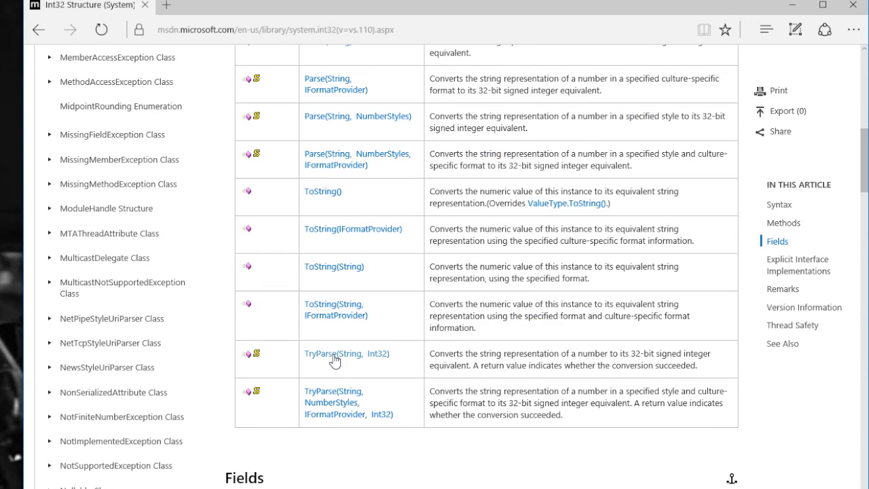
mouse_move(371, 359)
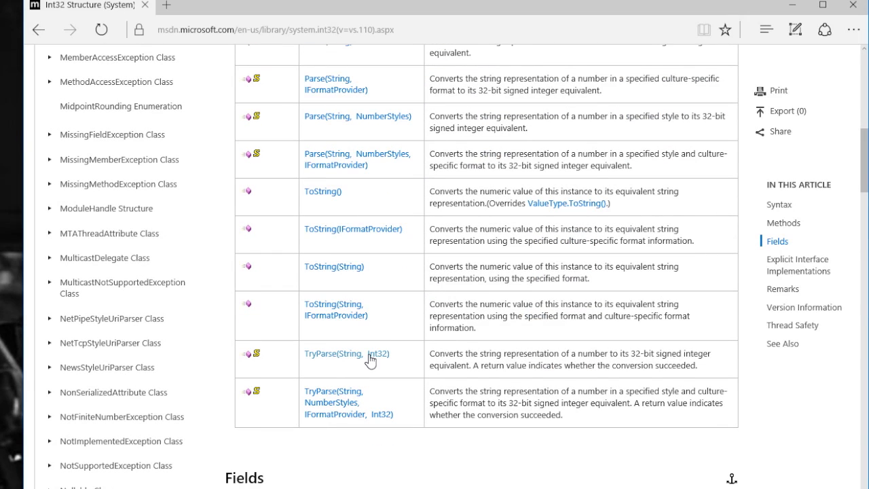
scroll("up", 3)
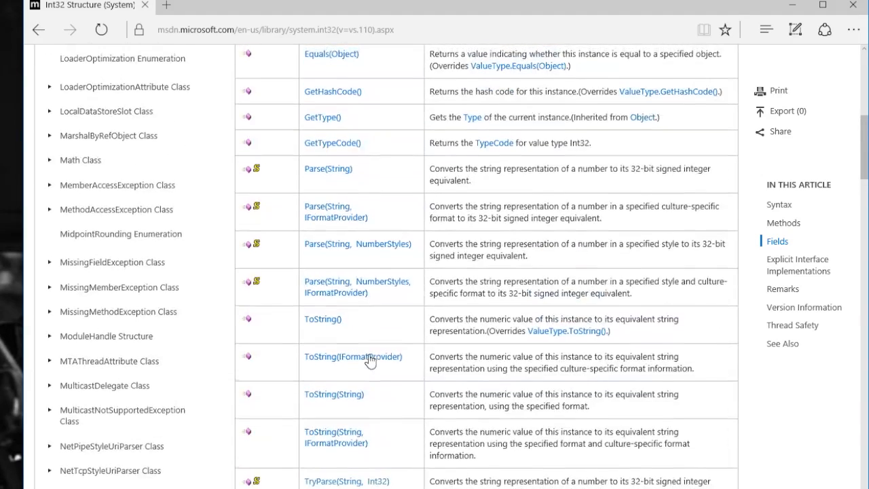
scroll("up", 3)
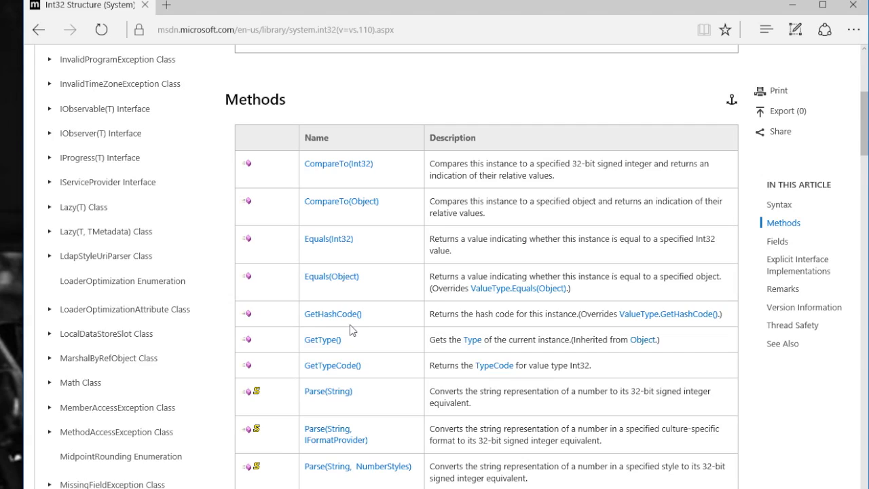
scroll("down", 3)
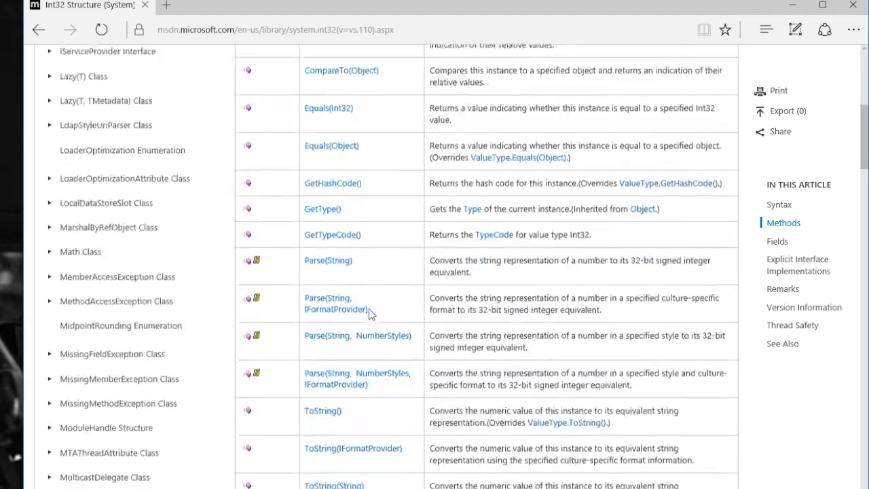
scroll("up", 3)
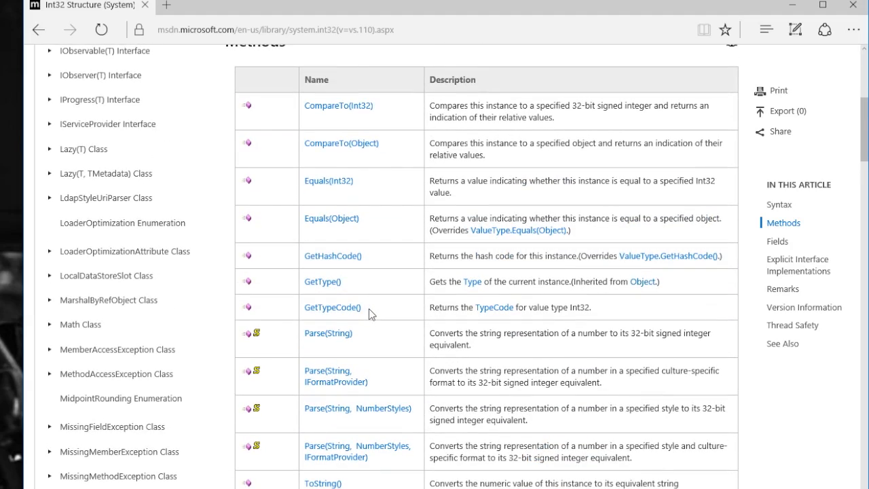
scroll("up", 3)
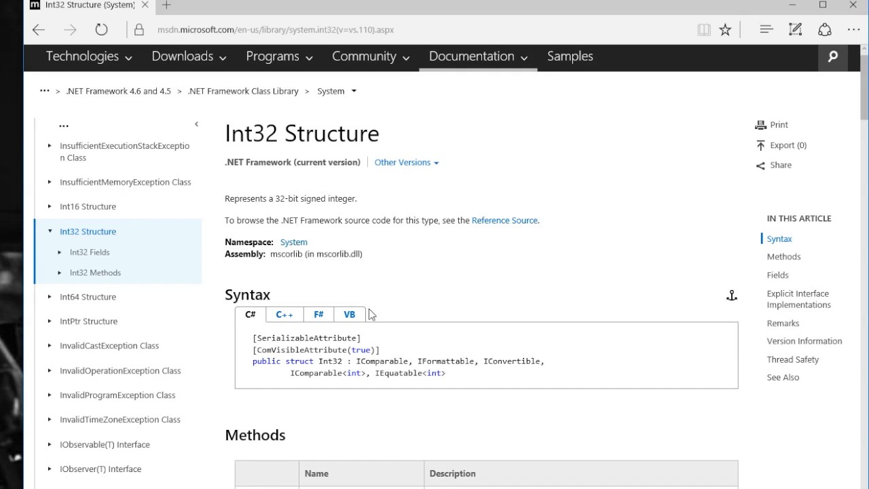
scroll("down", 3)
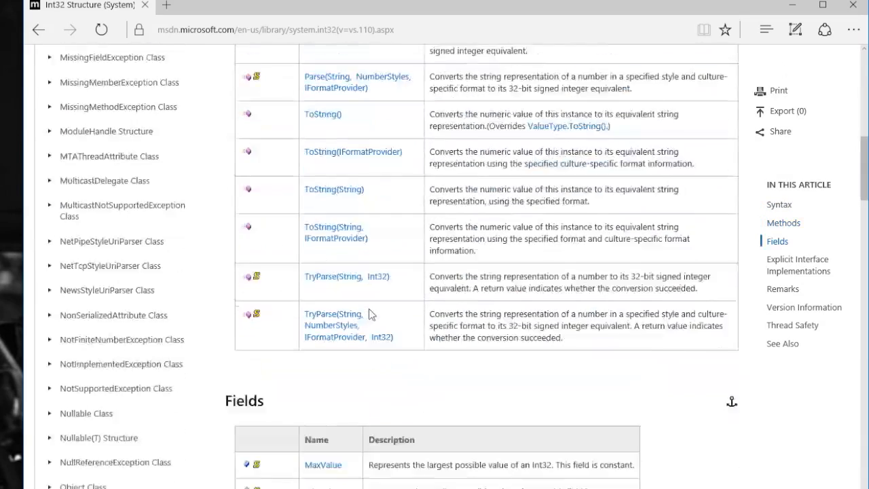
scroll("down", 3)
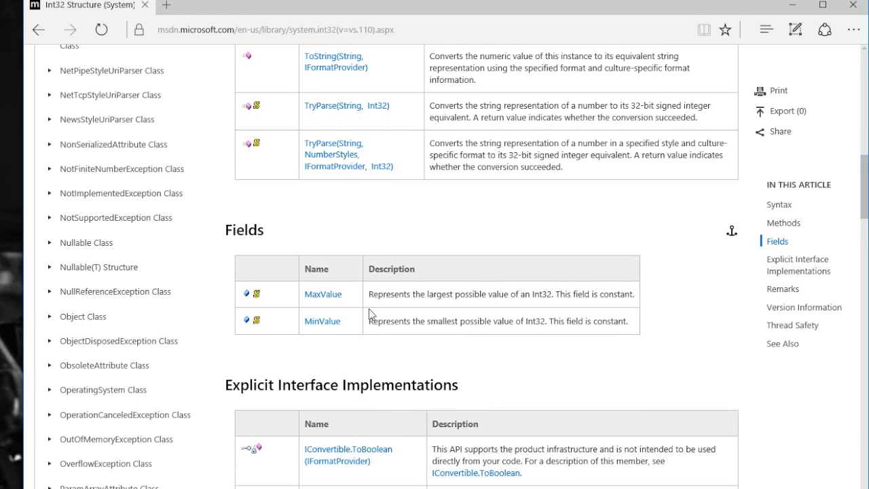
mouse_move(325, 321)
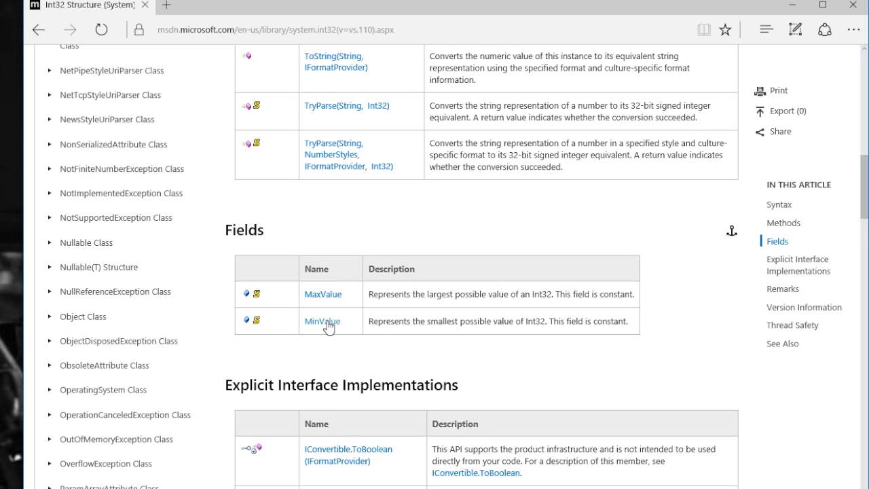
scroll("down", 3)
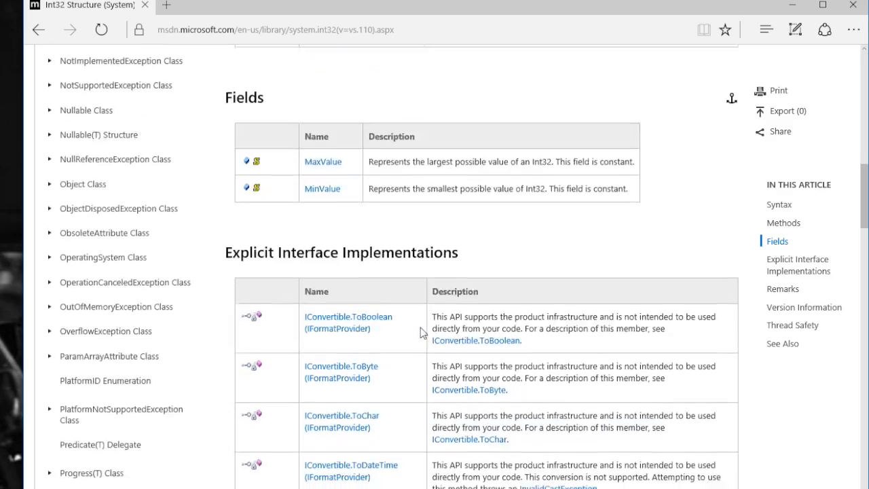
scroll("down", 3)
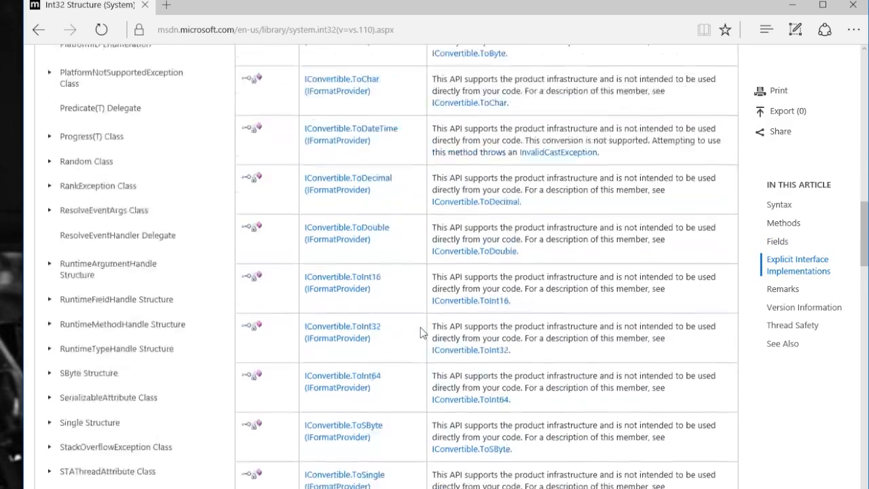
scroll("up", 3)
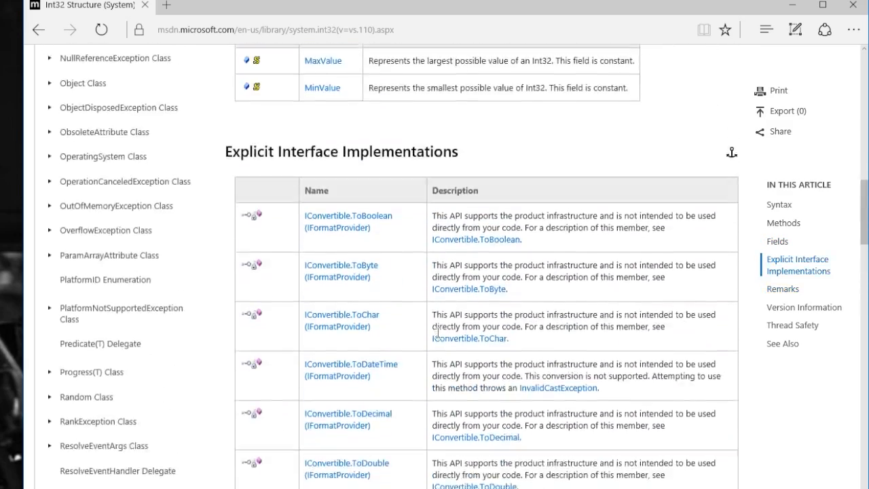
scroll("up", 3)
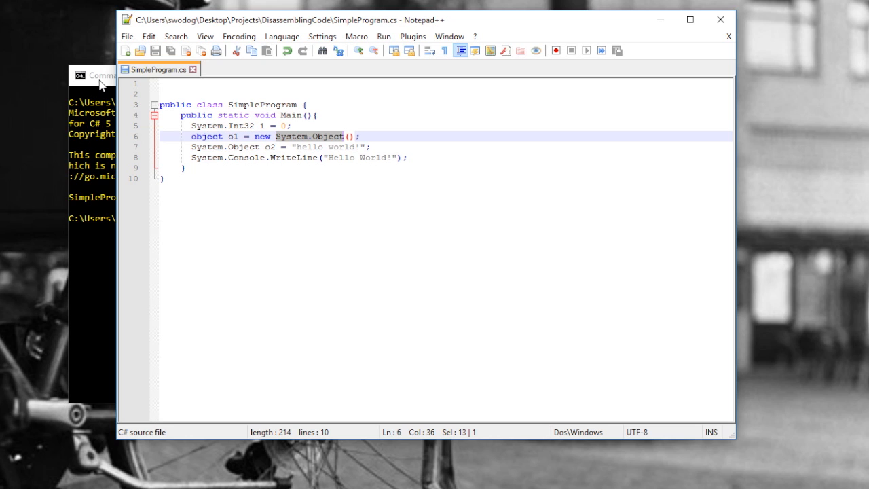
mouse_move(248, 208)
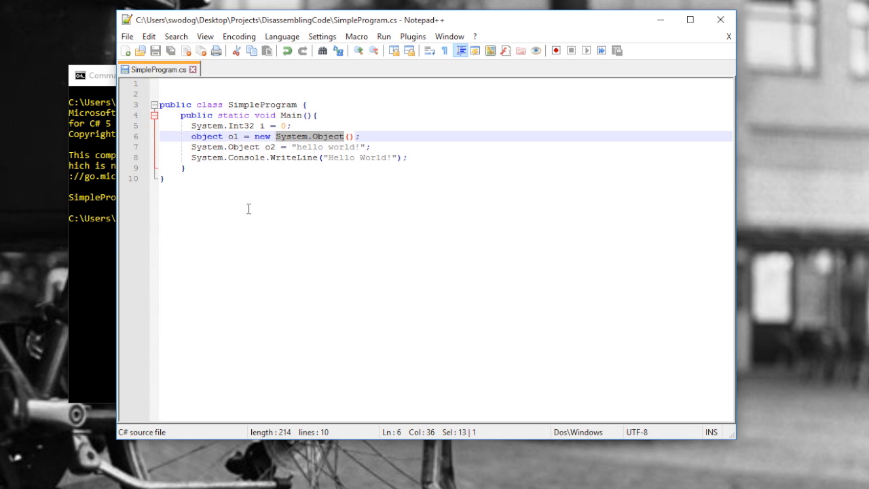